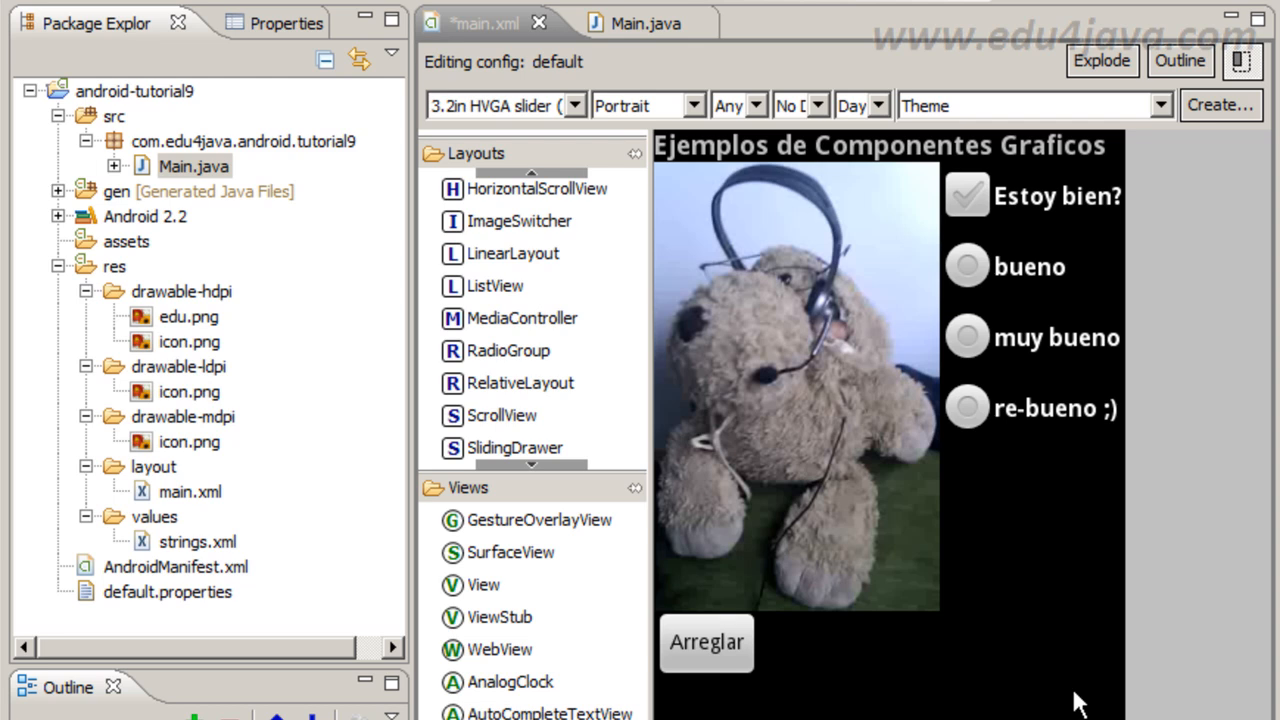
{"action": "mouse_move", "coordinate": [468, 550]}
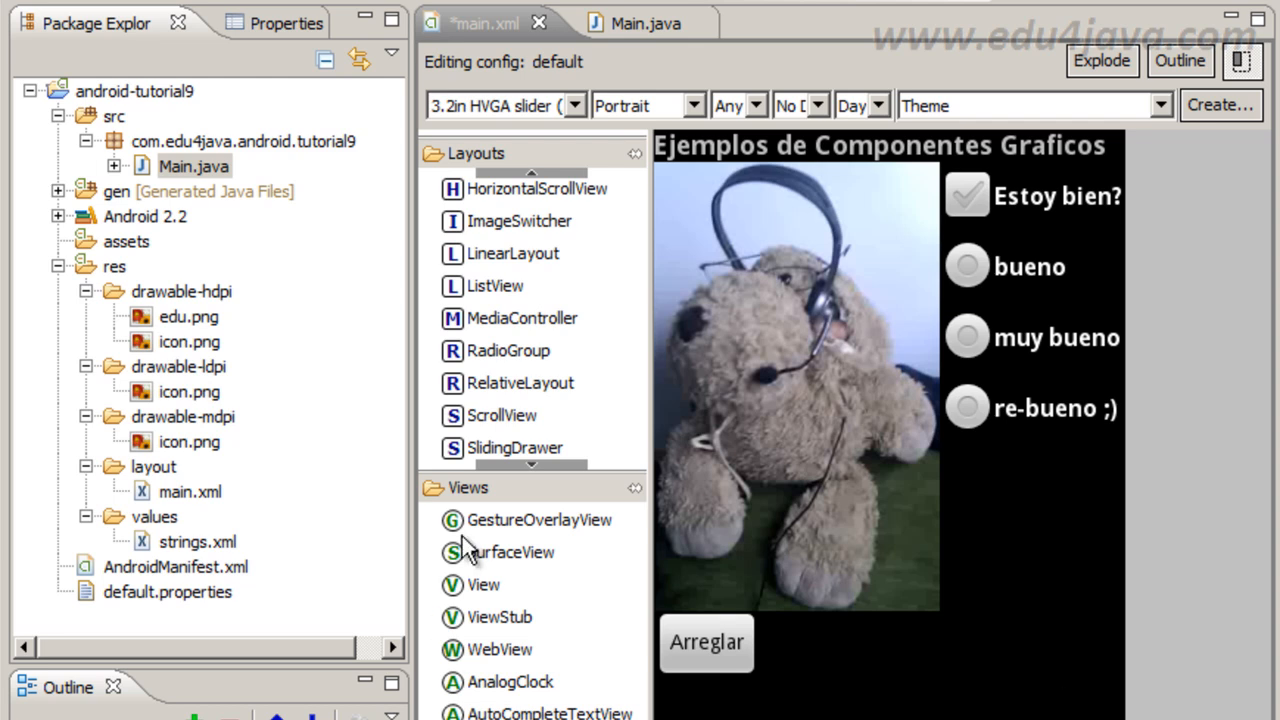
{"action": "mouse_move", "coordinate": [180, 164]}
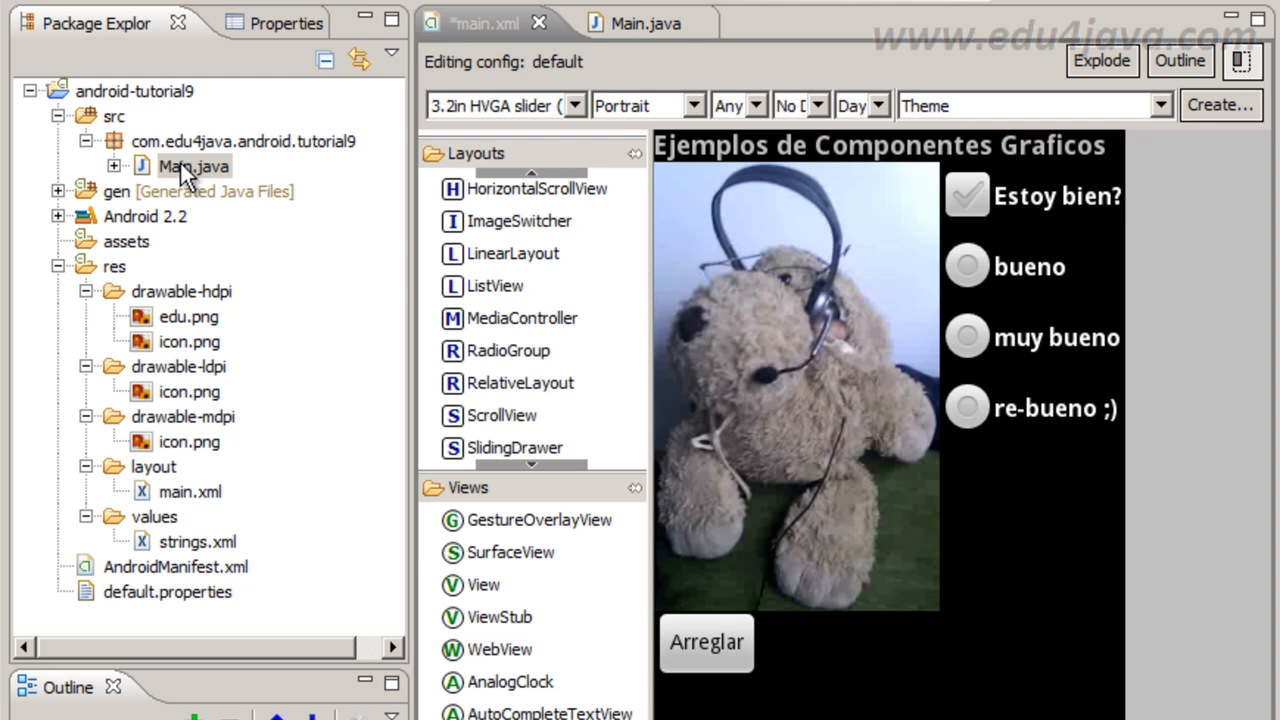
{"action": "mouse_move", "coordinate": [178, 180]}
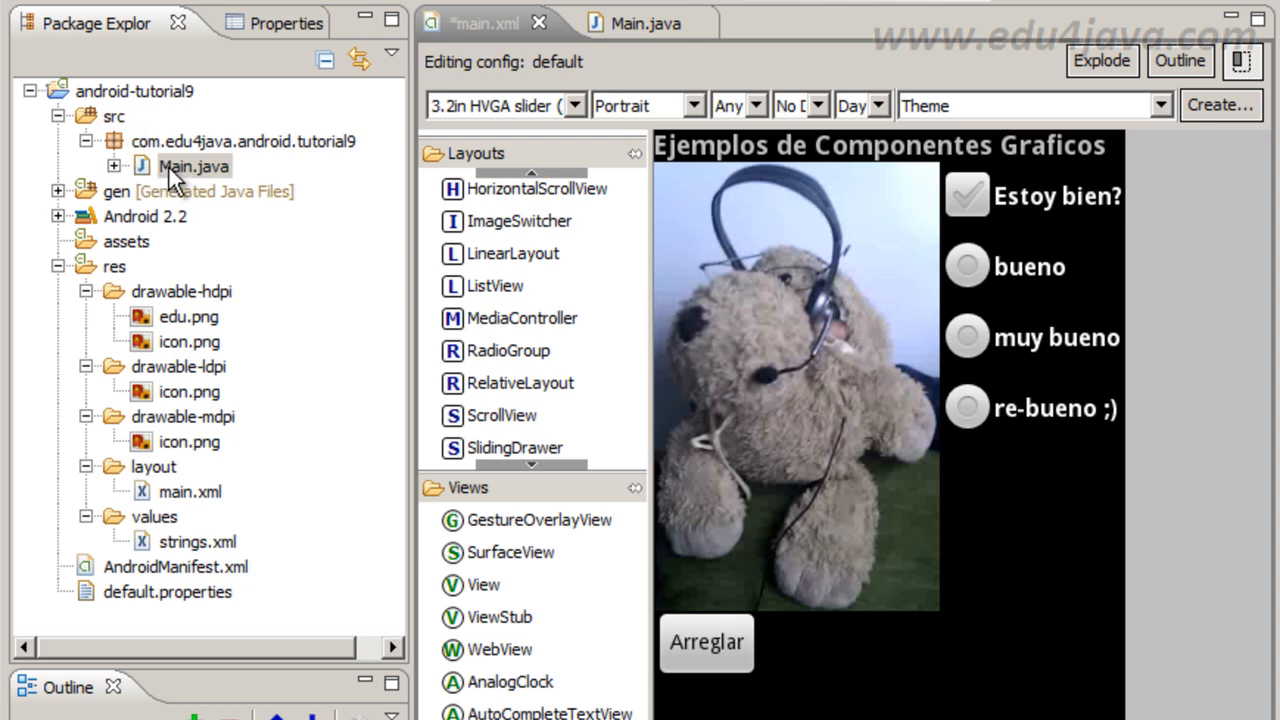
Show Main.java and main.xml, then select the Estoy bien? checkbox and re-bueno option in the preview.
{"action": "left_click", "coordinate": [192, 166]}
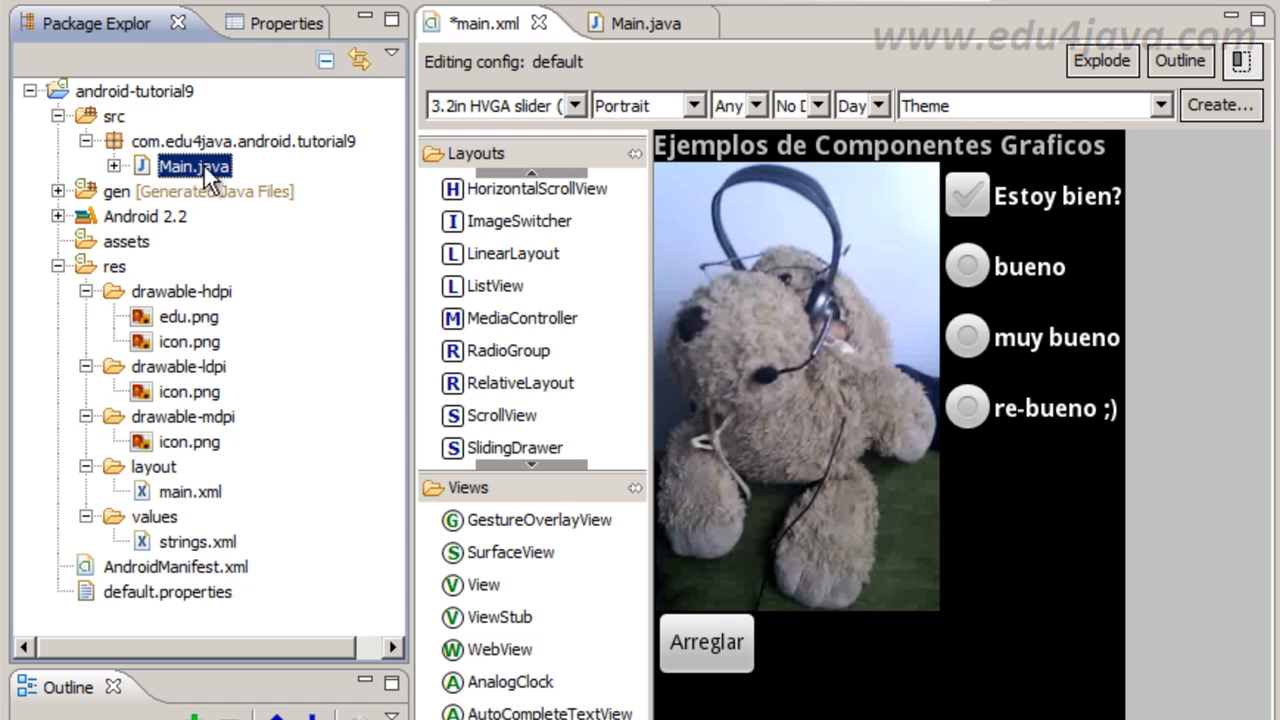
{"action": "left_click", "coordinate": [190, 492]}
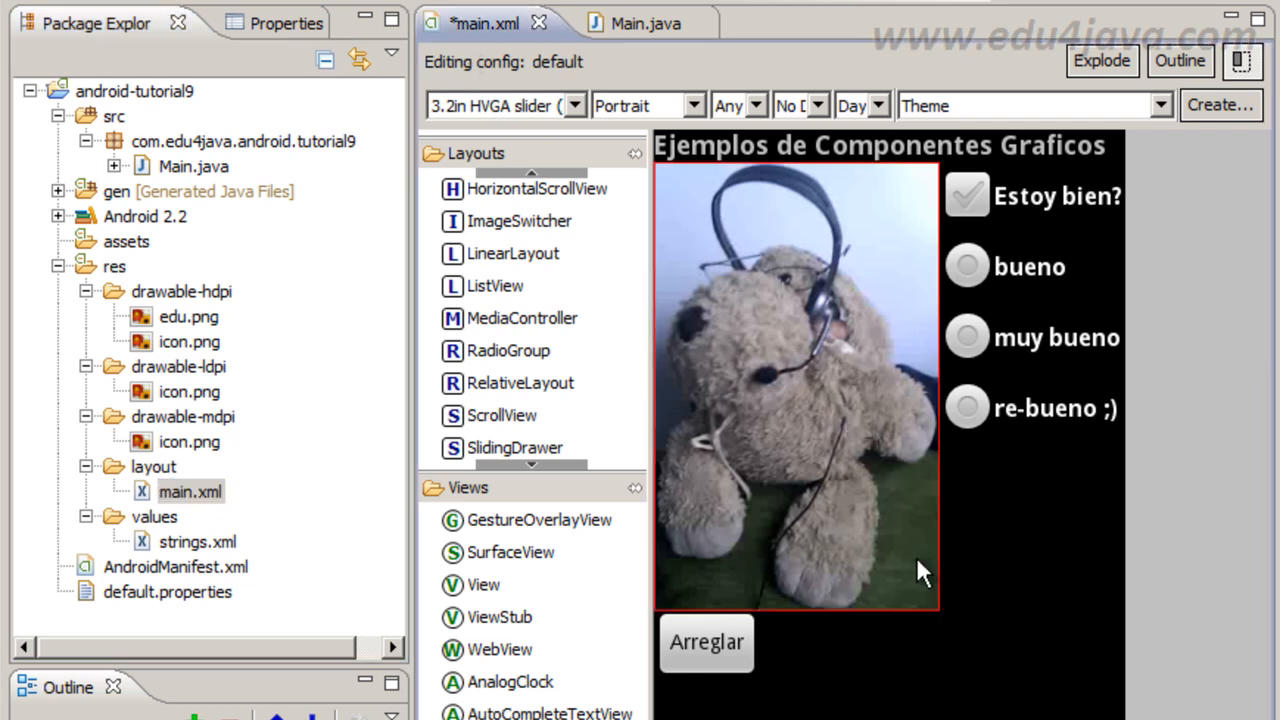
{"action": "mouse_move", "coordinate": [784, 270]}
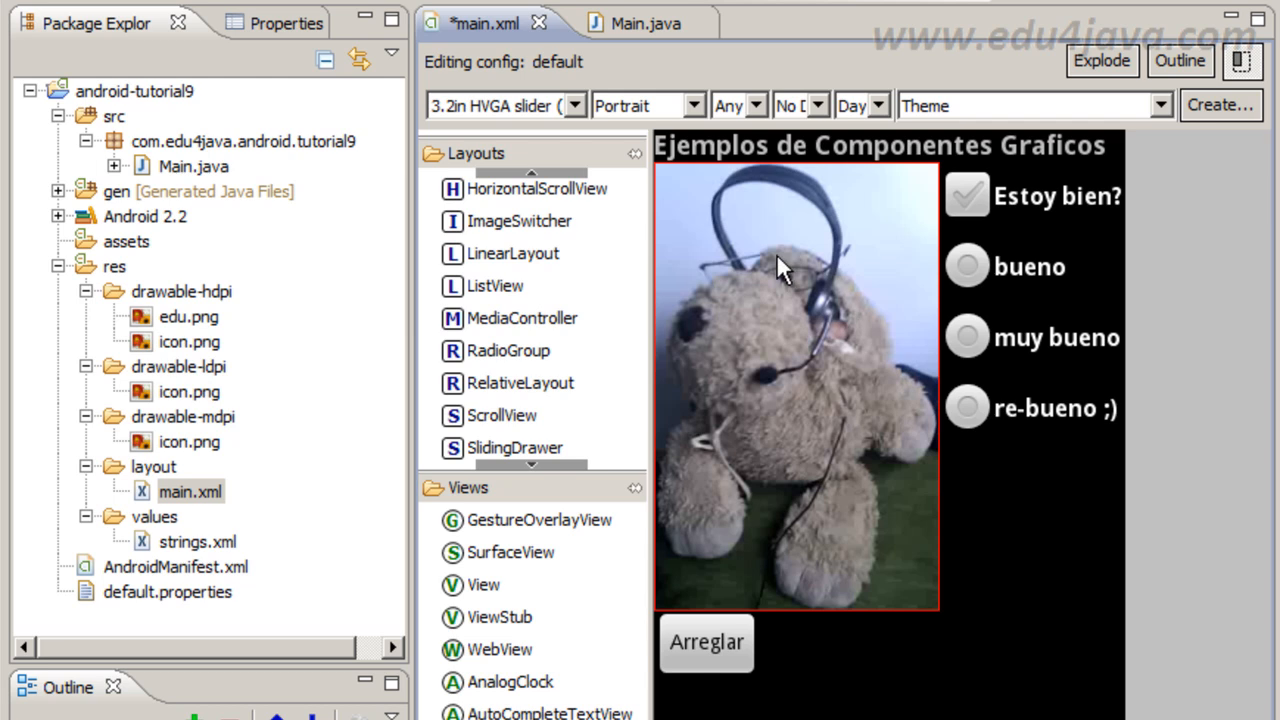
{"action": "mouse_move", "coordinate": [910, 392]}
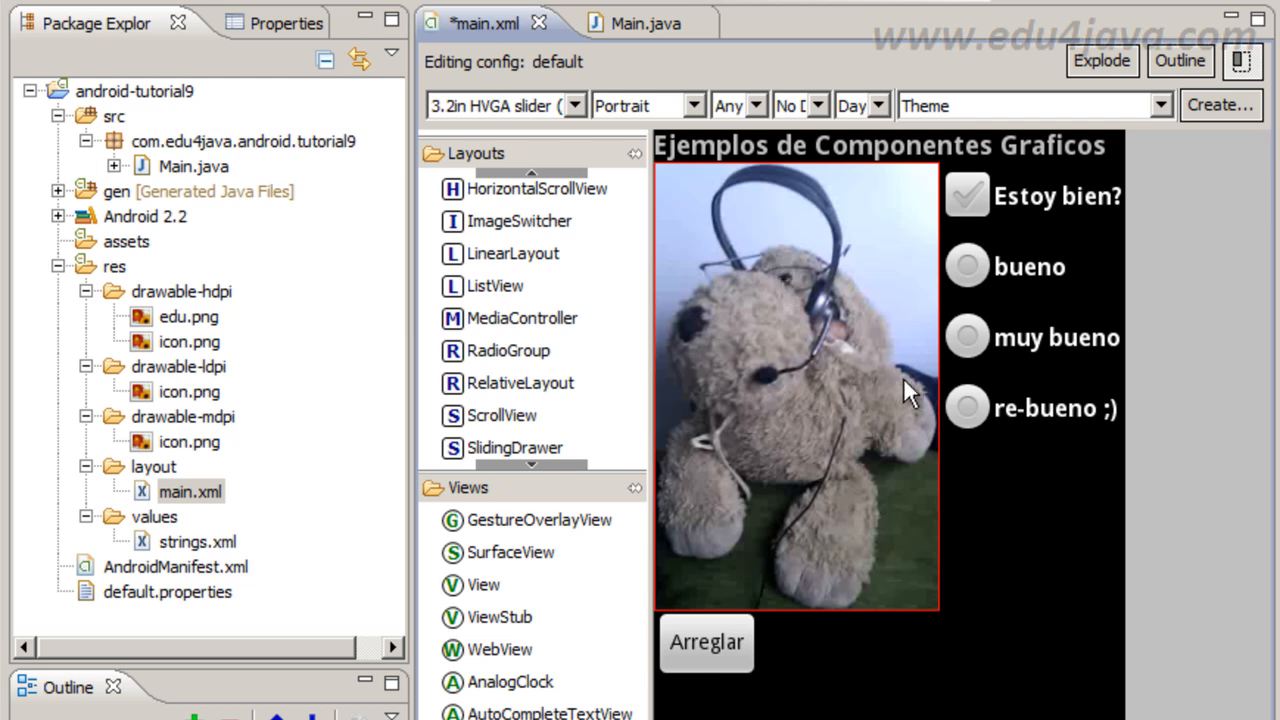
{"action": "left_click", "coordinate": [1060, 196]}
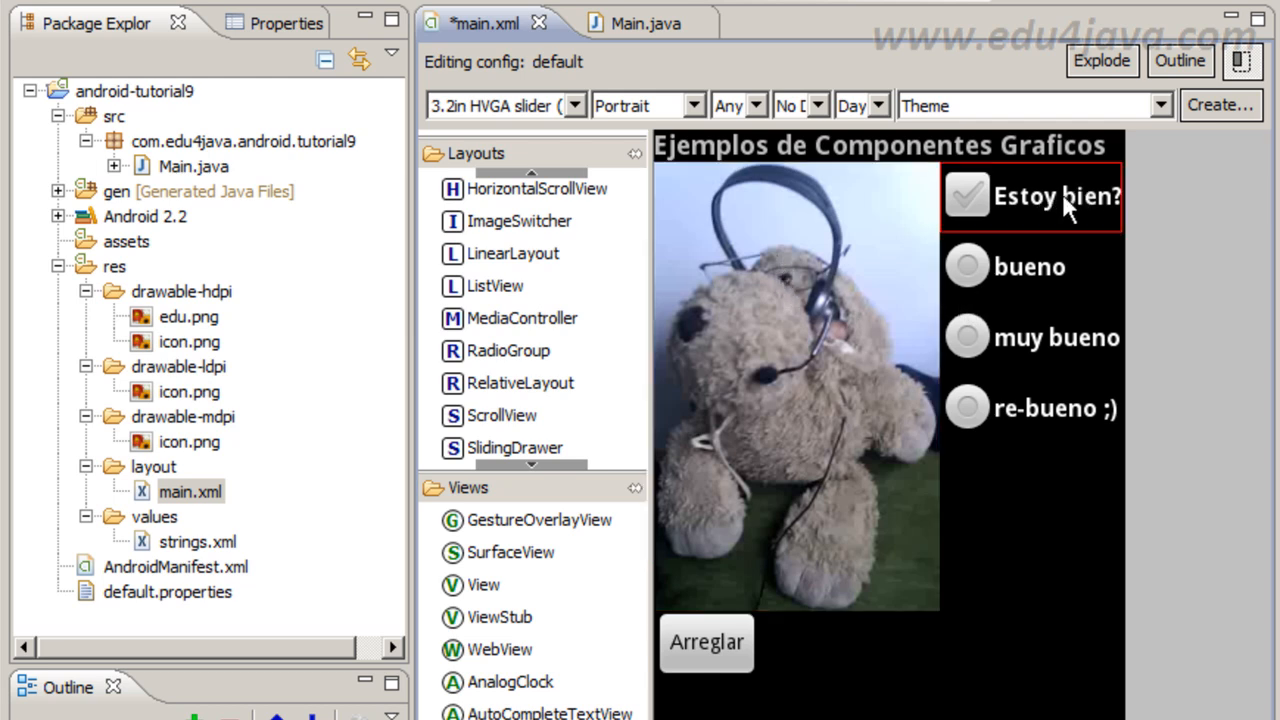
{"action": "mouse_move", "coordinate": [1036, 264]}
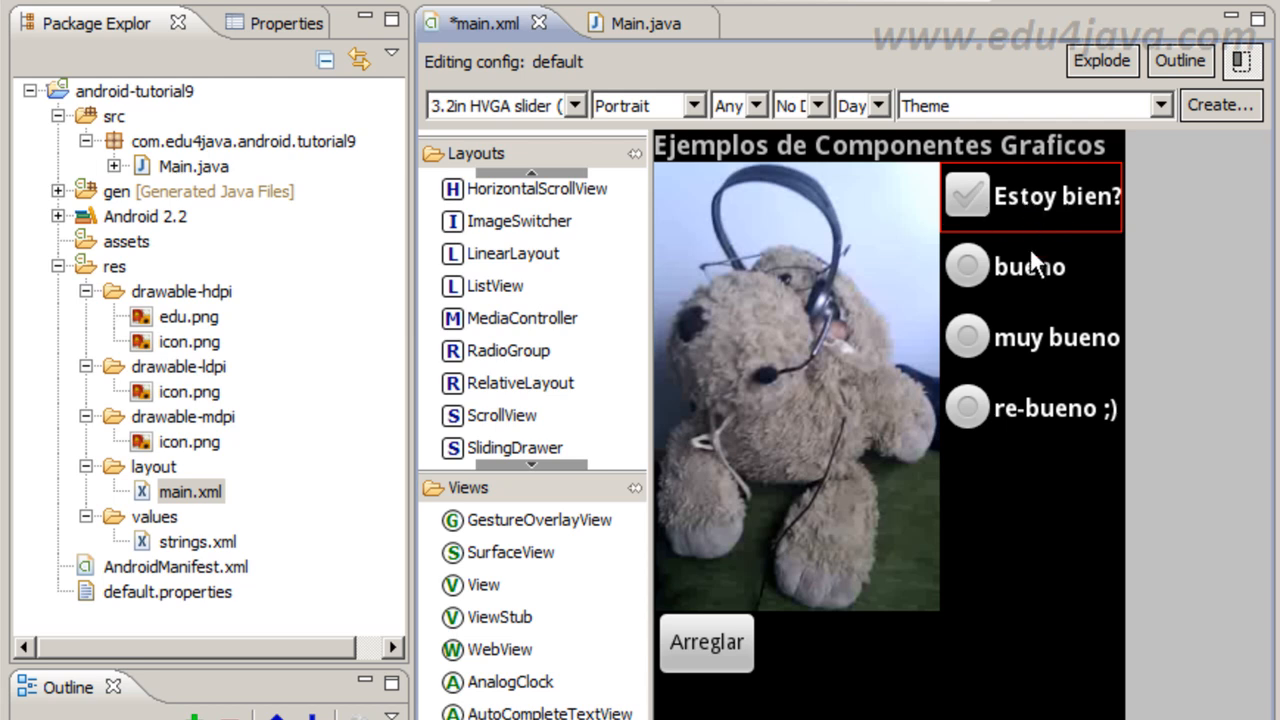
{"action": "left_click", "coordinate": [1030, 336]}
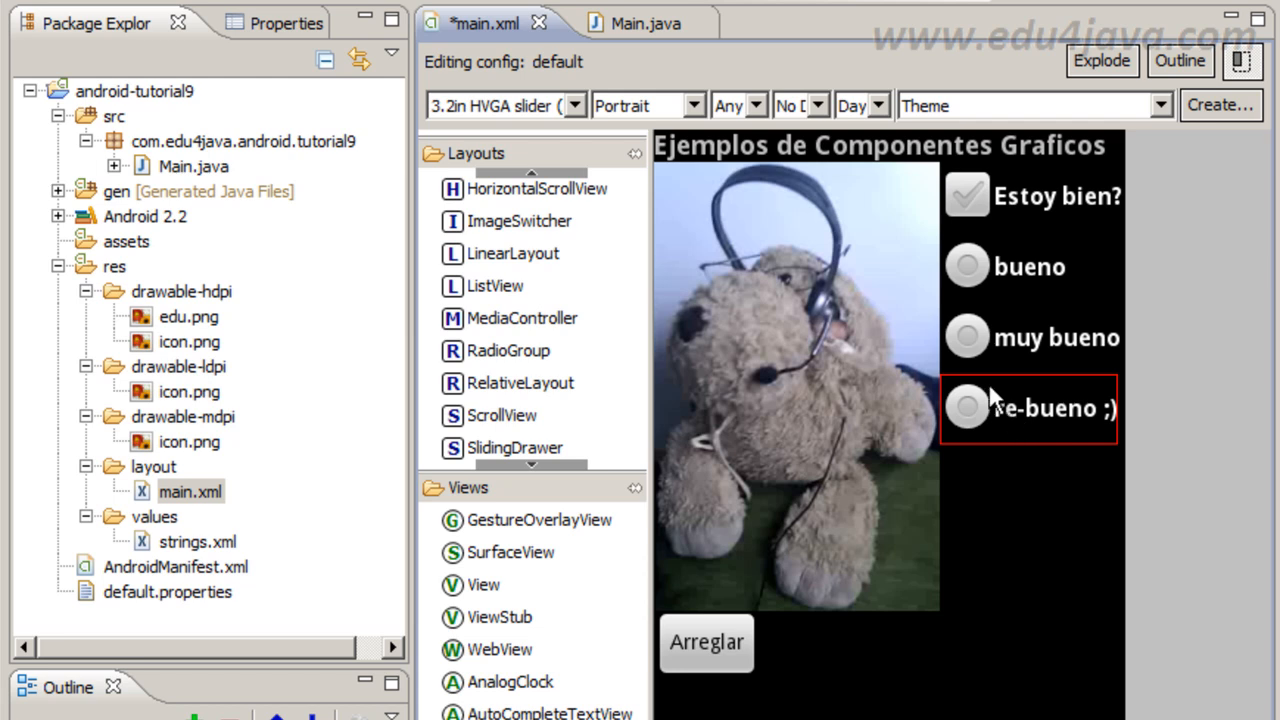
{"action": "mouse_move", "coordinate": [950, 414]}
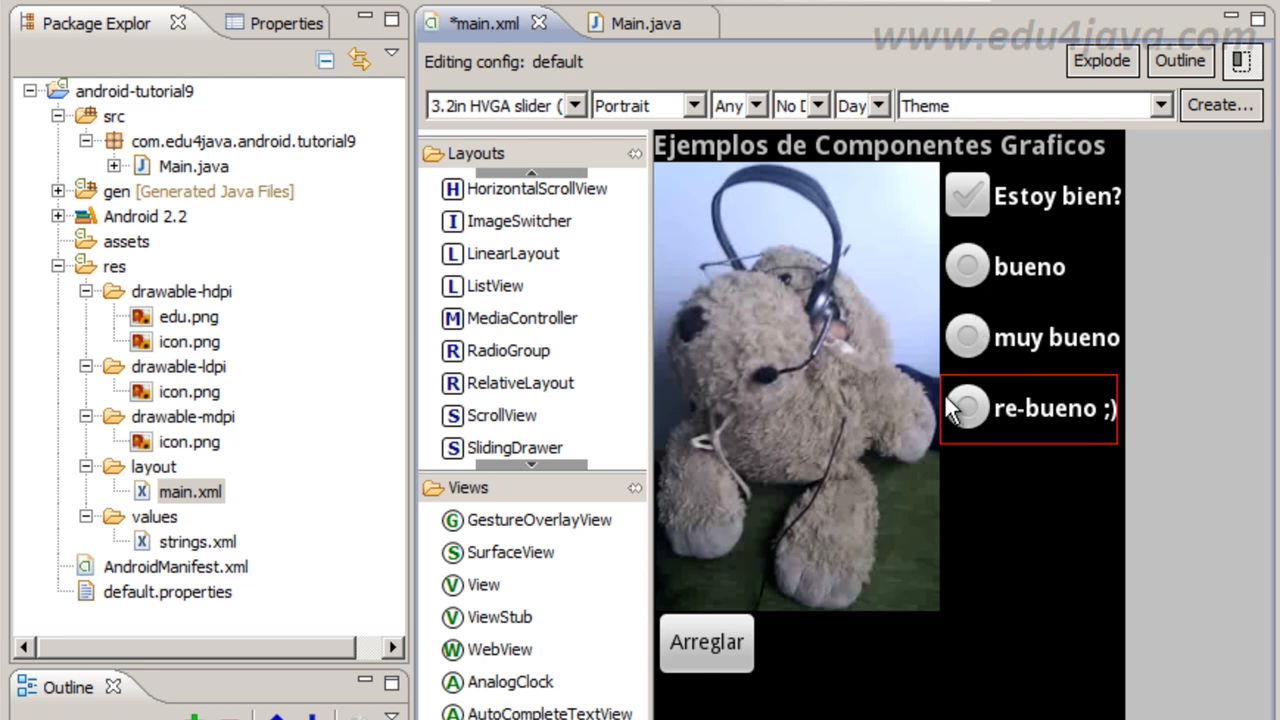
{"action": "mouse_move", "coordinate": [1036, 302]}
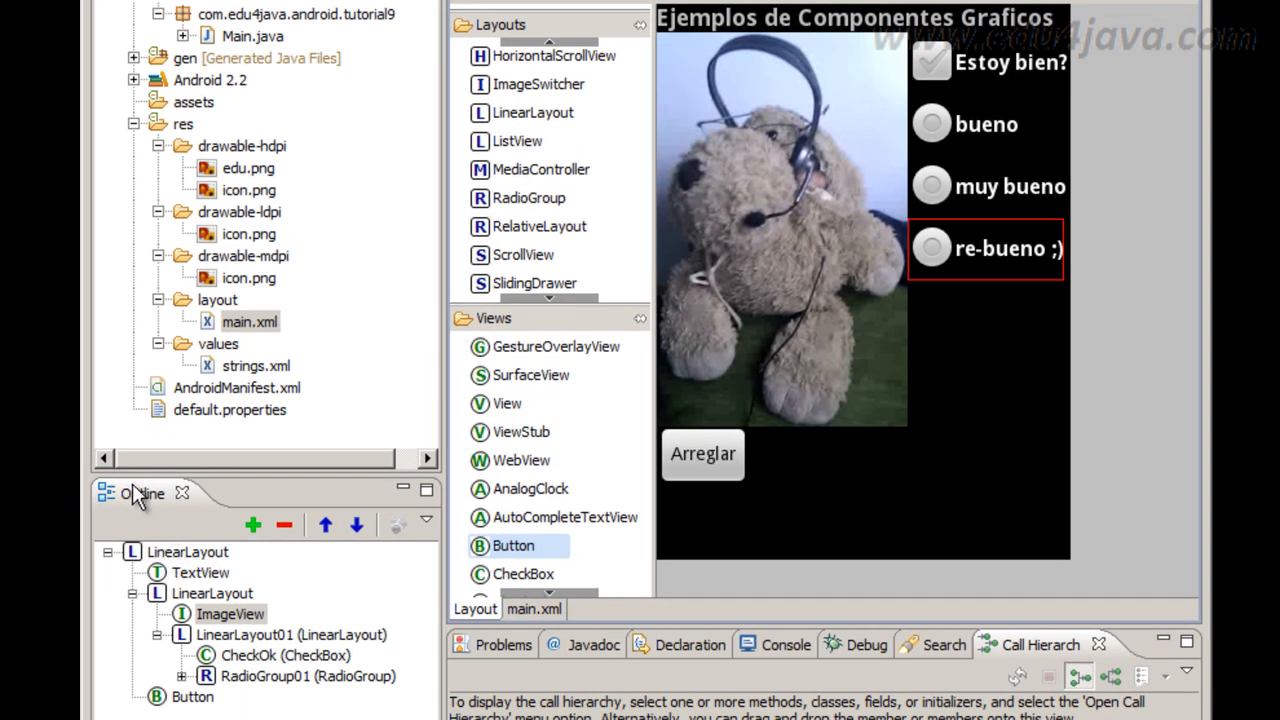
Walk the outline from the root LinearLayout through the title TextView to LinearLayout01.
{"action": "left_click", "coordinate": [186, 552]}
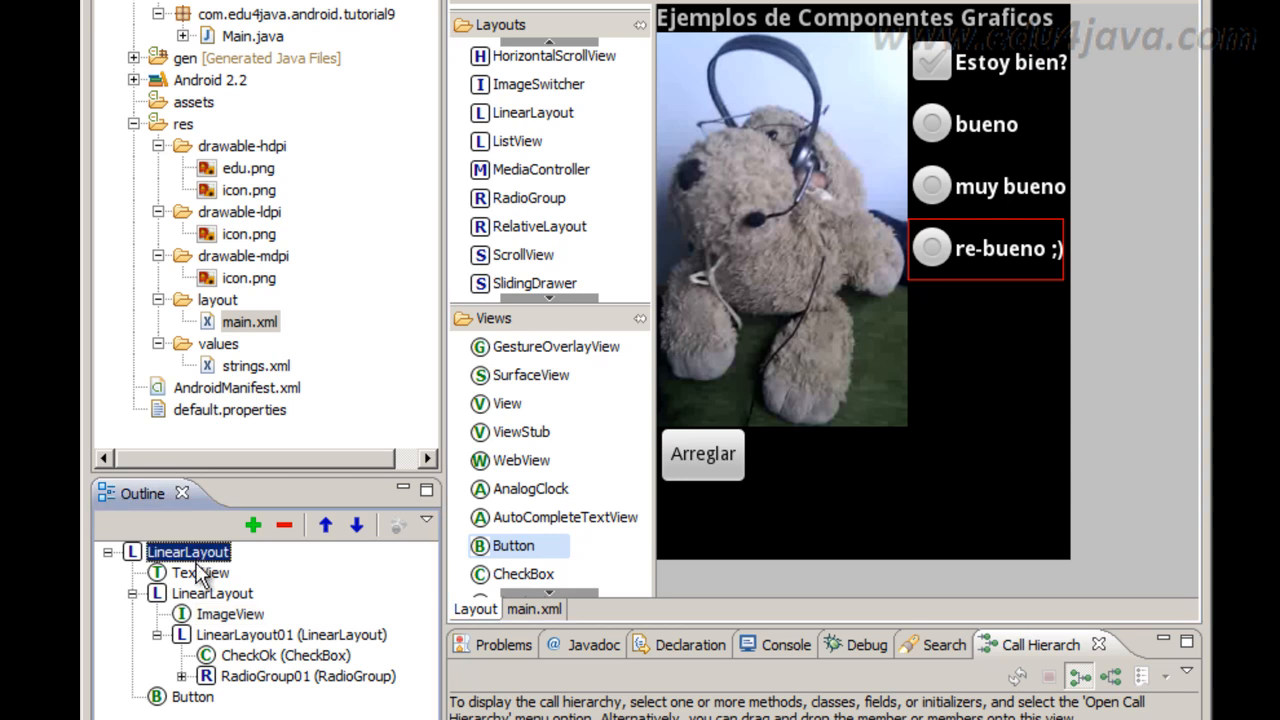
{"action": "left_click", "coordinate": [200, 572]}
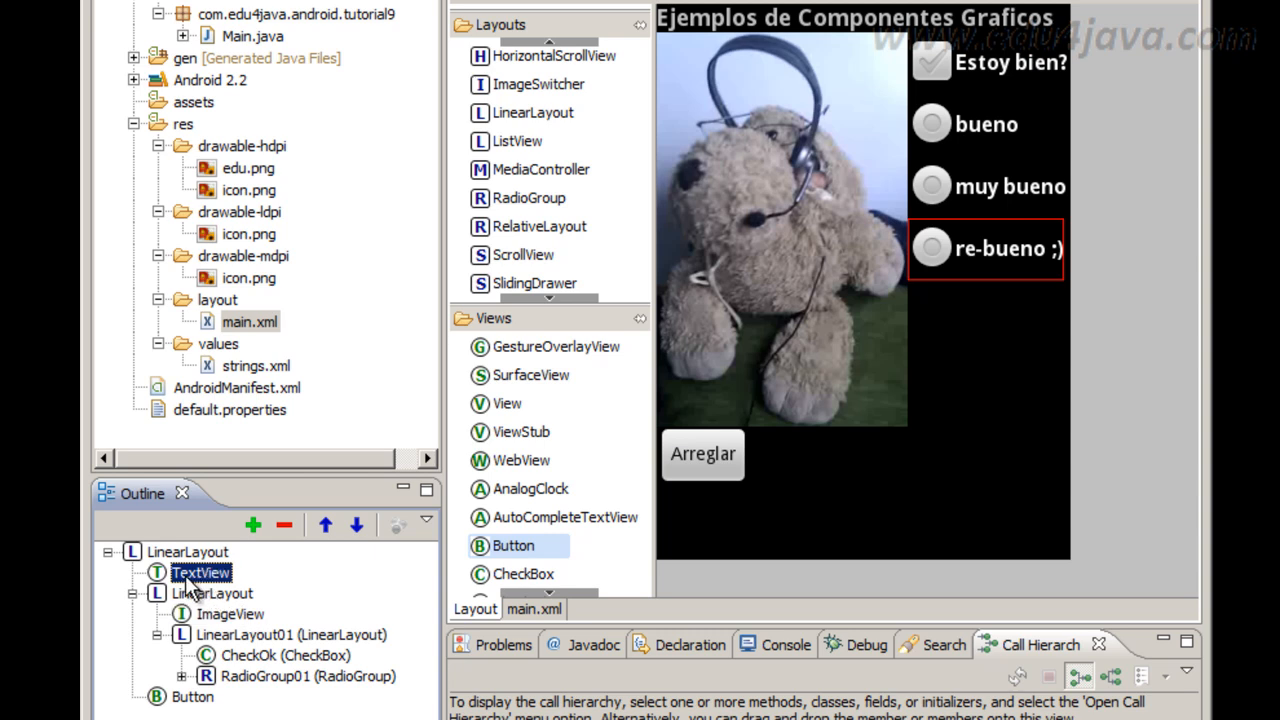
{"action": "mouse_move", "coordinate": [740, 32]}
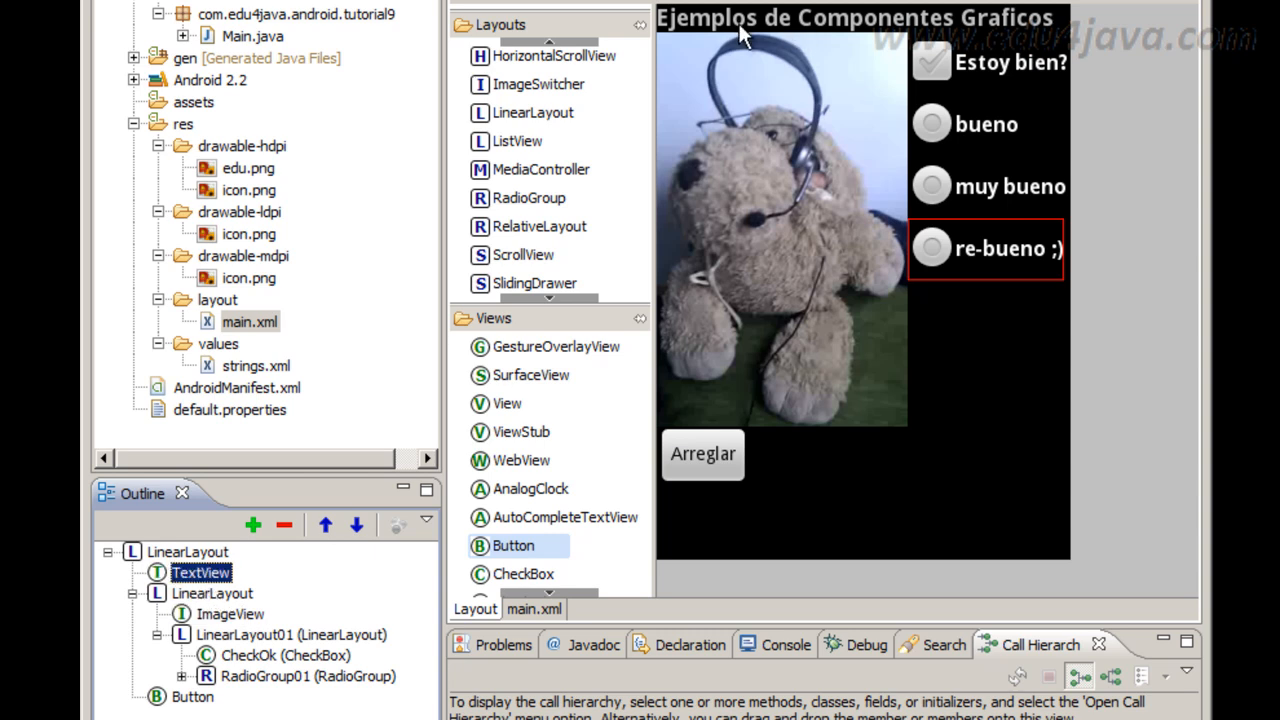
{"action": "mouse_move", "coordinate": [204, 614]}
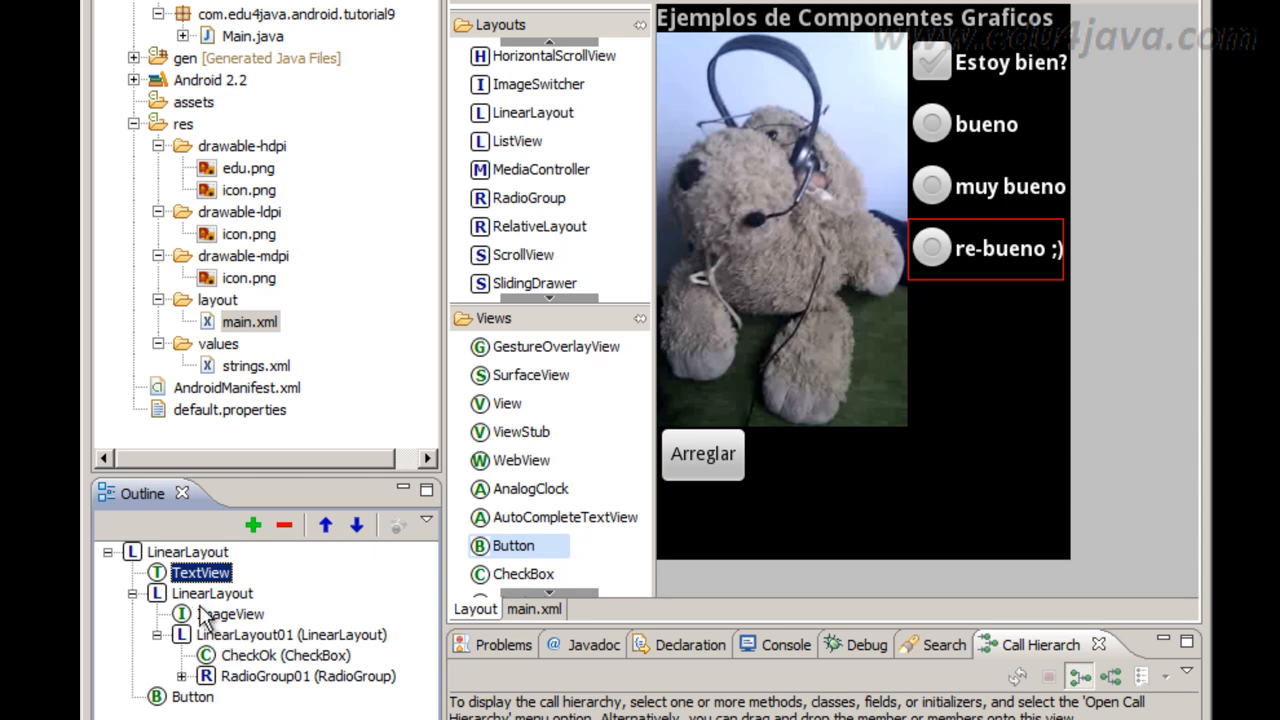
{"action": "mouse_move", "coordinate": [222, 600]}
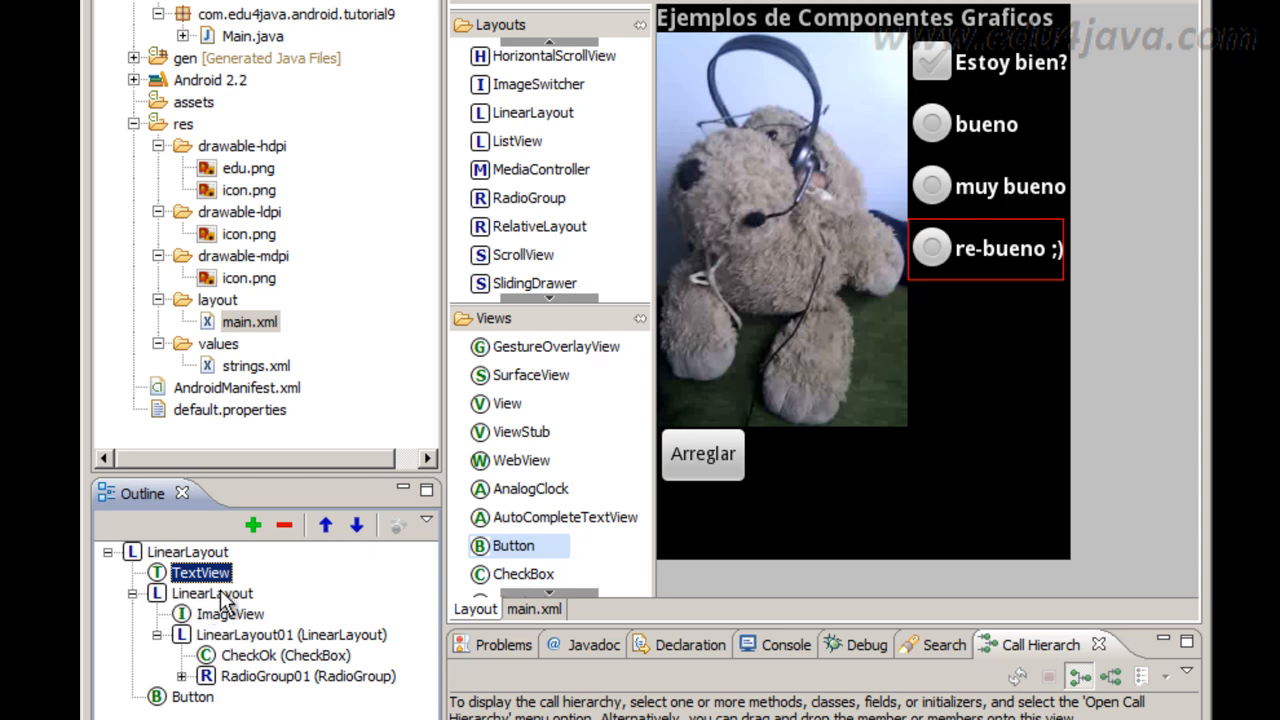
{"action": "left_click", "coordinate": [212, 592]}
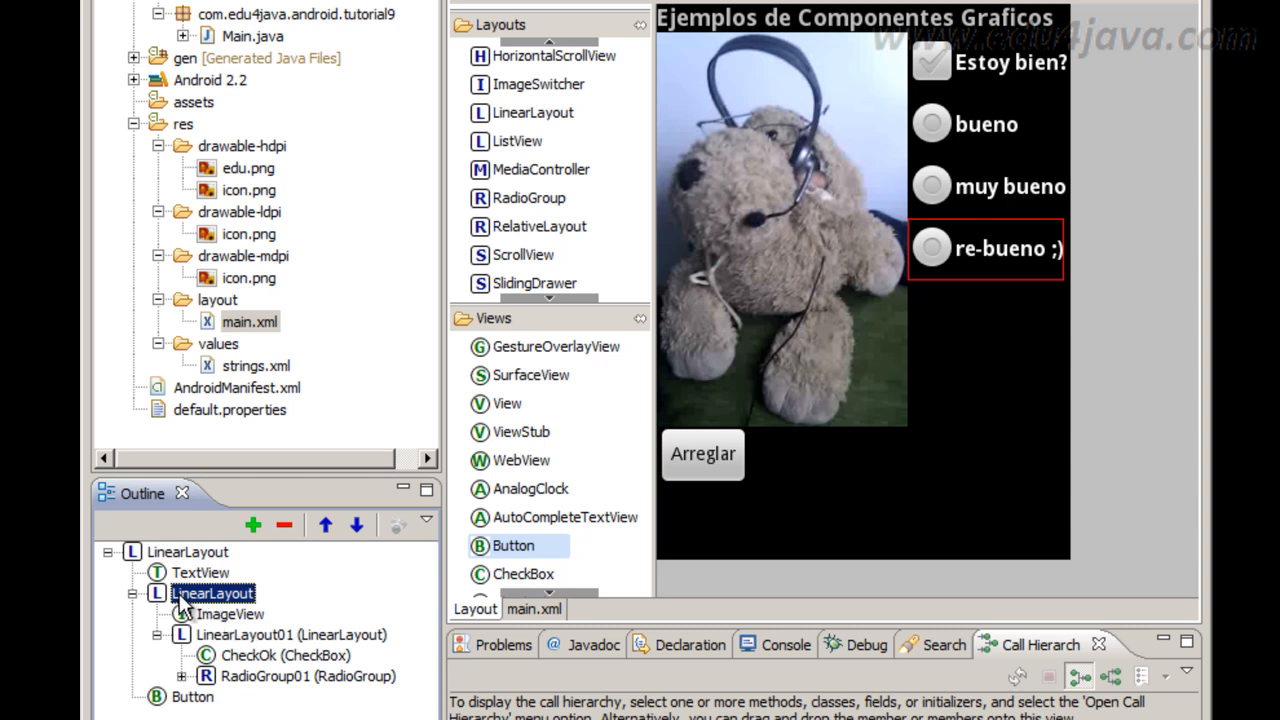
{"action": "mouse_move", "coordinate": [244, 610]}
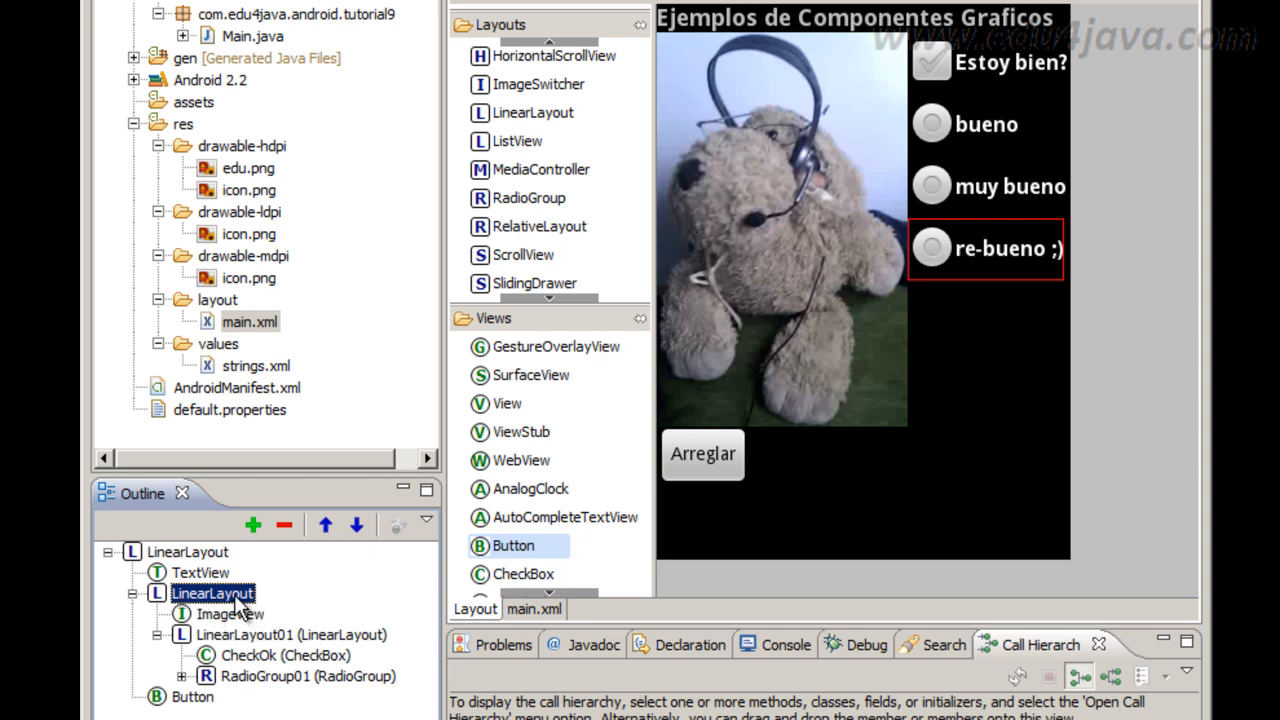
{"action": "mouse_move", "coordinate": [228, 628]}
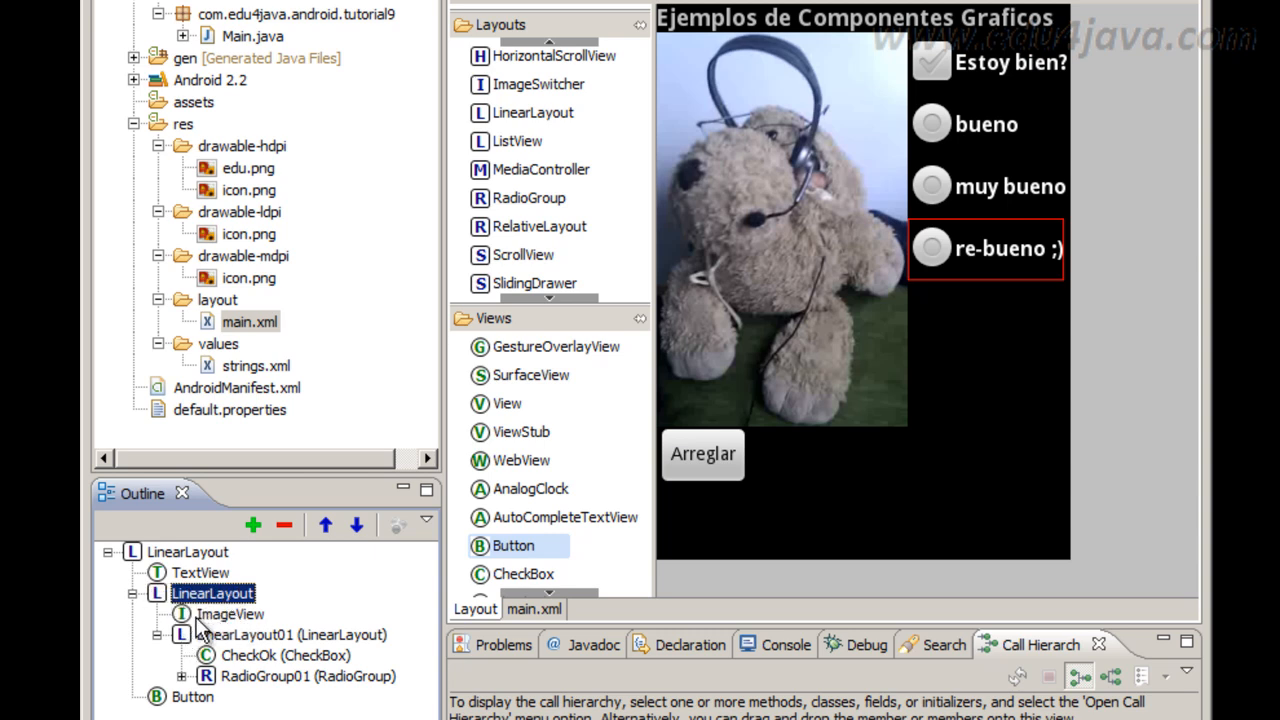
{"action": "mouse_move", "coordinate": [212, 624]}
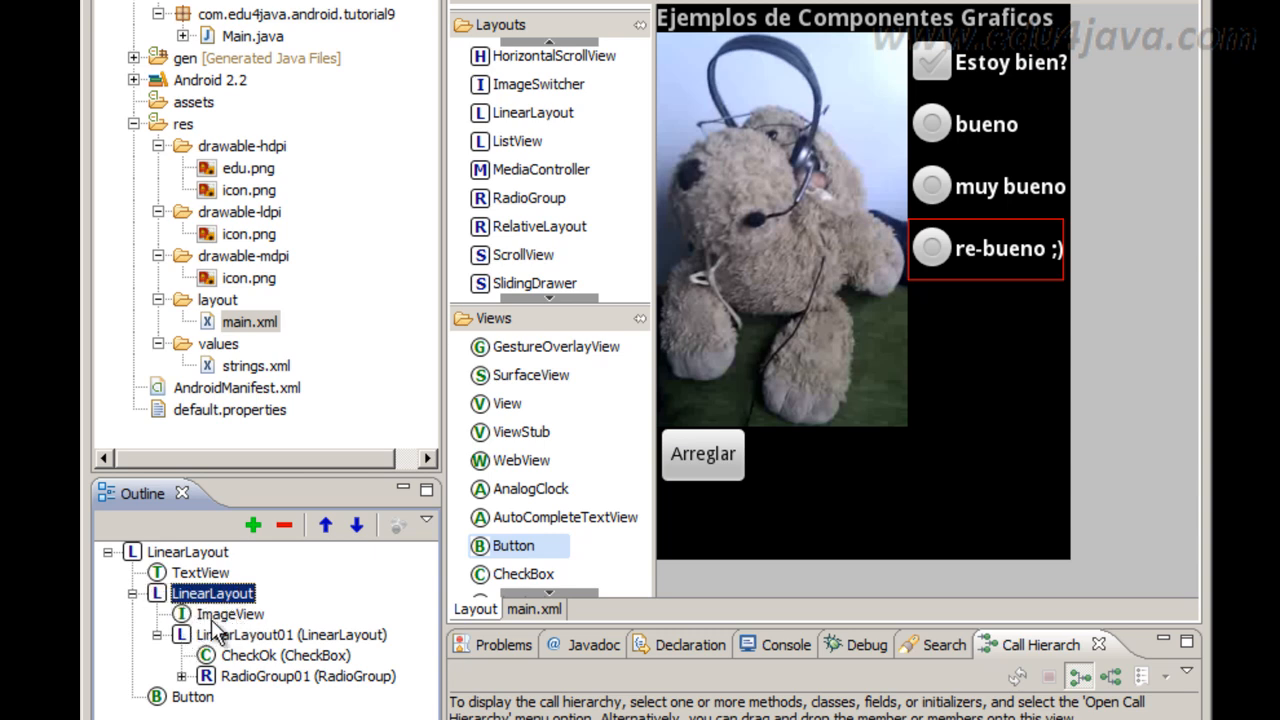
{"action": "left_click", "coordinate": [292, 634]}
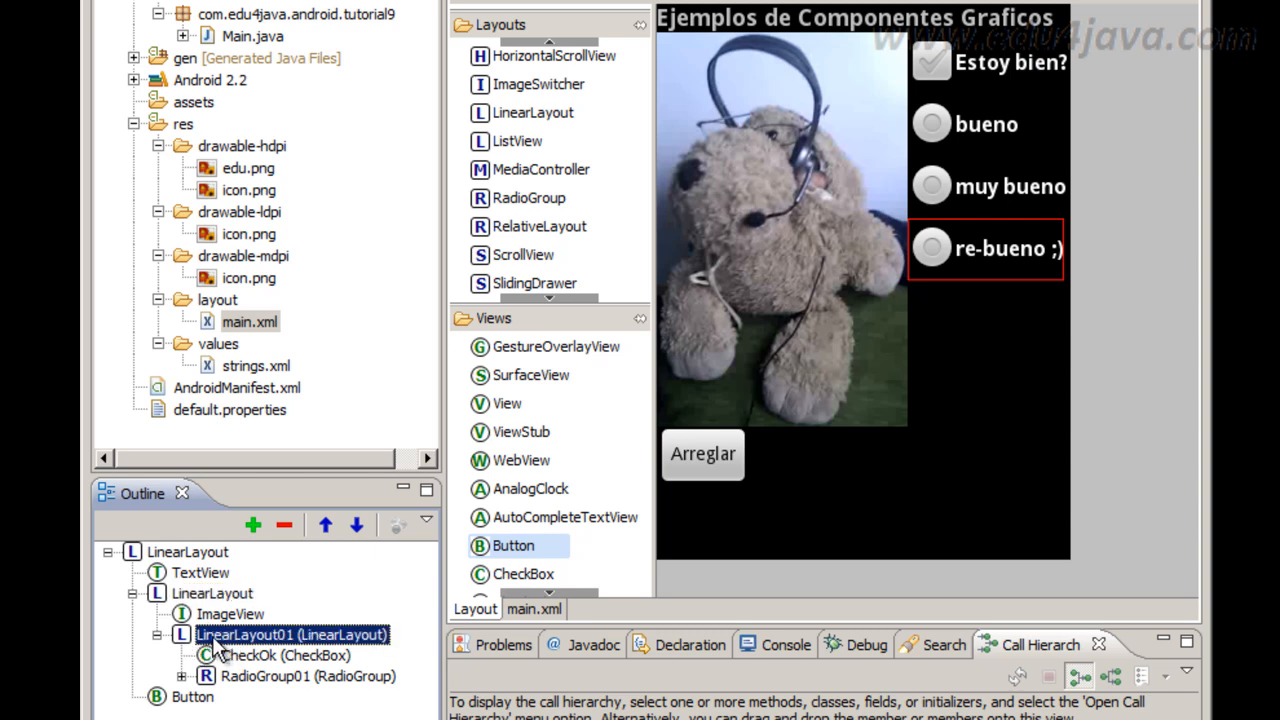
{"action": "double_click", "coordinate": [270, 636]}
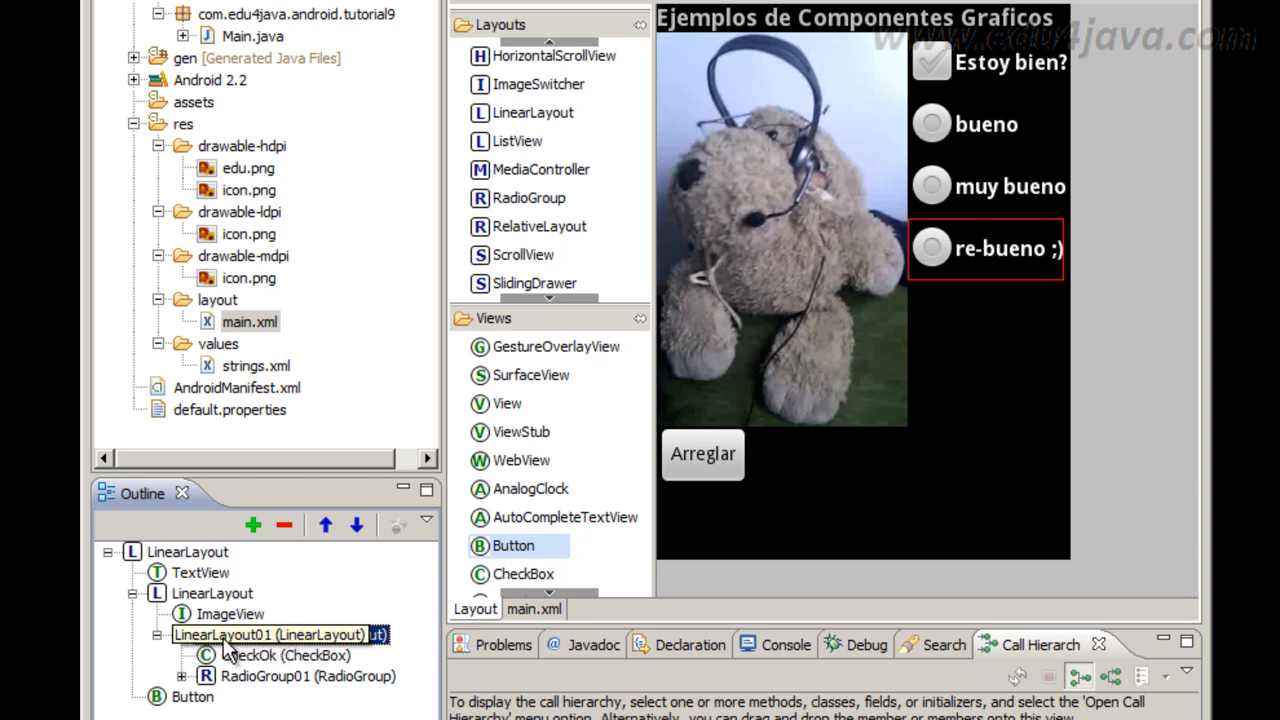
Expand RadioGroup01 to list RadioButton01–03, then select the Arreglar button.
{"action": "left_click", "coordinate": [308, 676]}
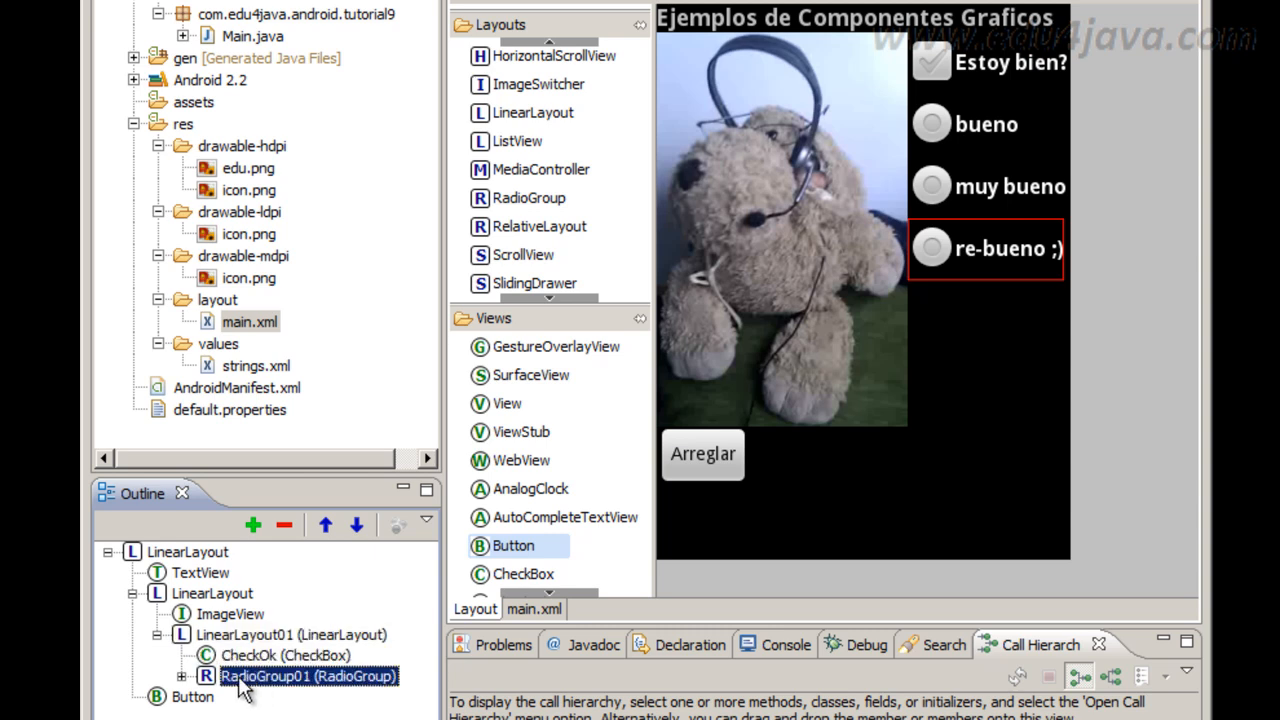
{"action": "left_click", "coordinate": [284, 656]}
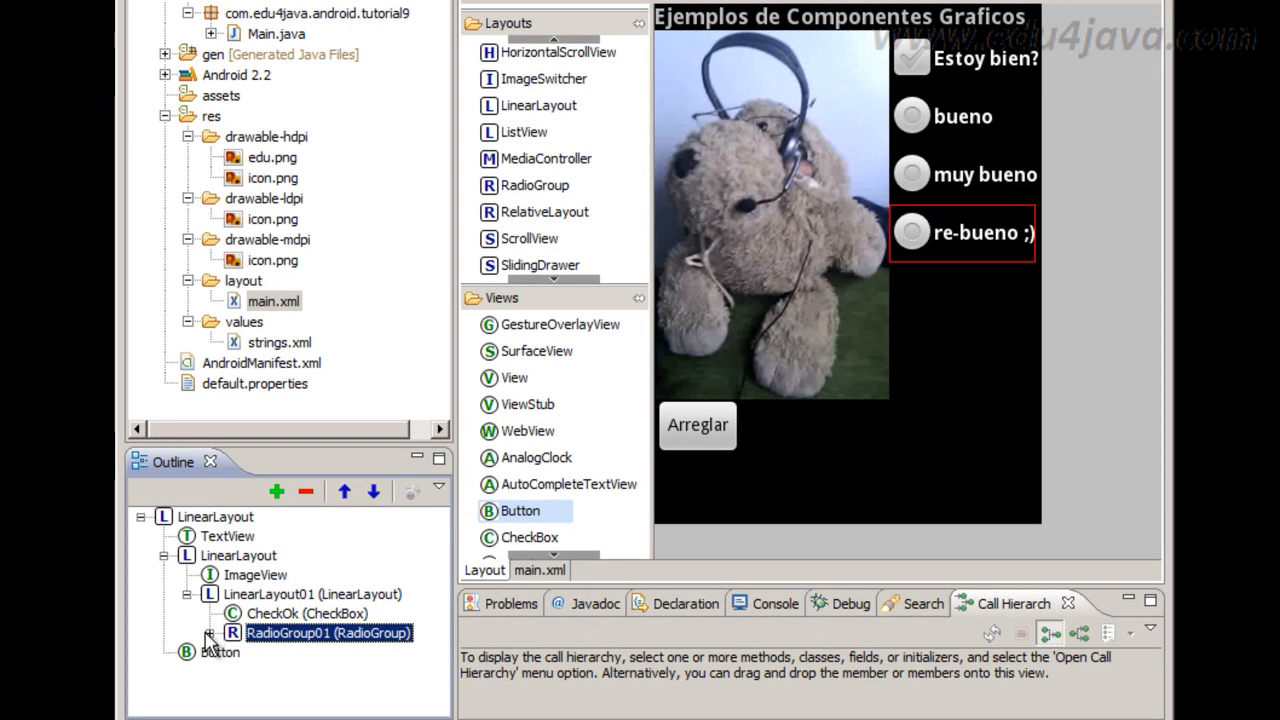
{"action": "left_click", "coordinate": [210, 632]}
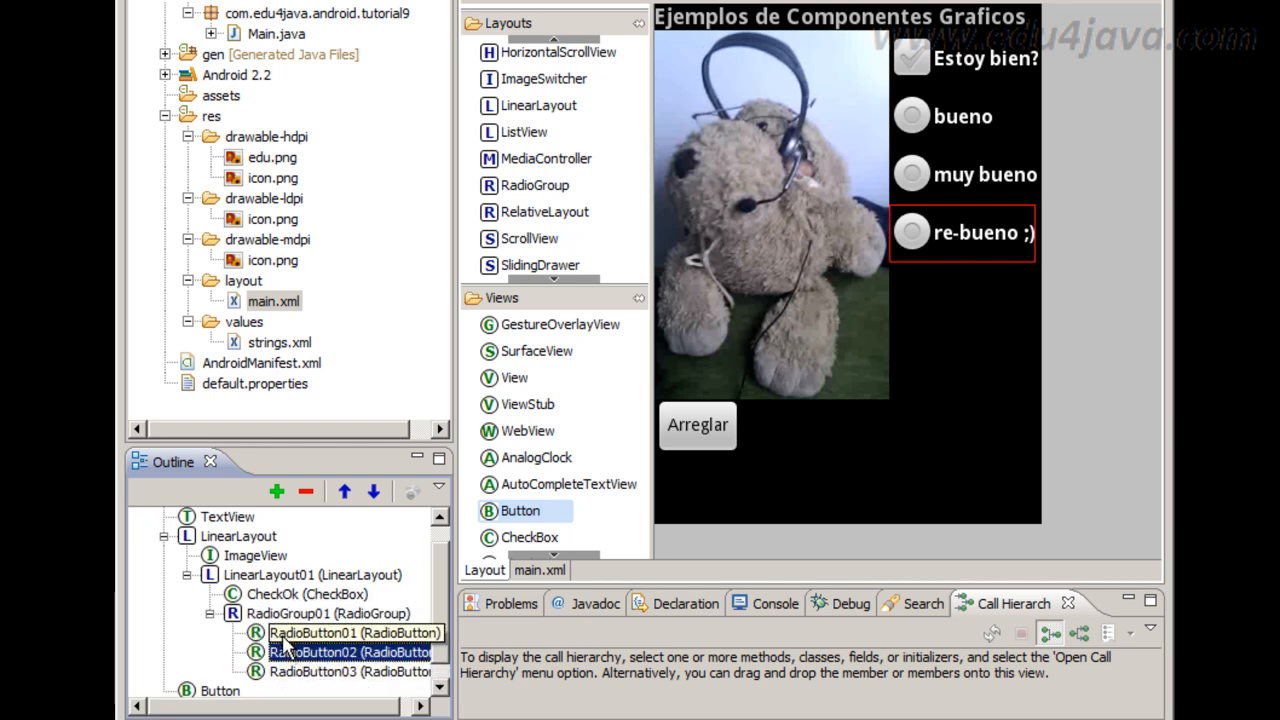
{"action": "left_click", "coordinate": [356, 632]}
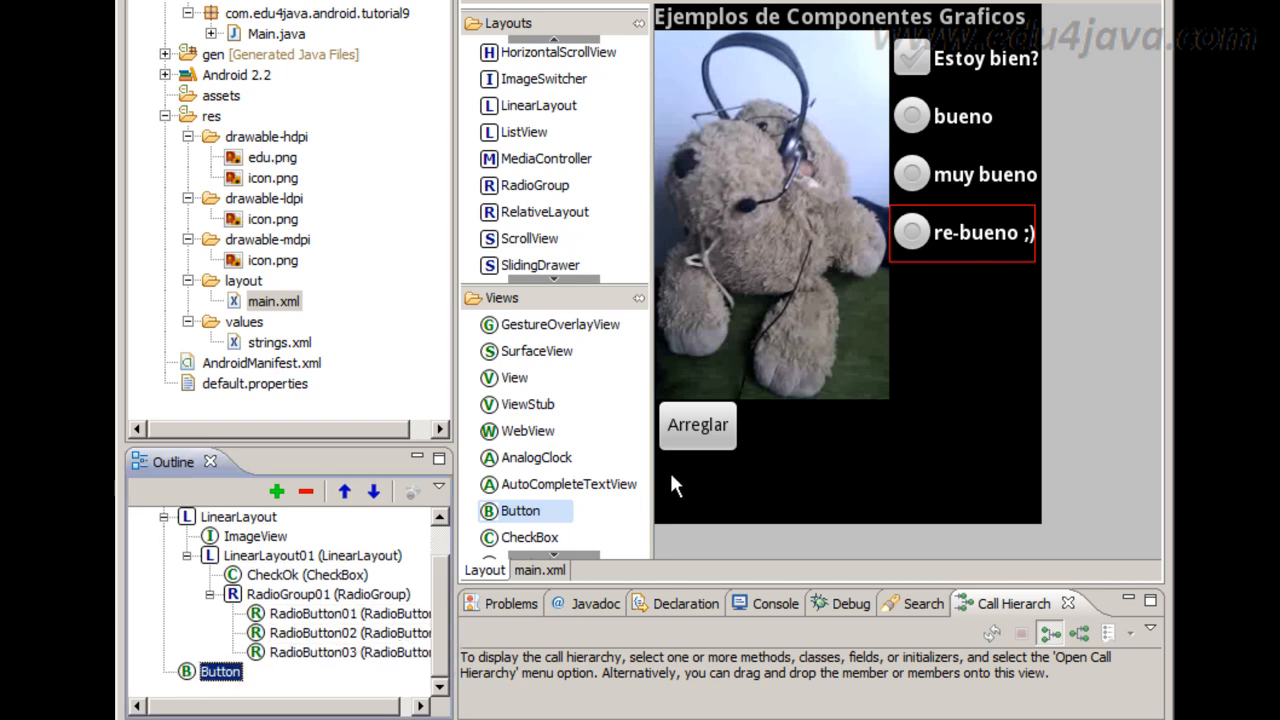
{"action": "left_click", "coordinate": [350, 632]}
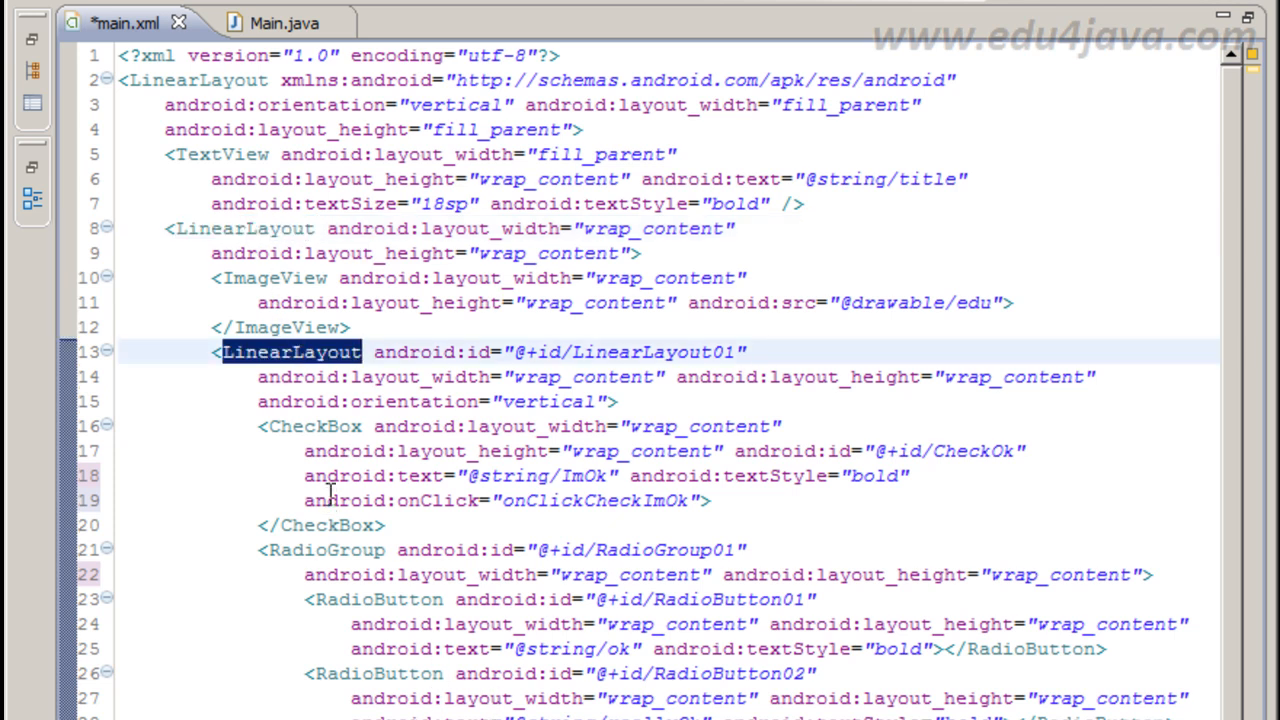
Scroll the main.xml source to the inner LinearLayout with the CheckBox and RadioGroup.
{"action": "scroll", "scroll_direction": "down", "scroll_amount": 3}
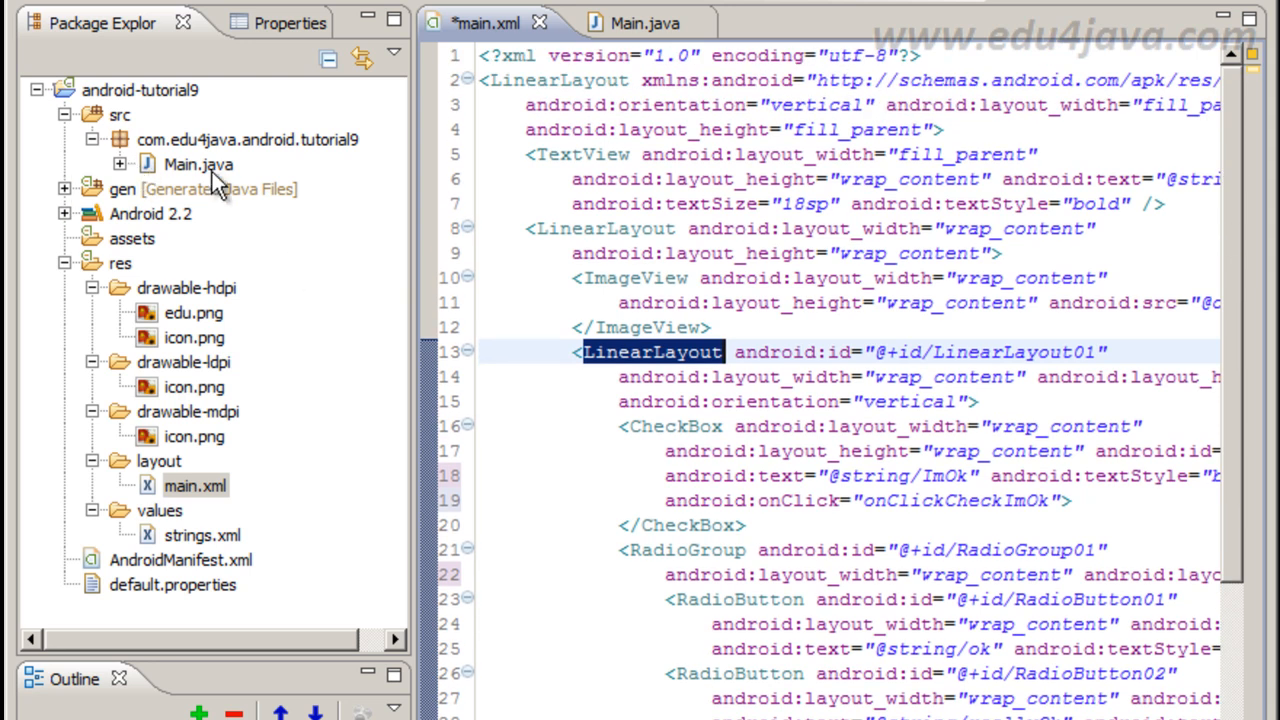
Review onCreate's findViewById lines in Main.java, then return to the main.xml preview.
{"action": "left_click", "coordinate": [636, 22]}
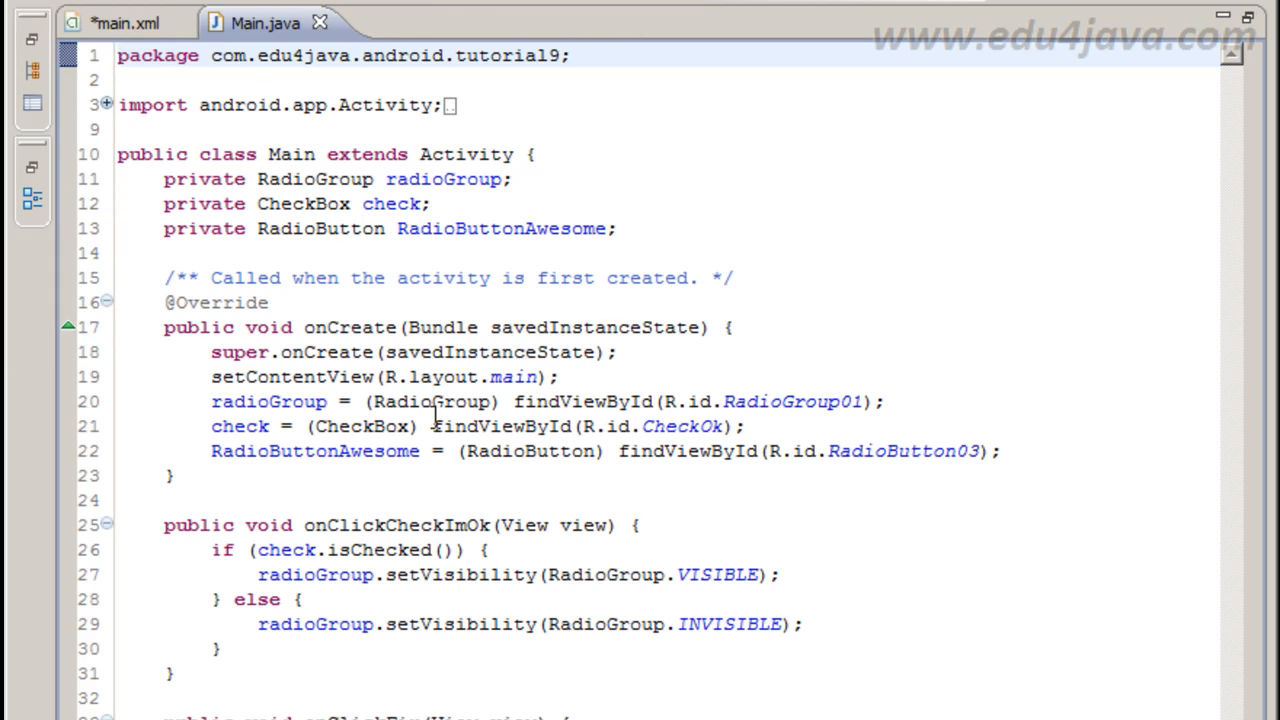
{"action": "double_click", "coordinate": [350, 328]}
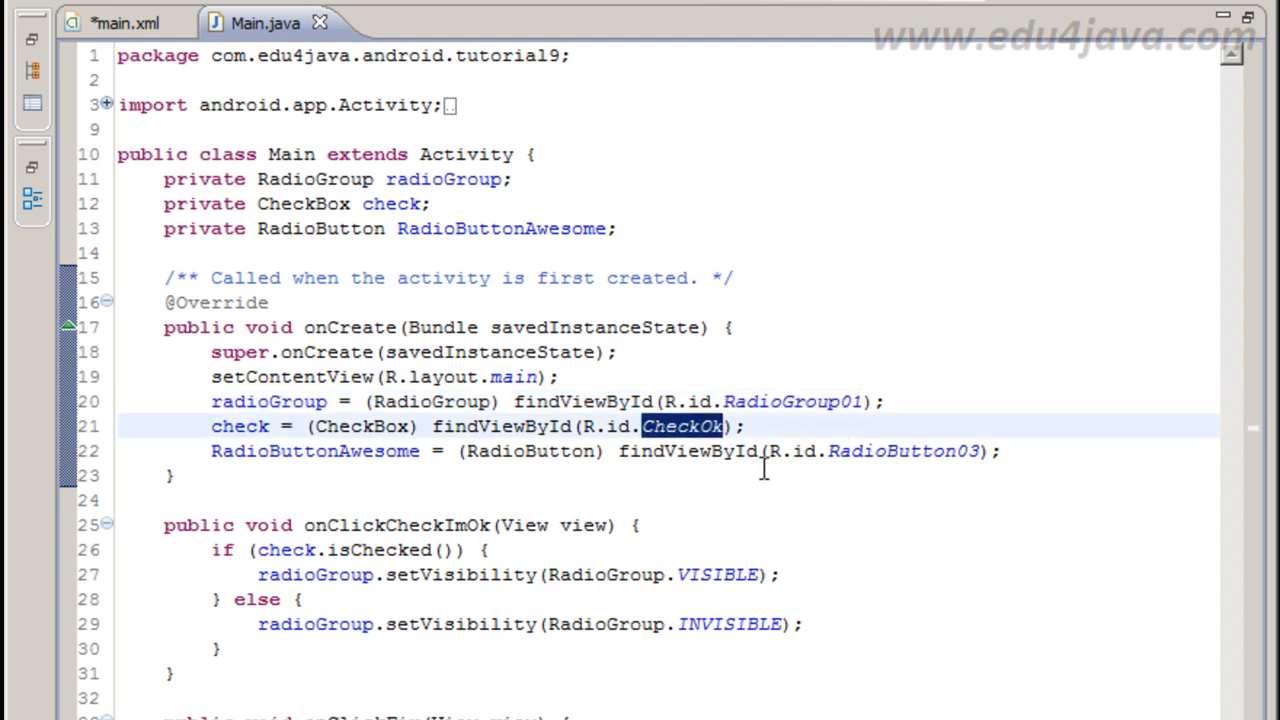
{"action": "mouse_move", "coordinate": [862, 442]}
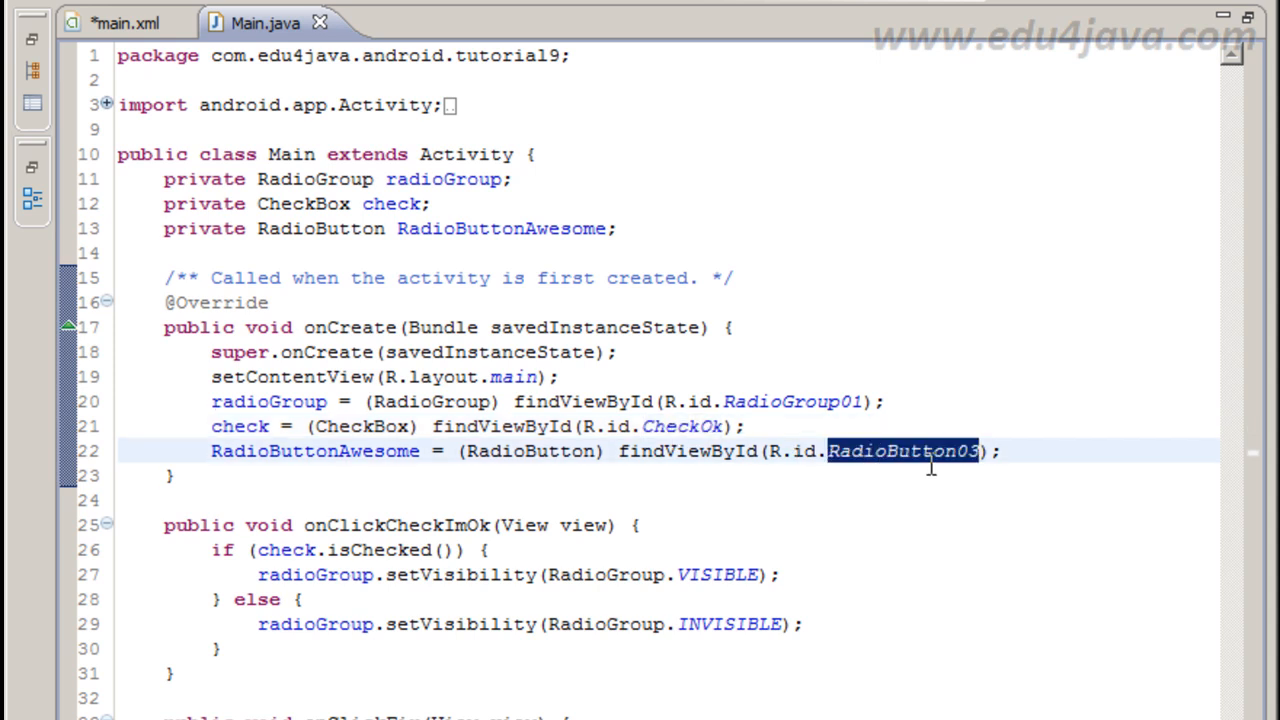
{"action": "left_click", "coordinate": [124, 22]}
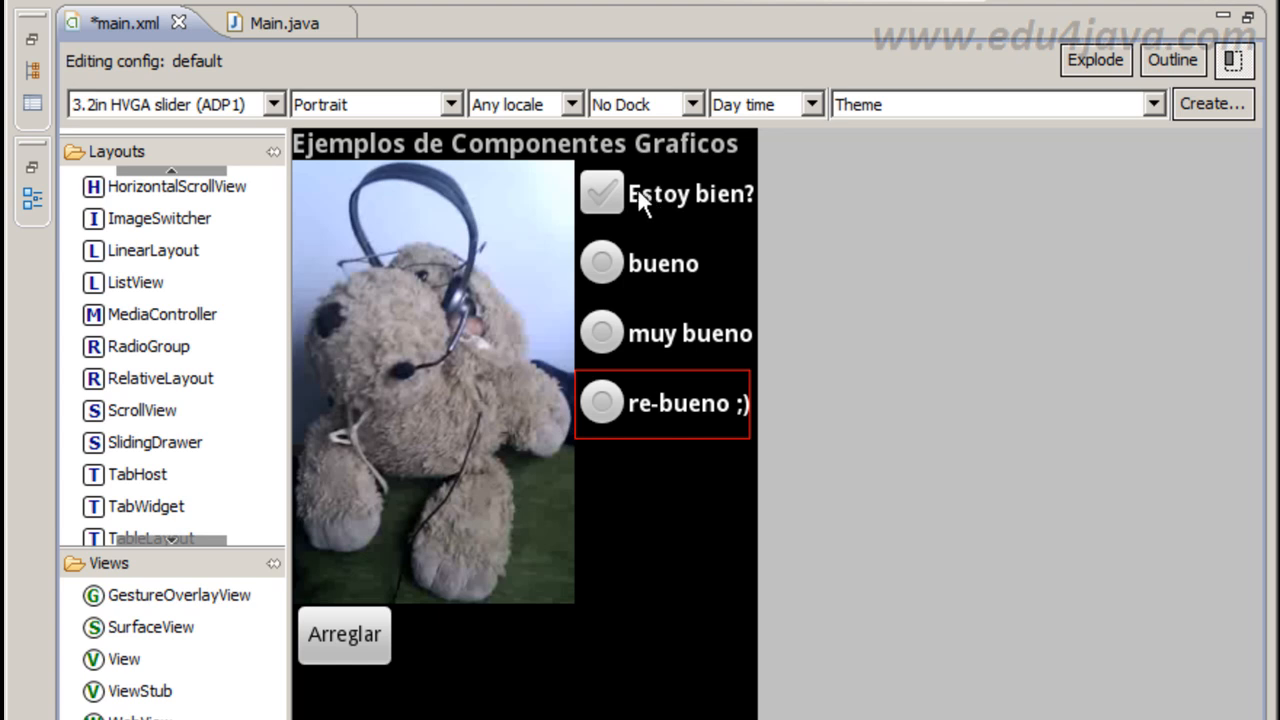
{"action": "mouse_move", "coordinate": [736, 218]}
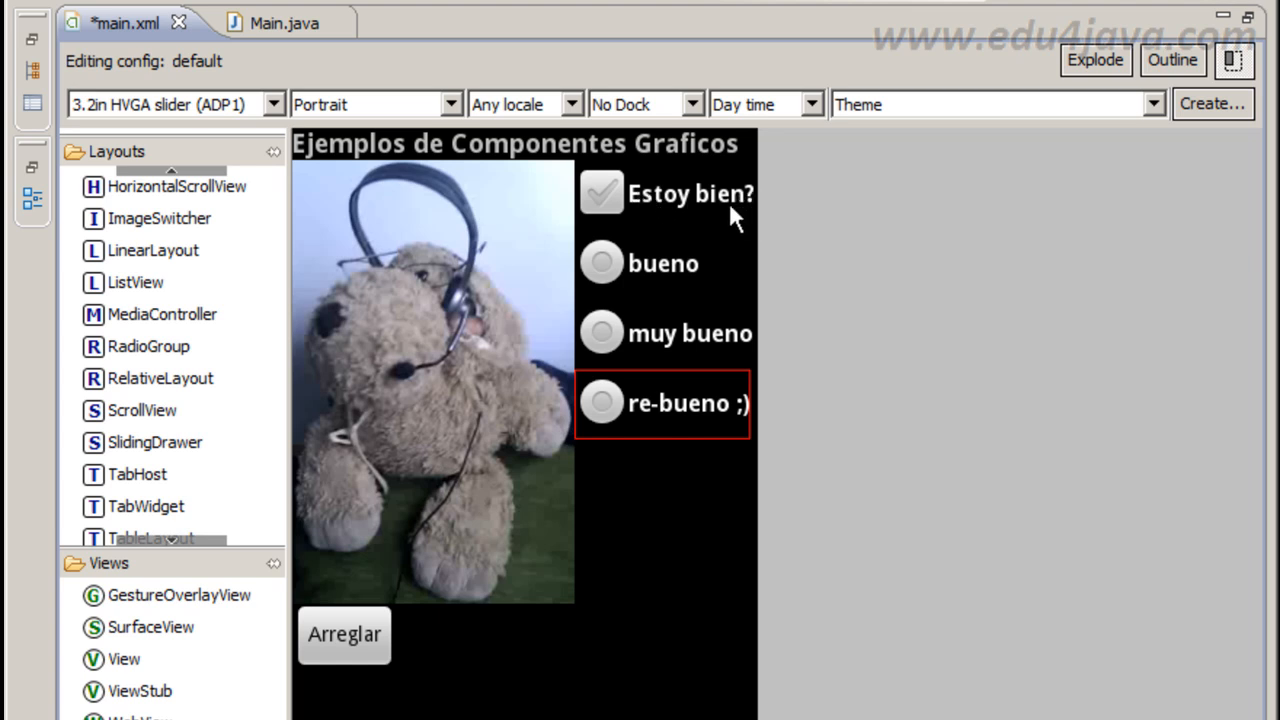
{"action": "mouse_move", "coordinate": [650, 280]}
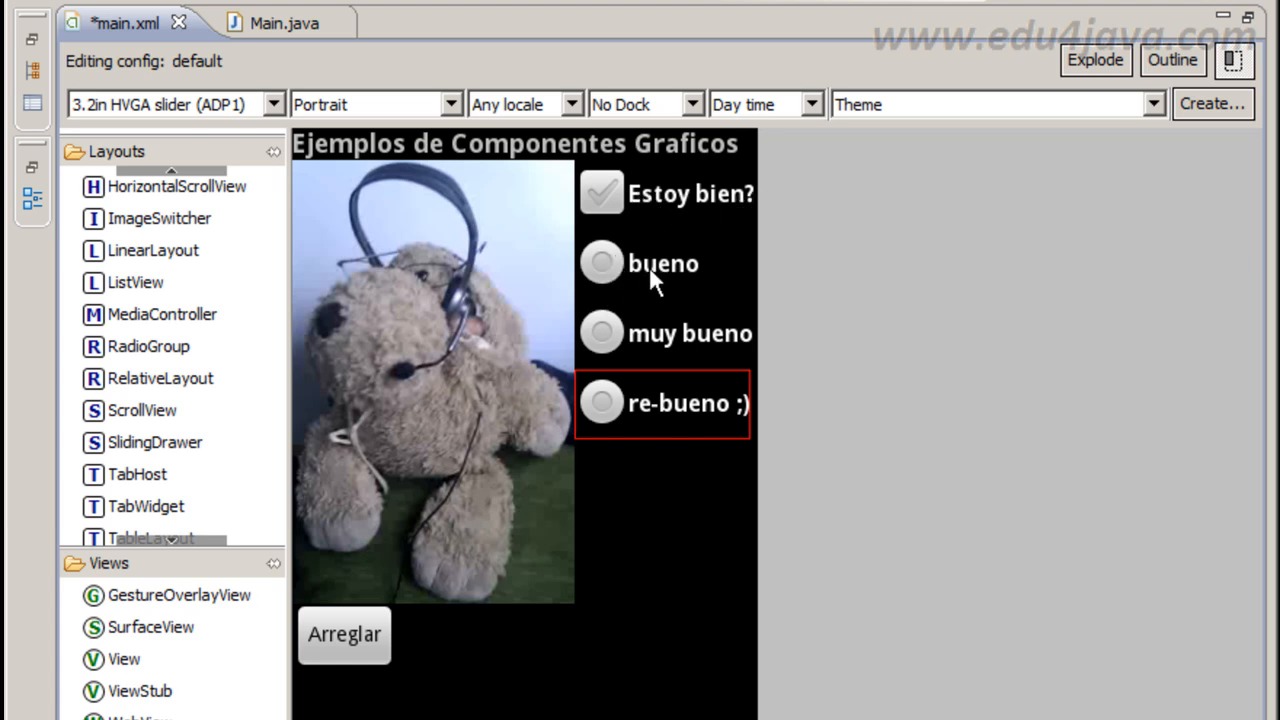
{"action": "mouse_move", "coordinate": [760, 414]}
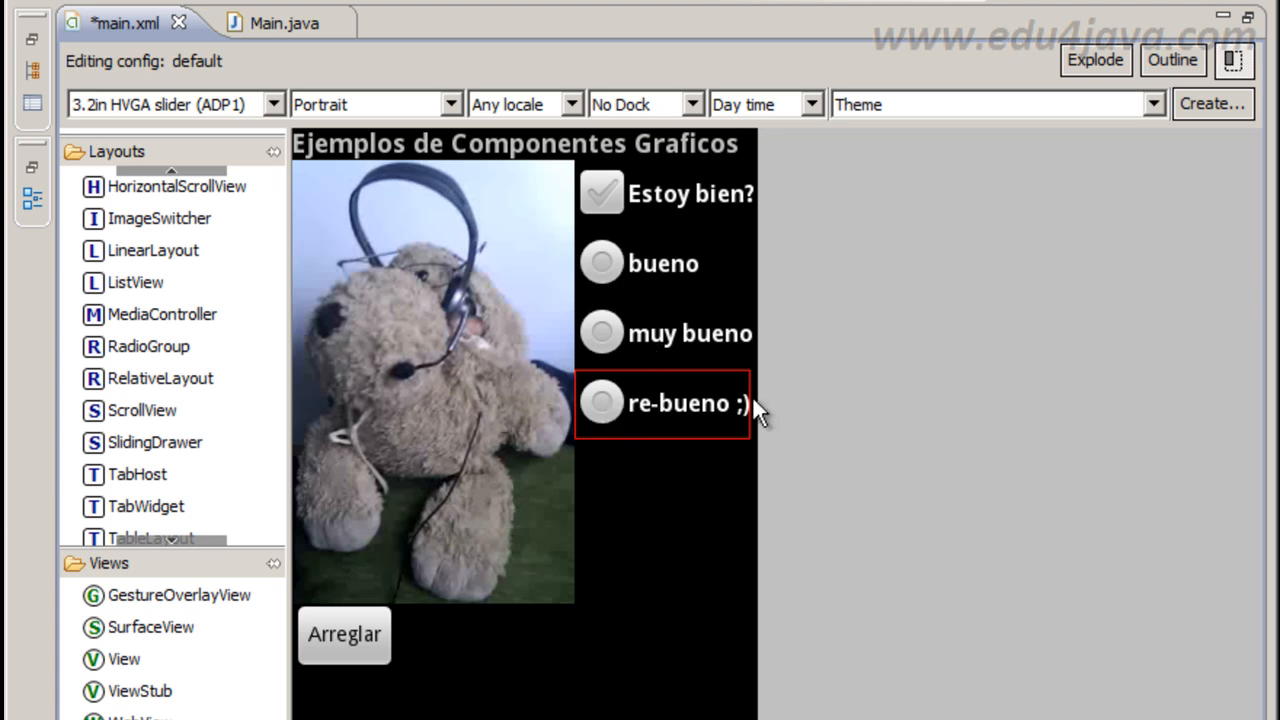
{"action": "mouse_move", "coordinate": [490, 350]}
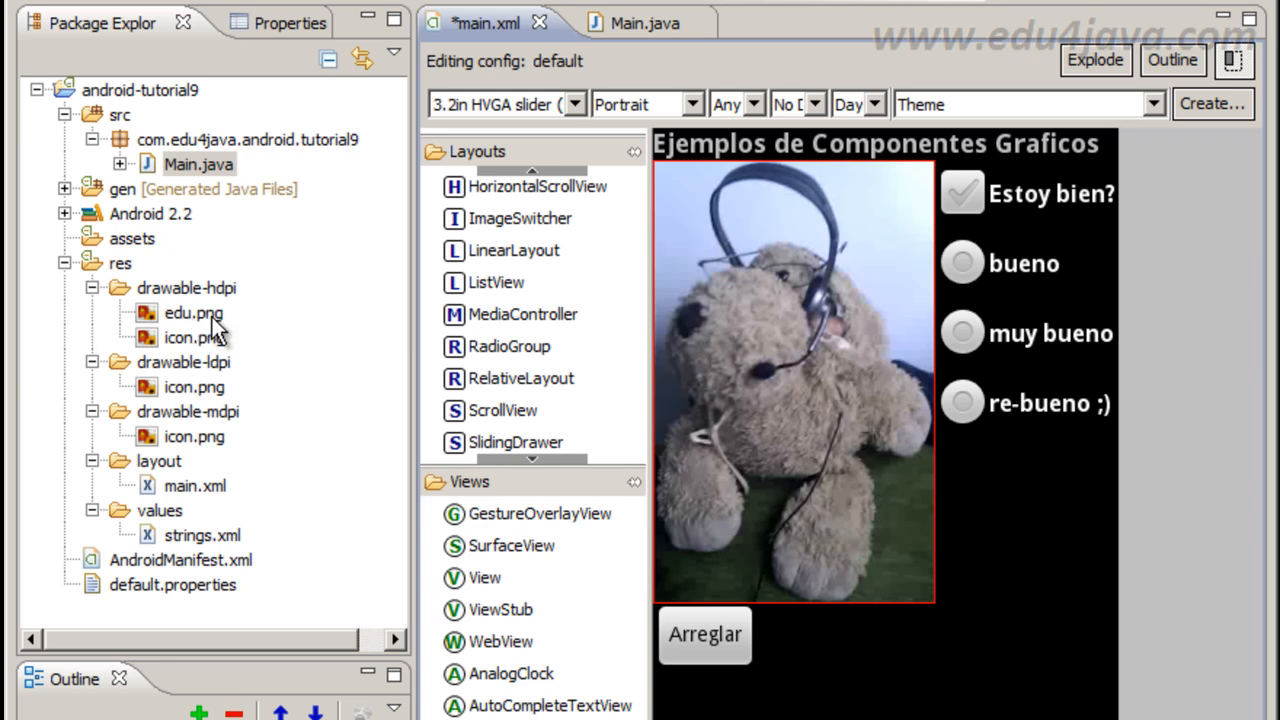
{"action": "mouse_move", "coordinate": [210, 336]}
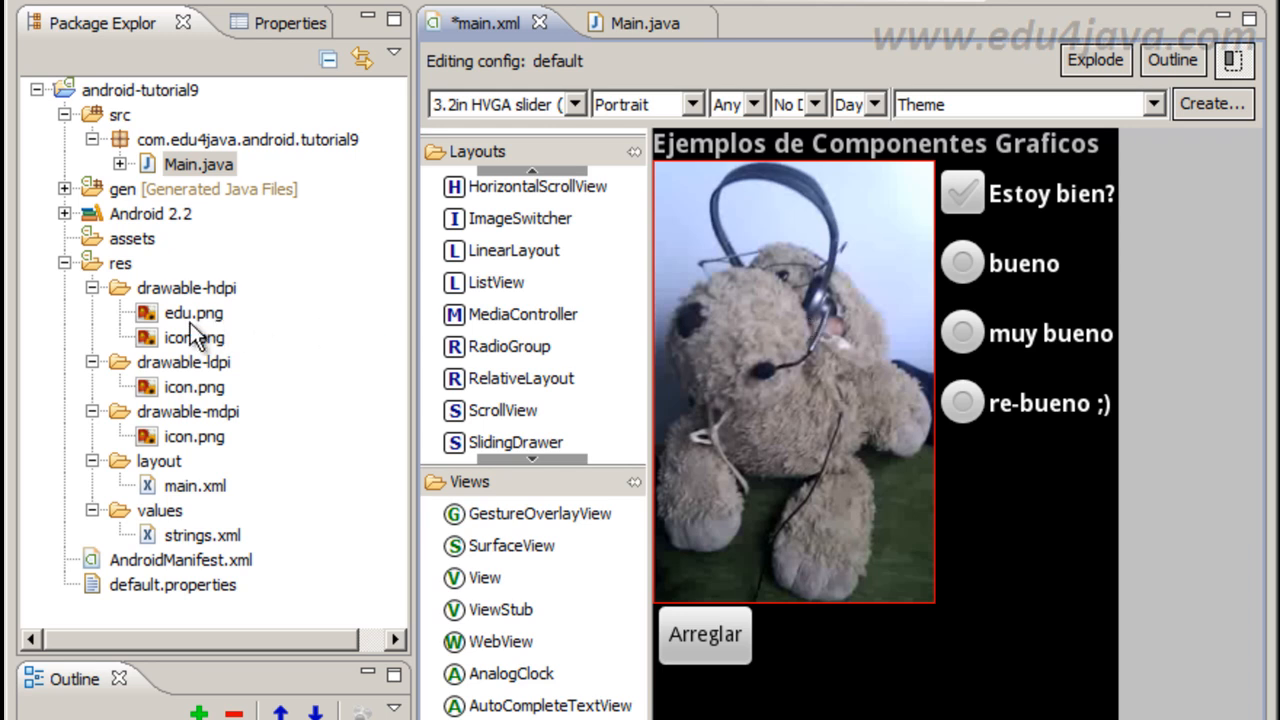
{"action": "left_click", "coordinate": [192, 312]}
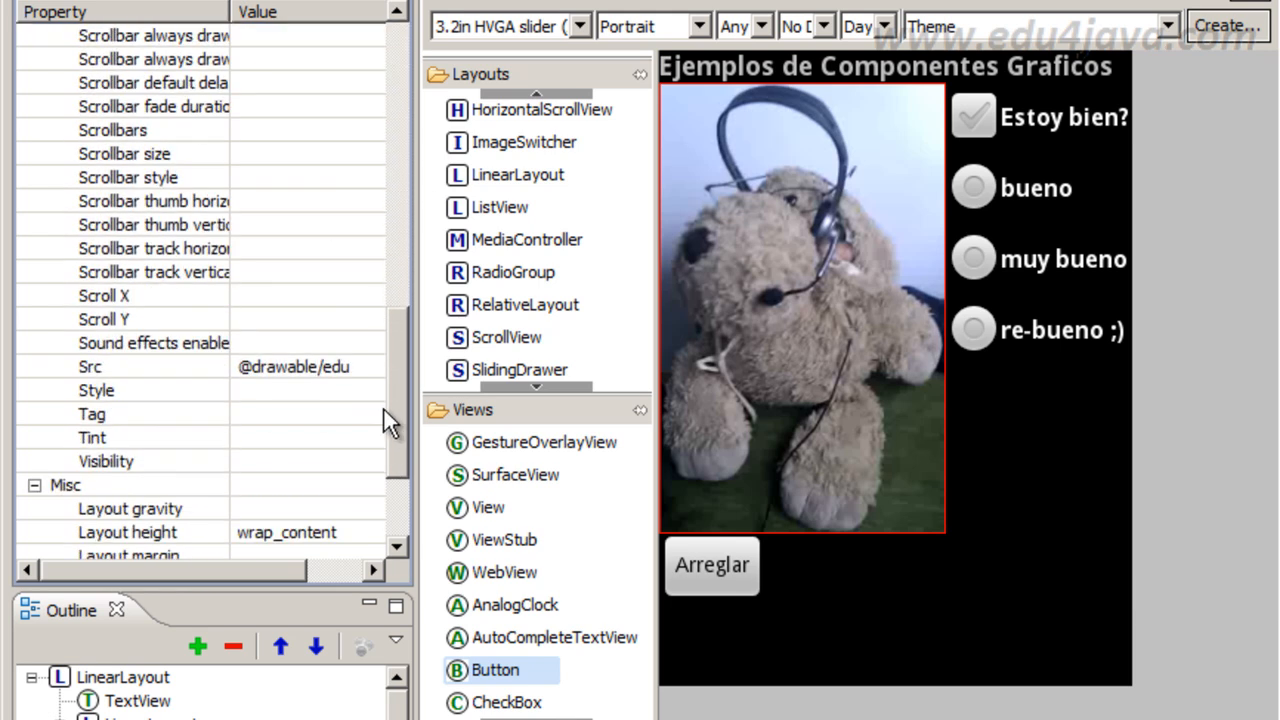
{"action": "scroll", "scroll_direction": "down", "scroll_amount": 3}
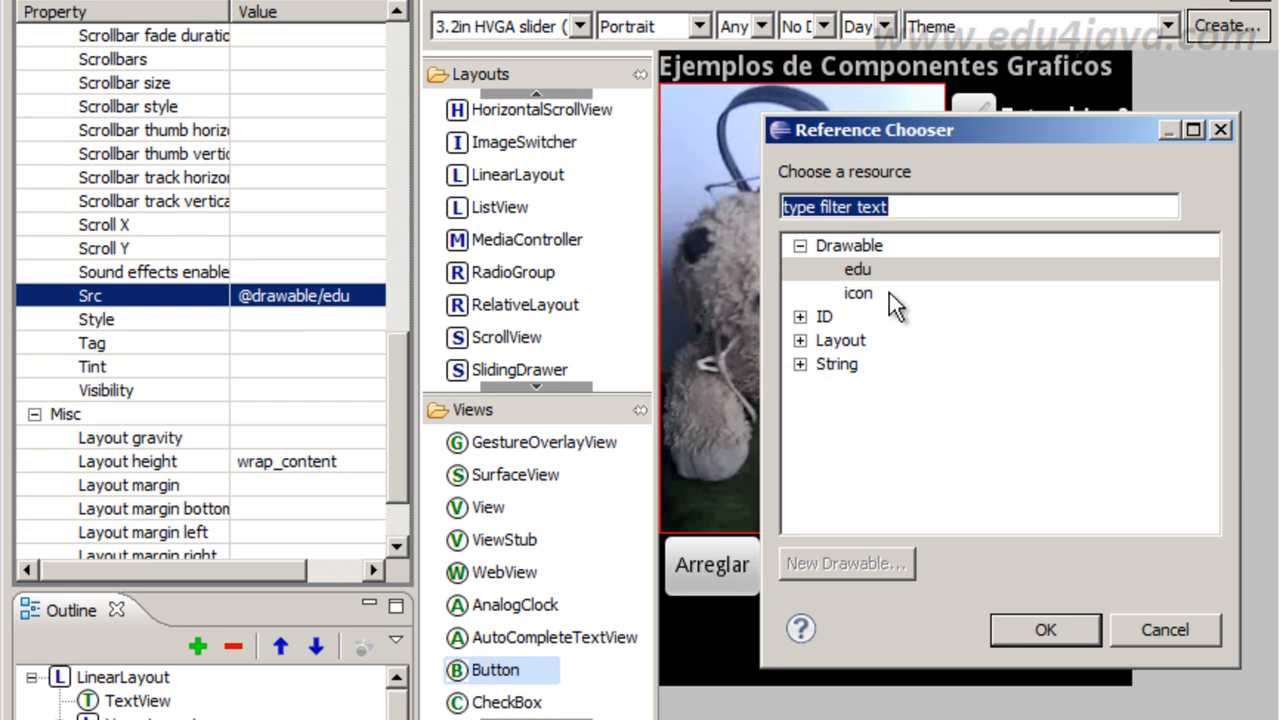
{"action": "mouse_move", "coordinate": [860, 284]}
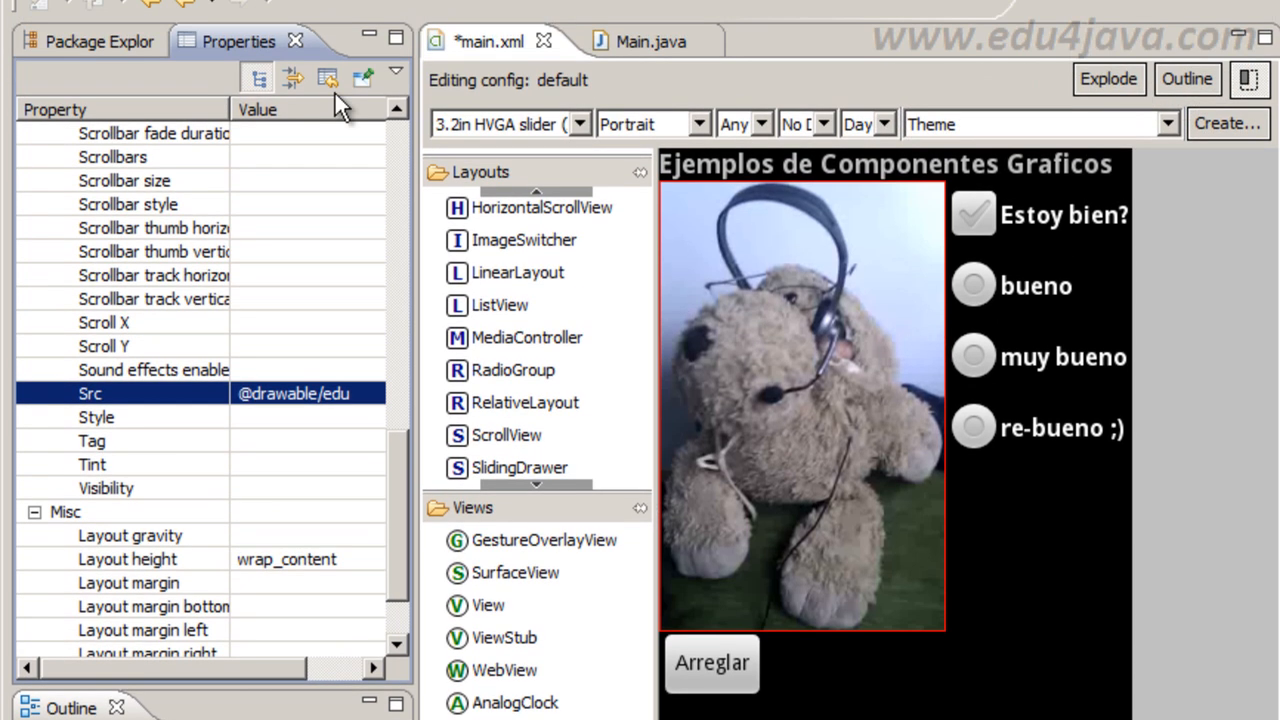
{"action": "mouse_move", "coordinate": [640, 24]}
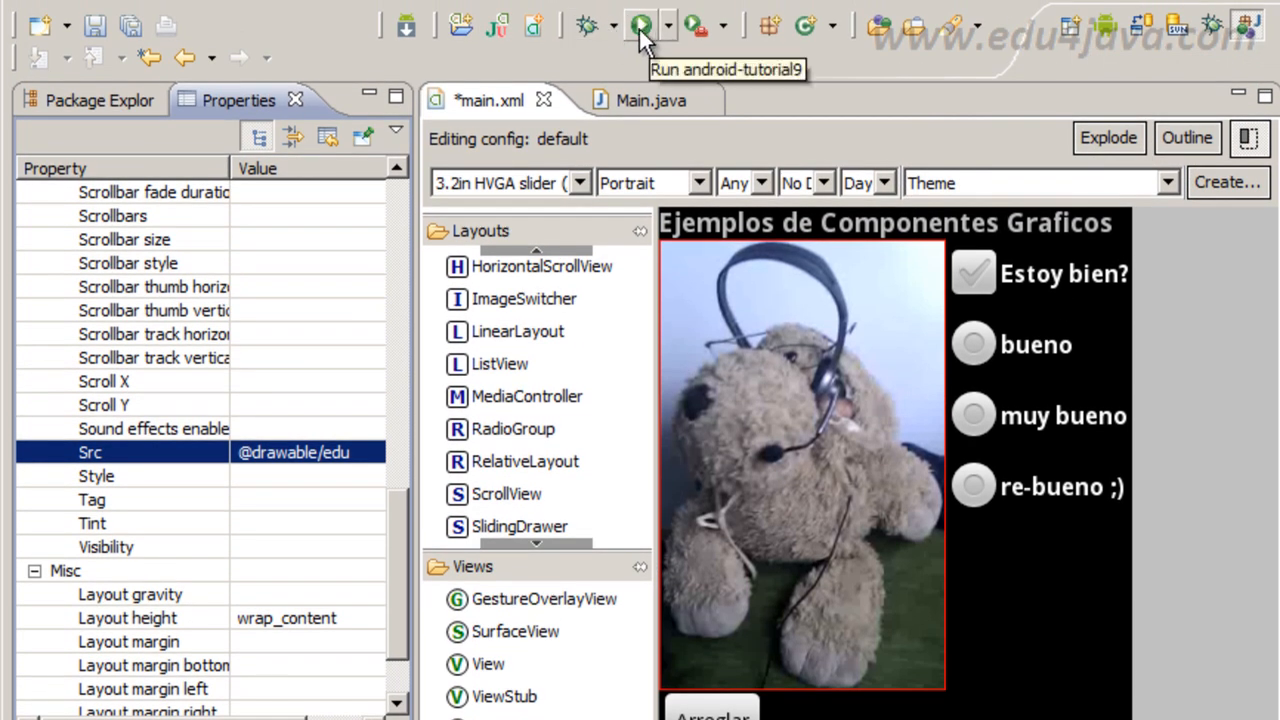
Run the app and toggle Estoy bien? several times, hiding and revealing the three rating options.
{"action": "left_click", "coordinate": [640, 24]}
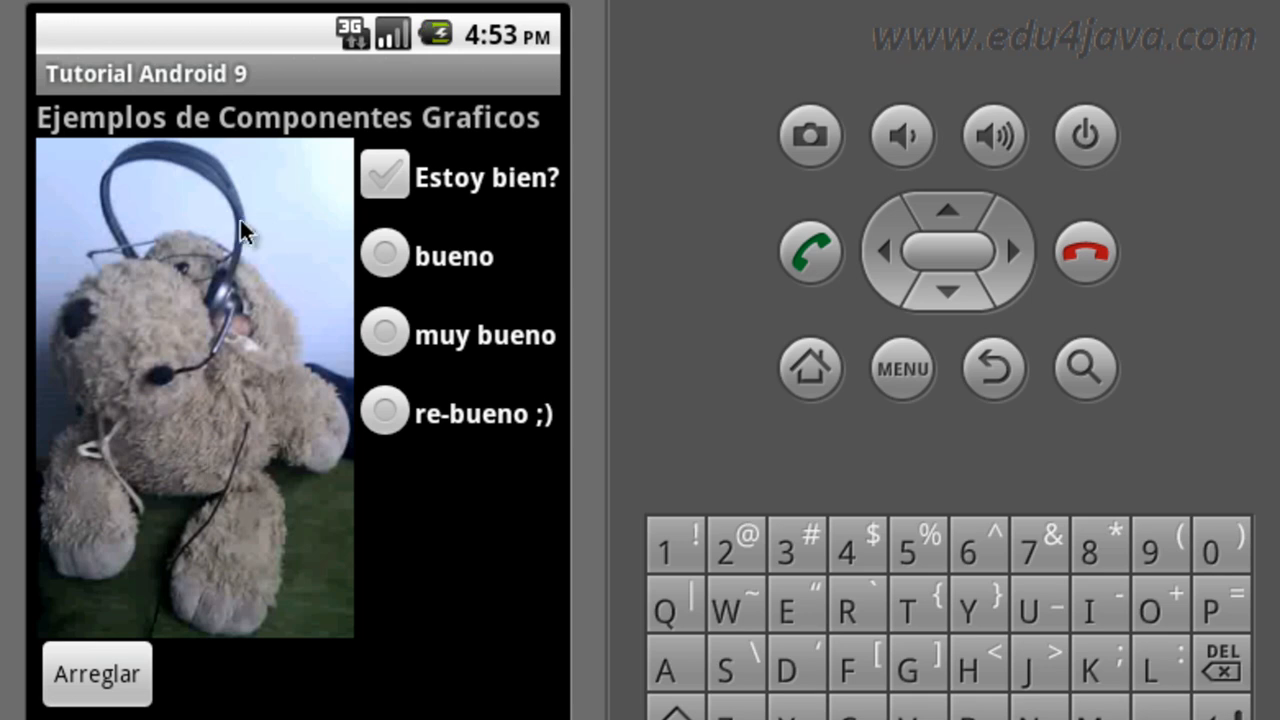
{"action": "mouse_move", "coordinate": [336, 180]}
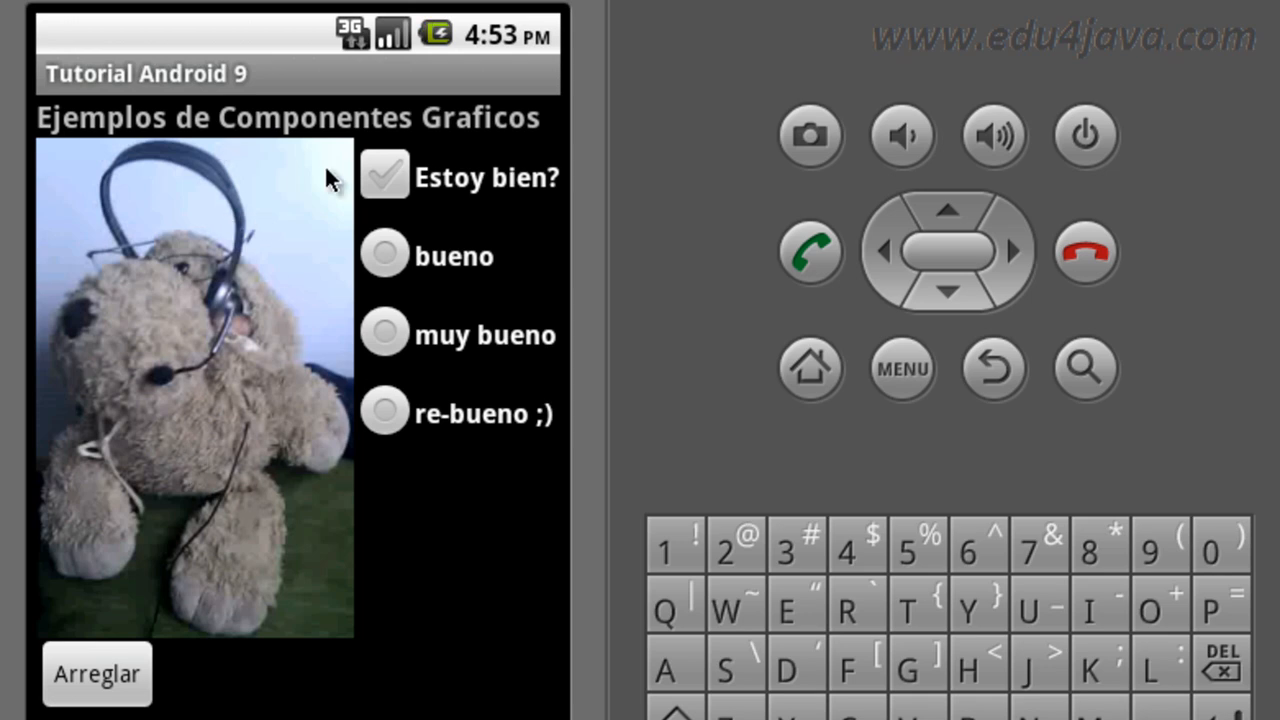
{"action": "left_click", "coordinate": [384, 176]}
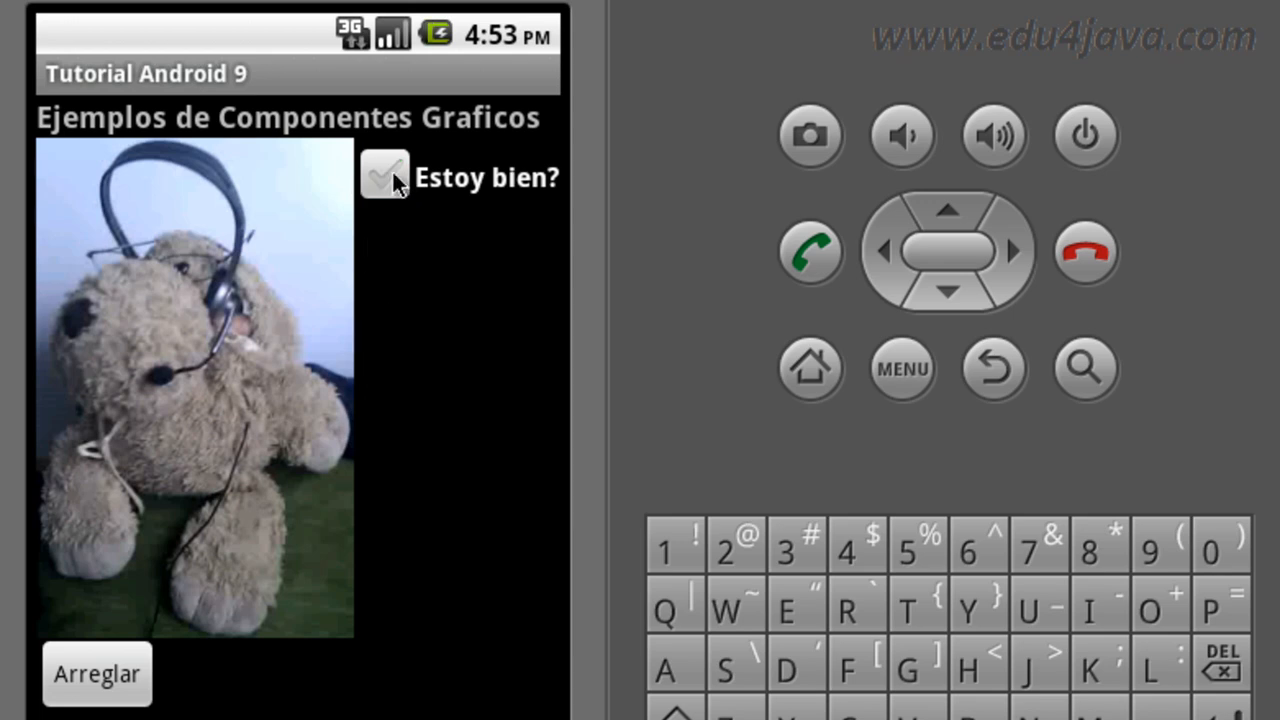
{"action": "left_click", "coordinate": [384, 176]}
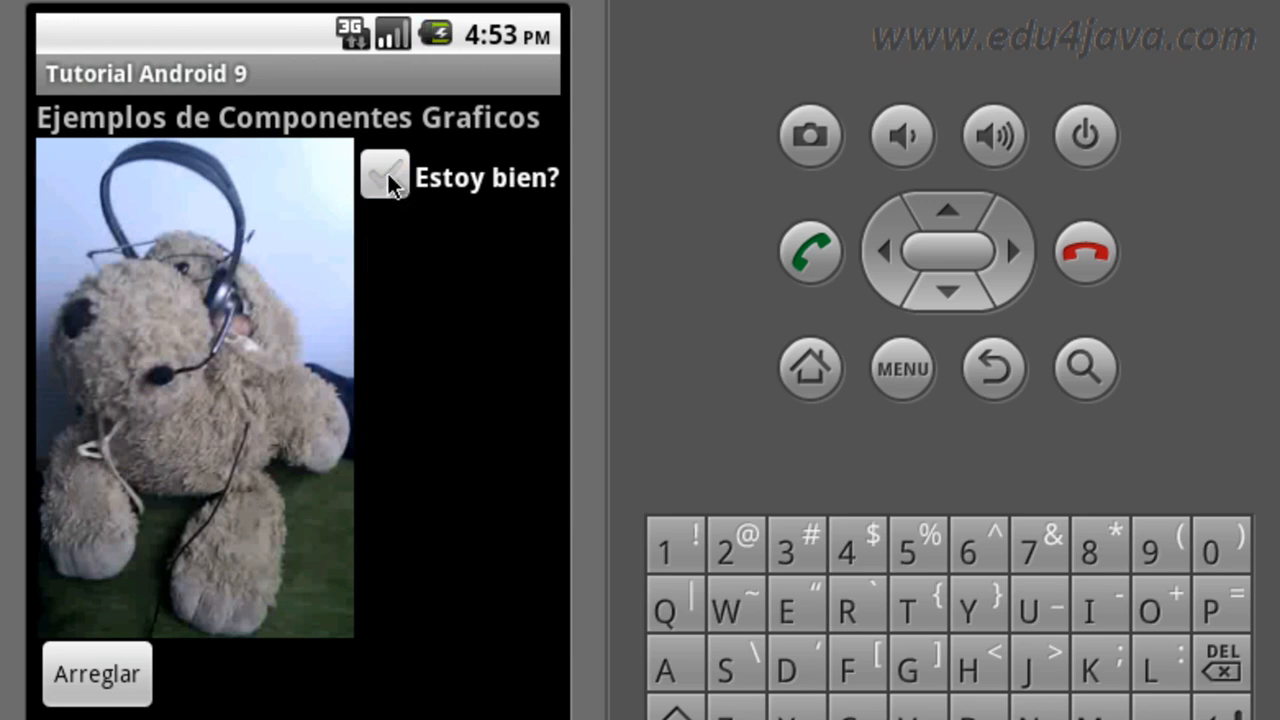
{"action": "left_click", "coordinate": [384, 176]}
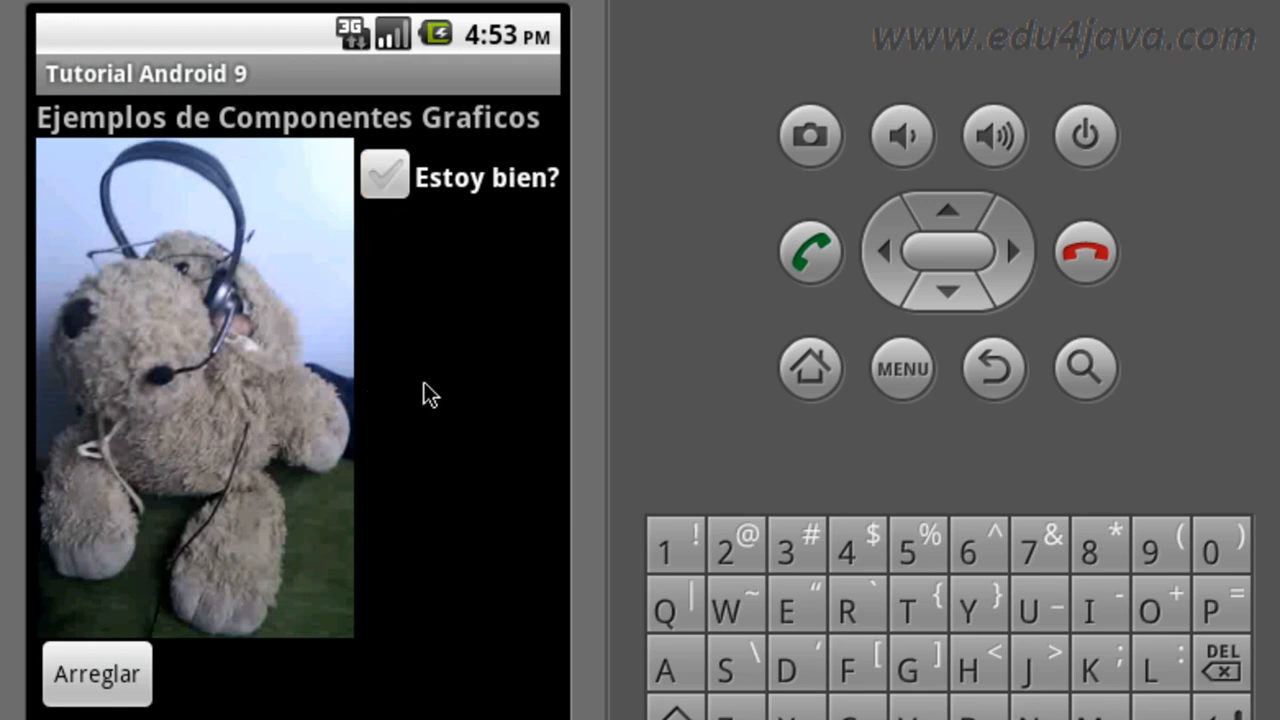
{"action": "left_click", "coordinate": [384, 176]}
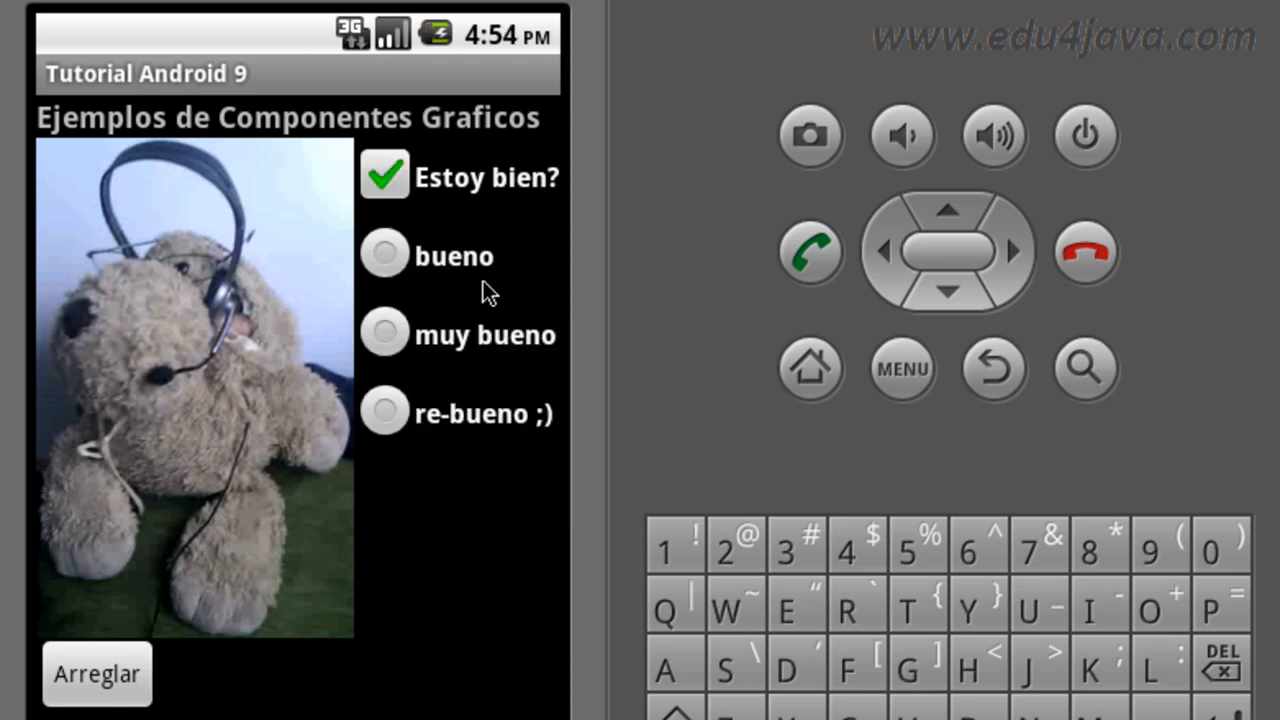
{"action": "mouse_move", "coordinate": [490, 244]}
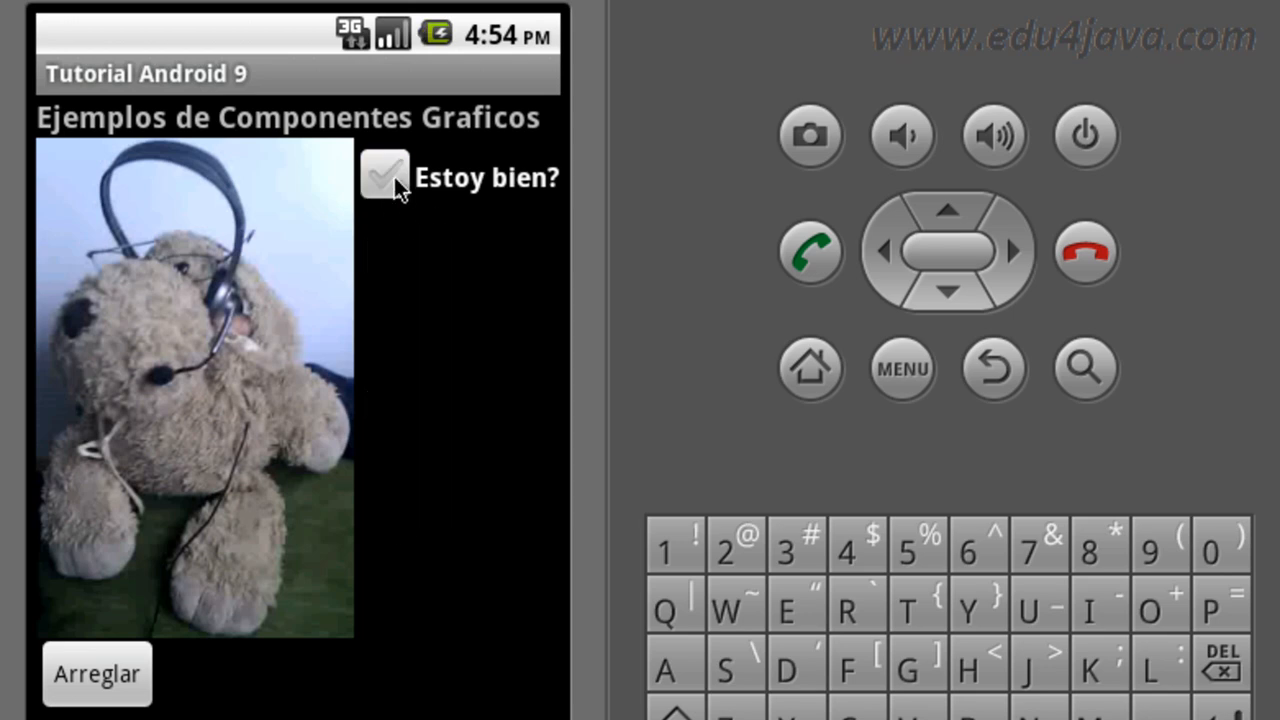
{"action": "left_click", "coordinate": [384, 176]}
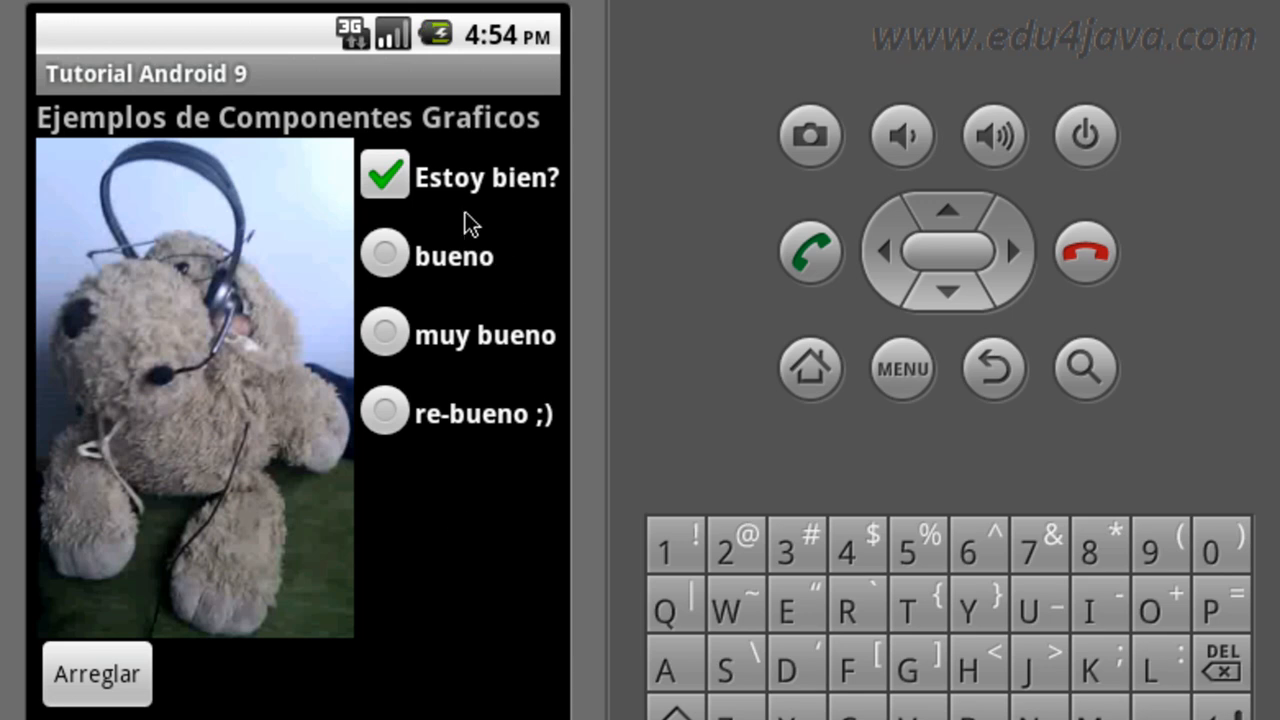
{"action": "mouse_move", "coordinate": [472, 428]}
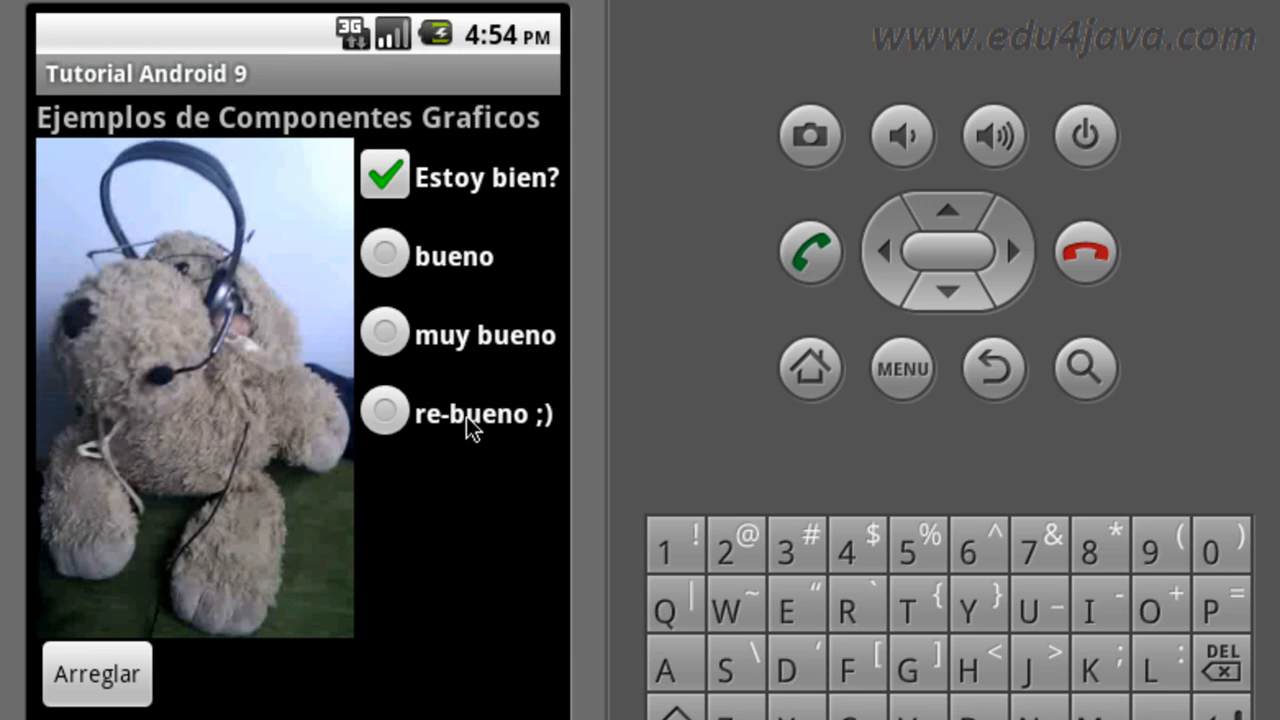
{"action": "mouse_move", "coordinate": [420, 378]}
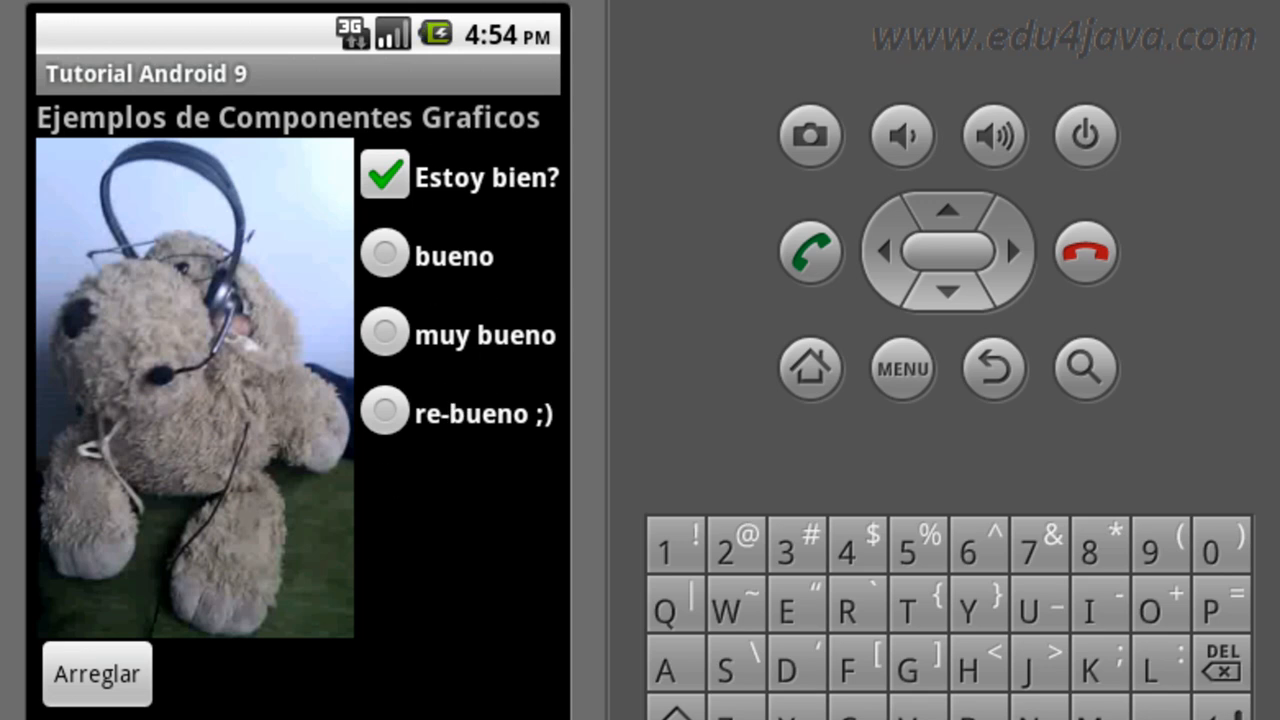
{"action": "left_click", "coordinate": [384, 176]}
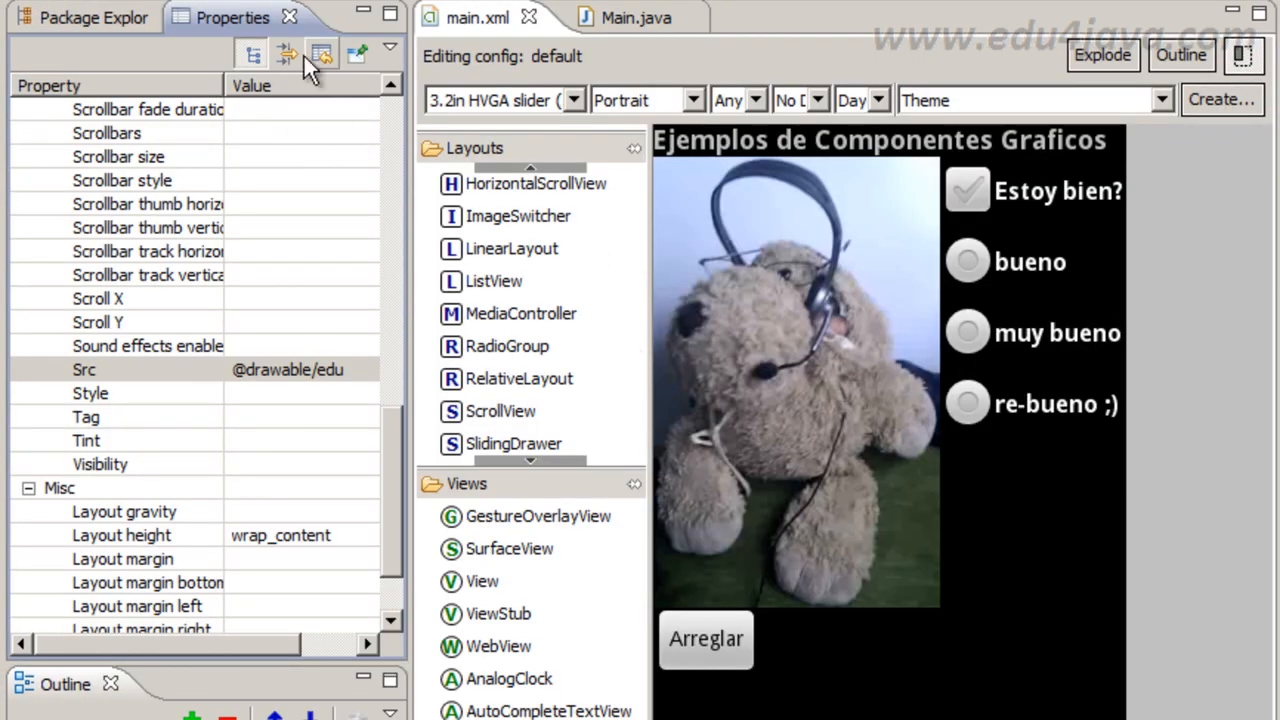
Review the onClickCheckImOk handler in Main.java, then return to the main.xml layout preview.
{"action": "left_click", "coordinate": [636, 16]}
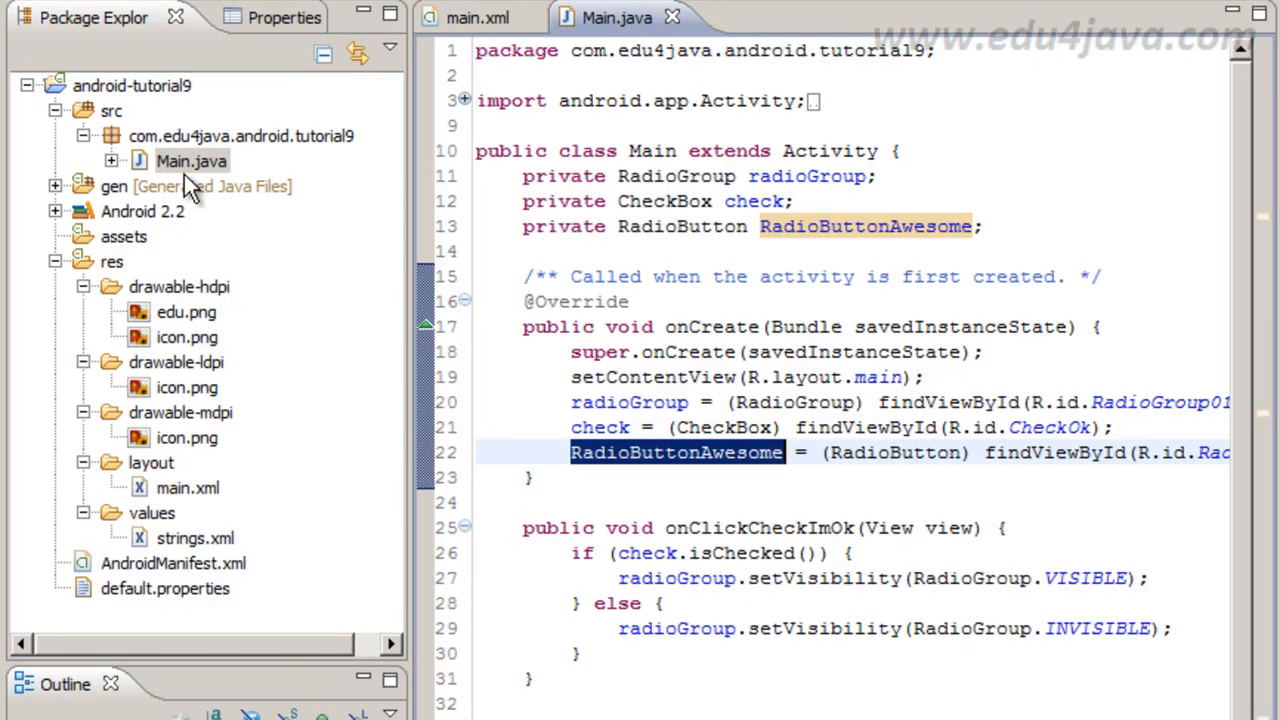
{"action": "scroll", "scroll_direction": "down", "scroll_amount": 3}
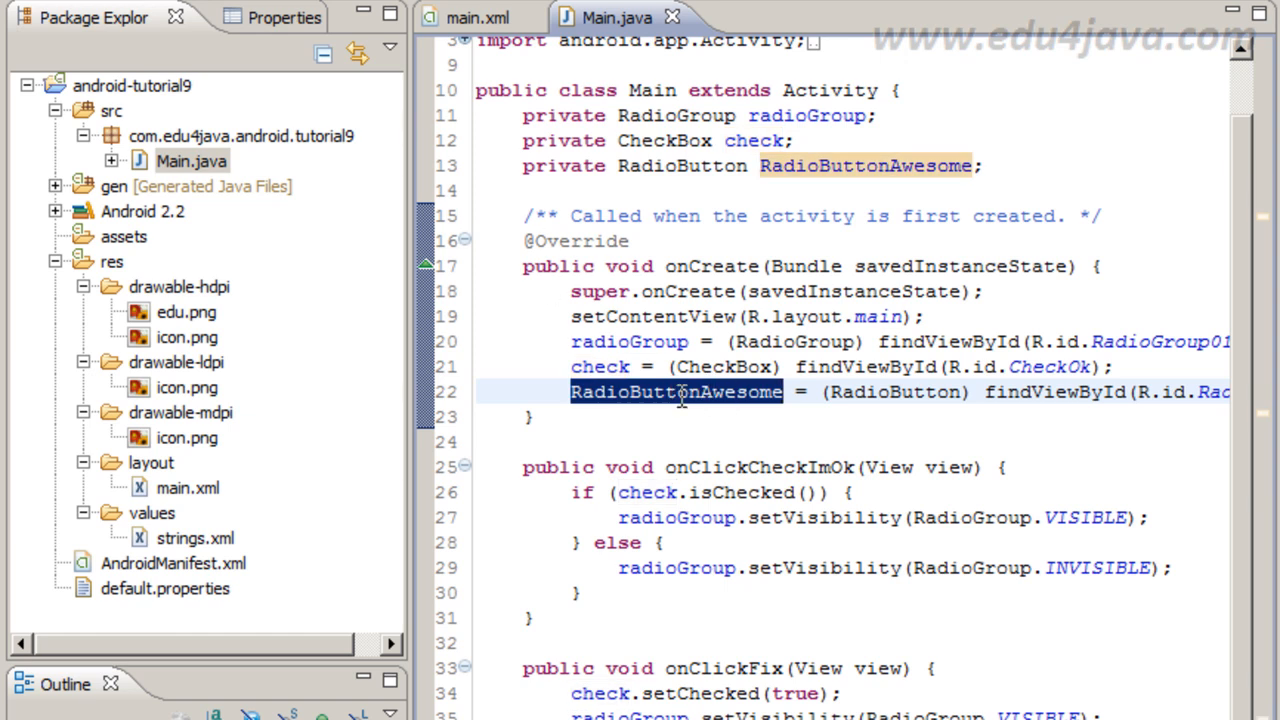
{"action": "left_click", "coordinate": [478, 16]}
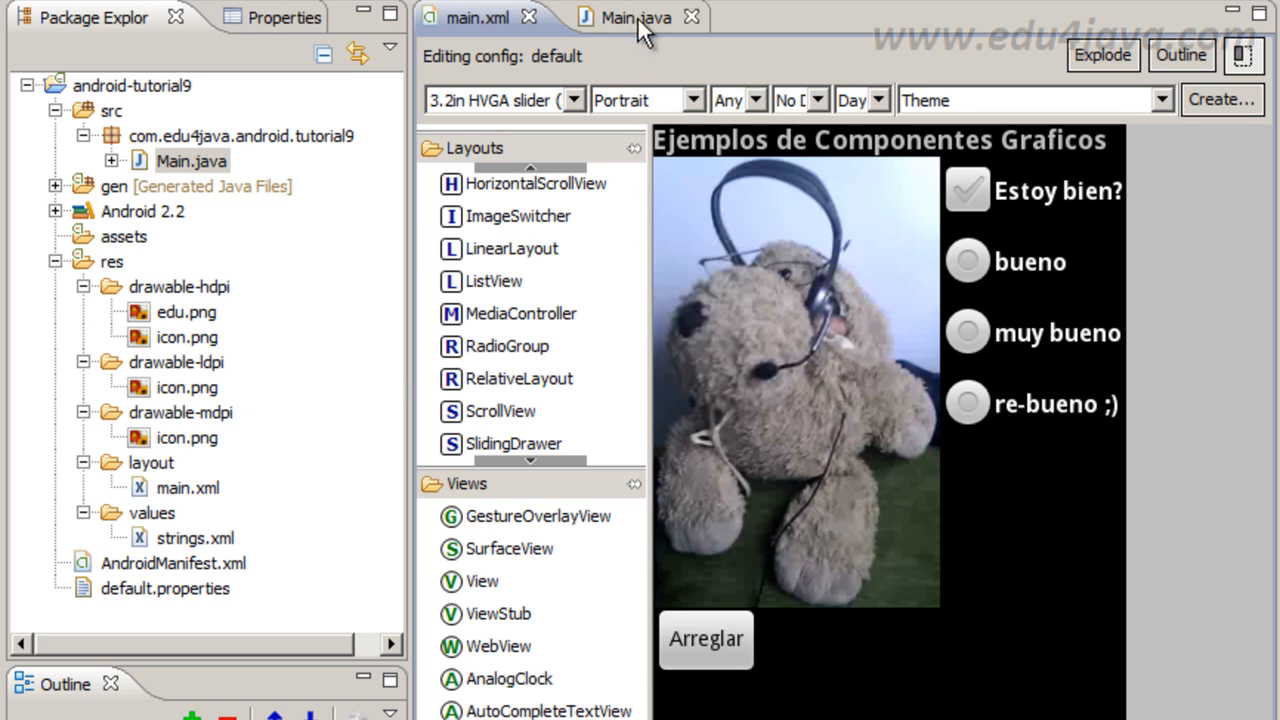
{"action": "left_click", "coordinate": [622, 16]}
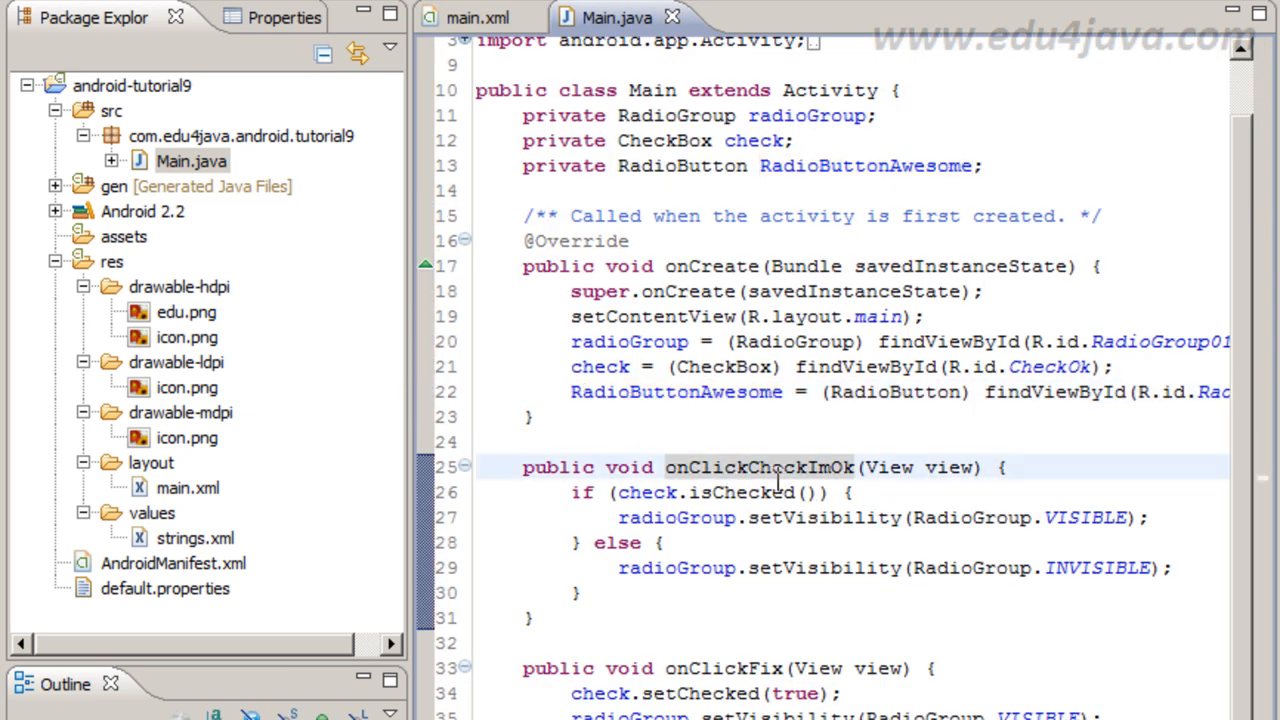
{"action": "double_click", "coordinate": [760, 468]}
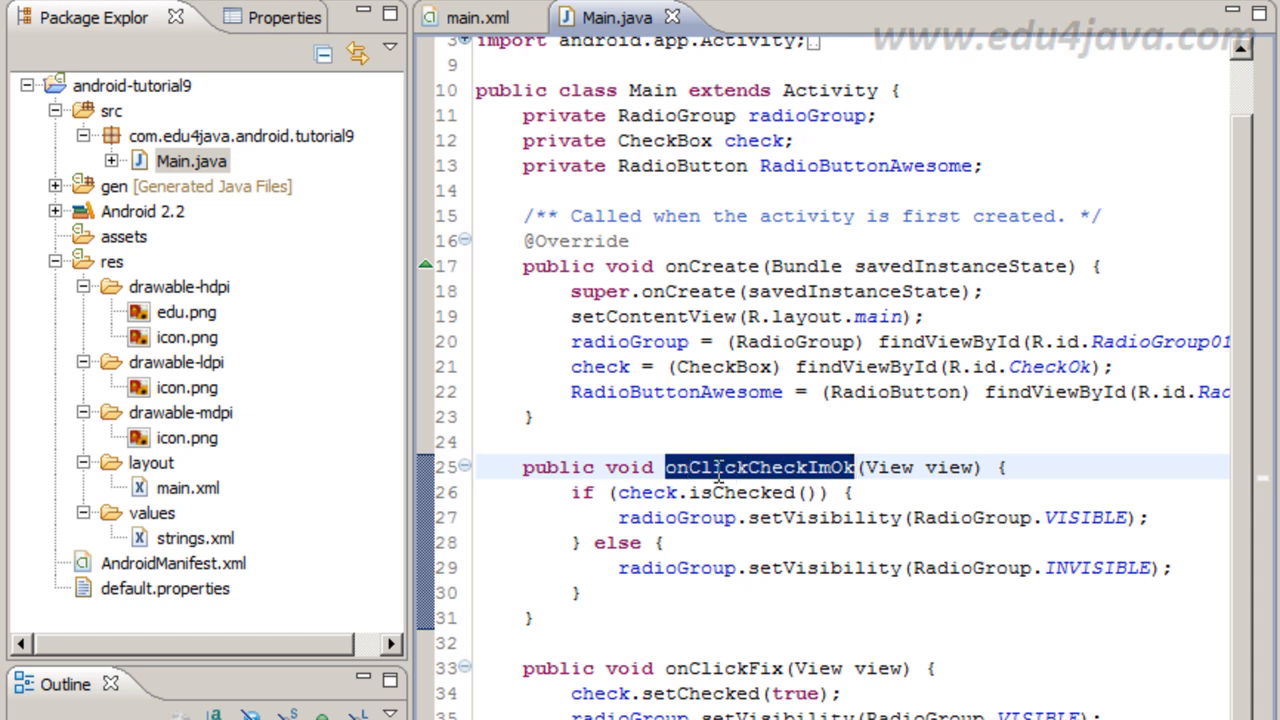
{"action": "left_click", "coordinate": [478, 16]}
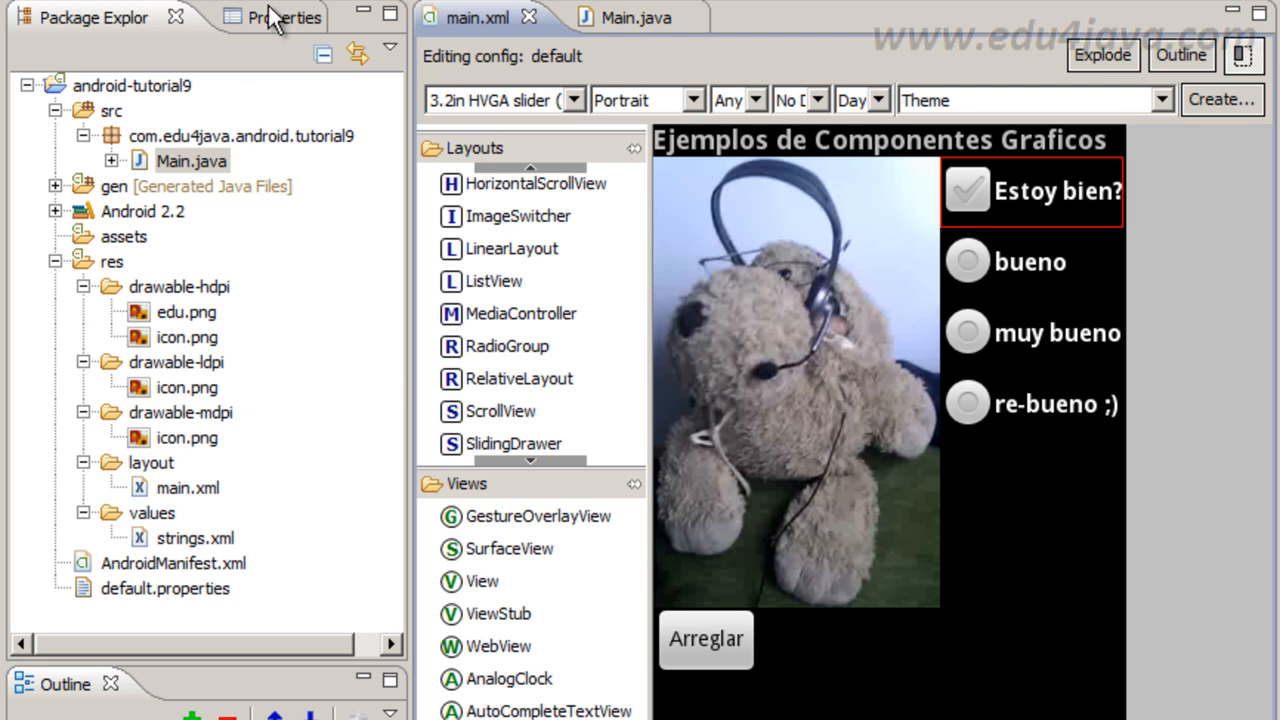
Show the checkbox's properties with onClickCheckImOk as its On click handler.
{"action": "left_click", "coordinate": [280, 16]}
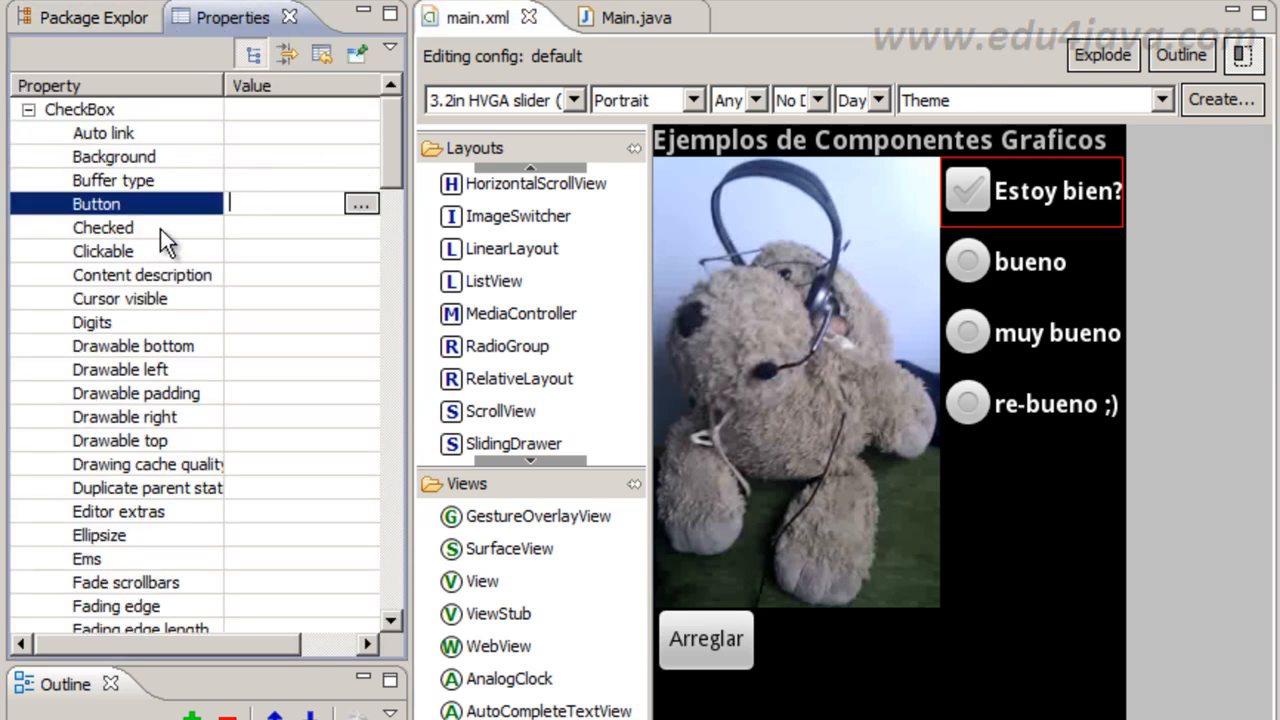
{"action": "scroll", "scroll_direction": "down", "scroll_amount": 3}
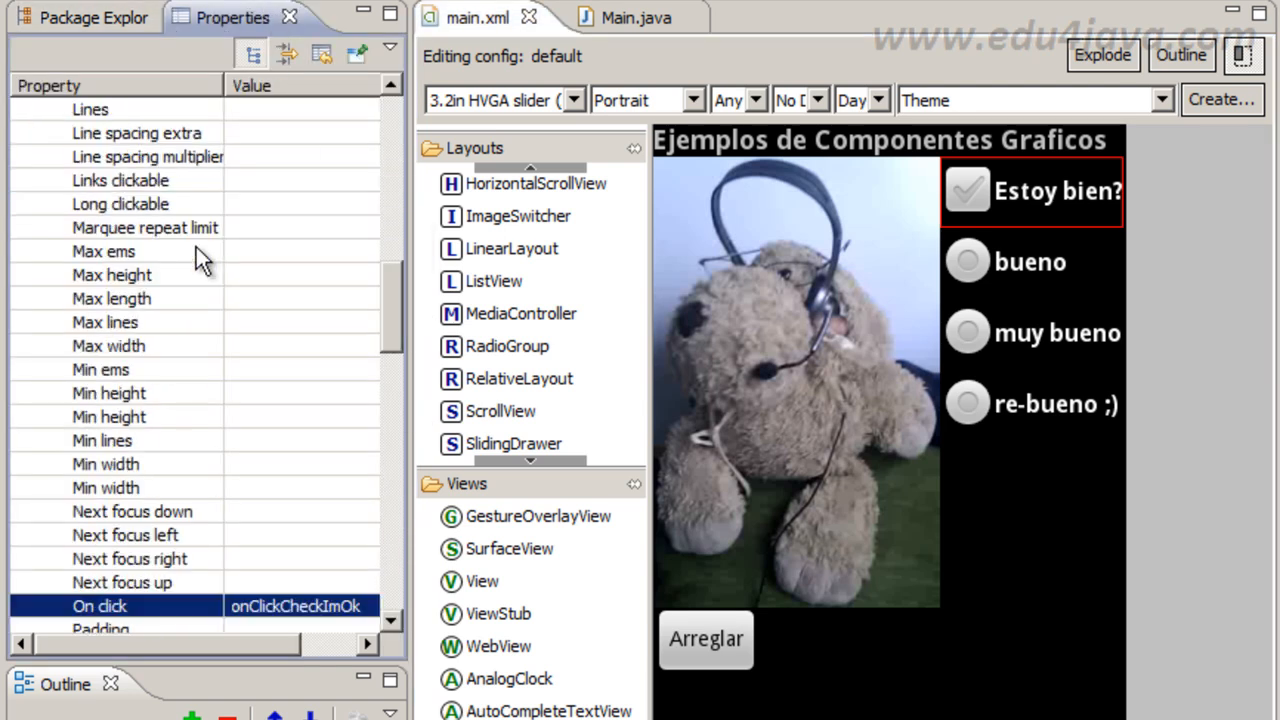
{"action": "mouse_move", "coordinate": [330, 624]}
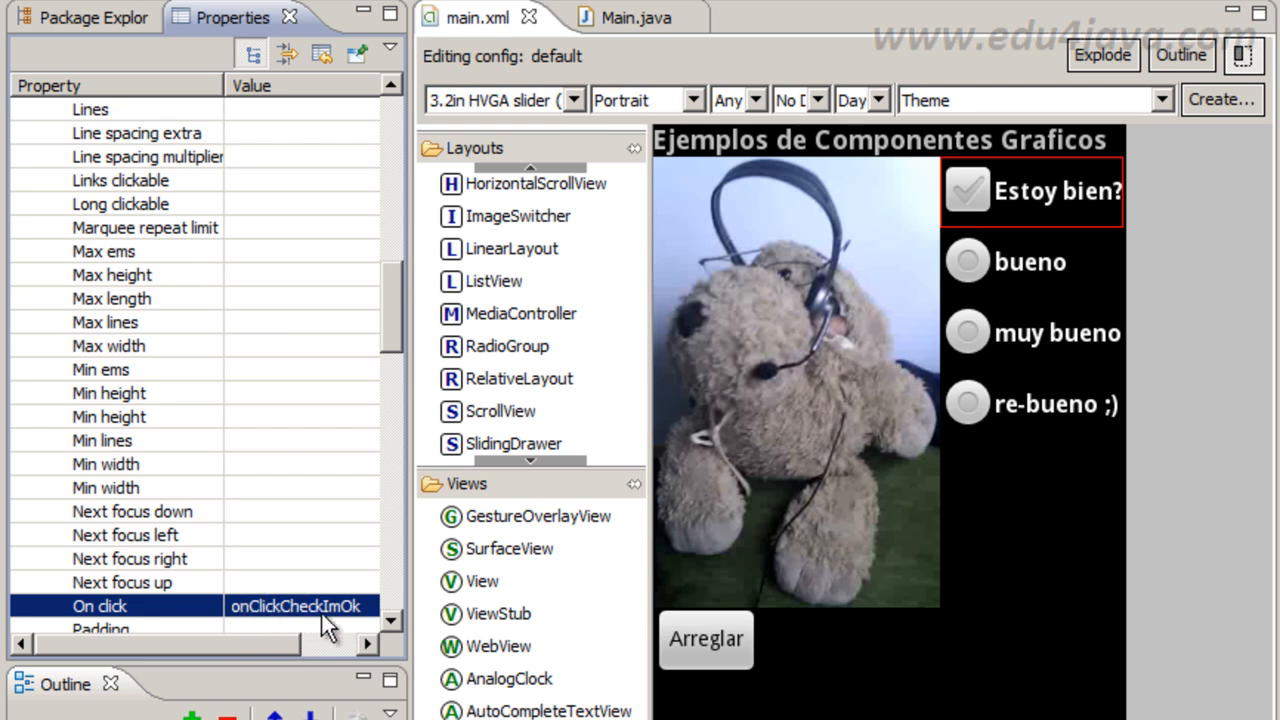
{"action": "mouse_move", "coordinate": [356, 624]}
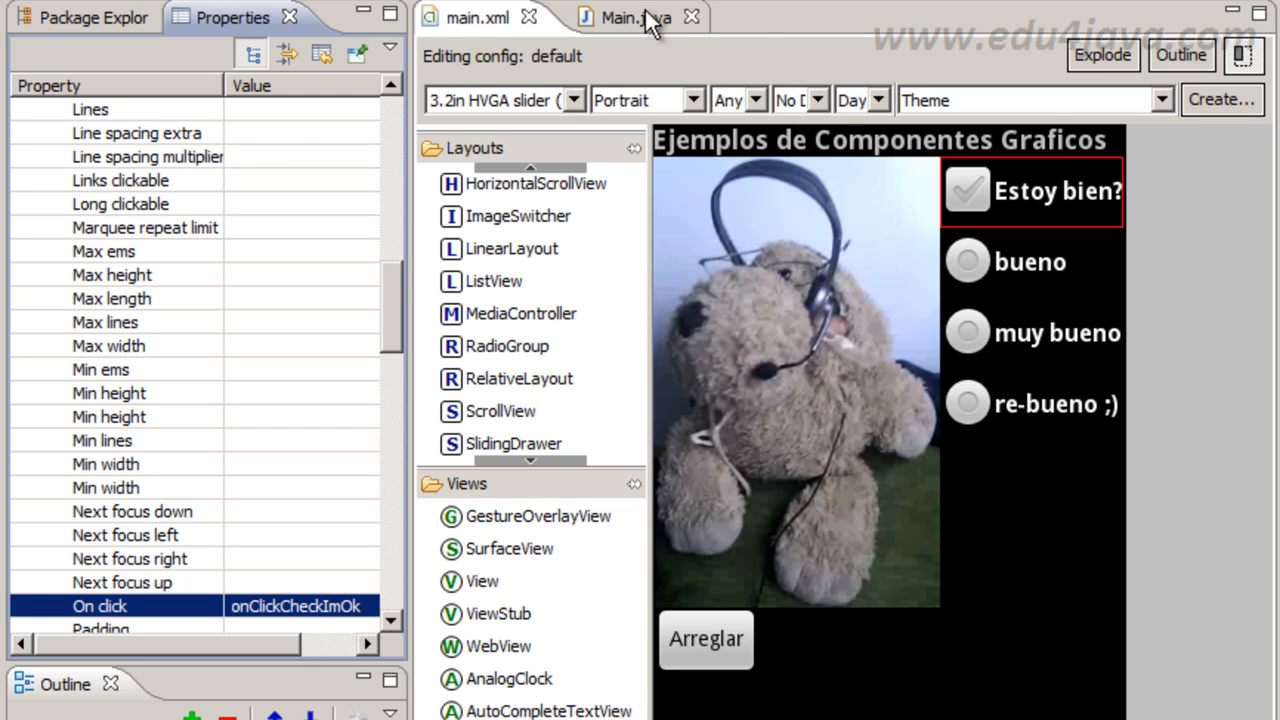
{"action": "left_click", "coordinate": [620, 16]}
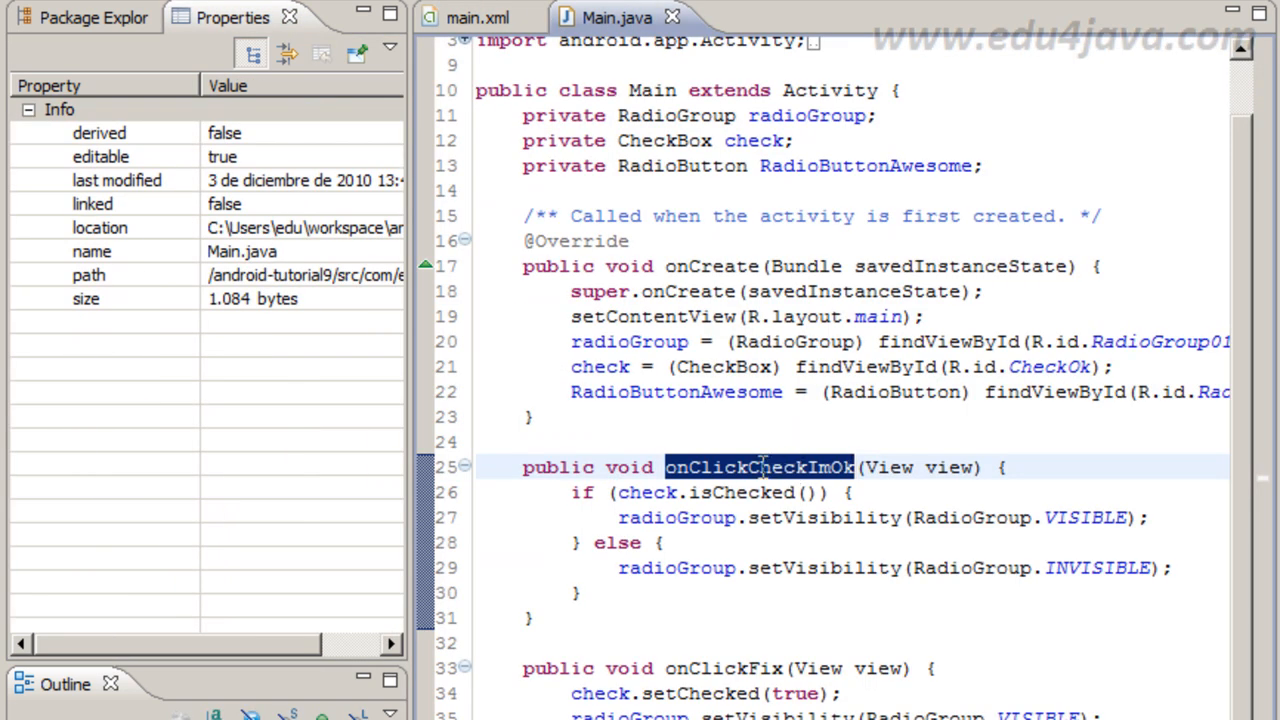
Highlight the INVISIBLE else-branch line in Main.java, then return to the main.xml layout.
{"action": "left_click", "coordinate": [676, 516]}
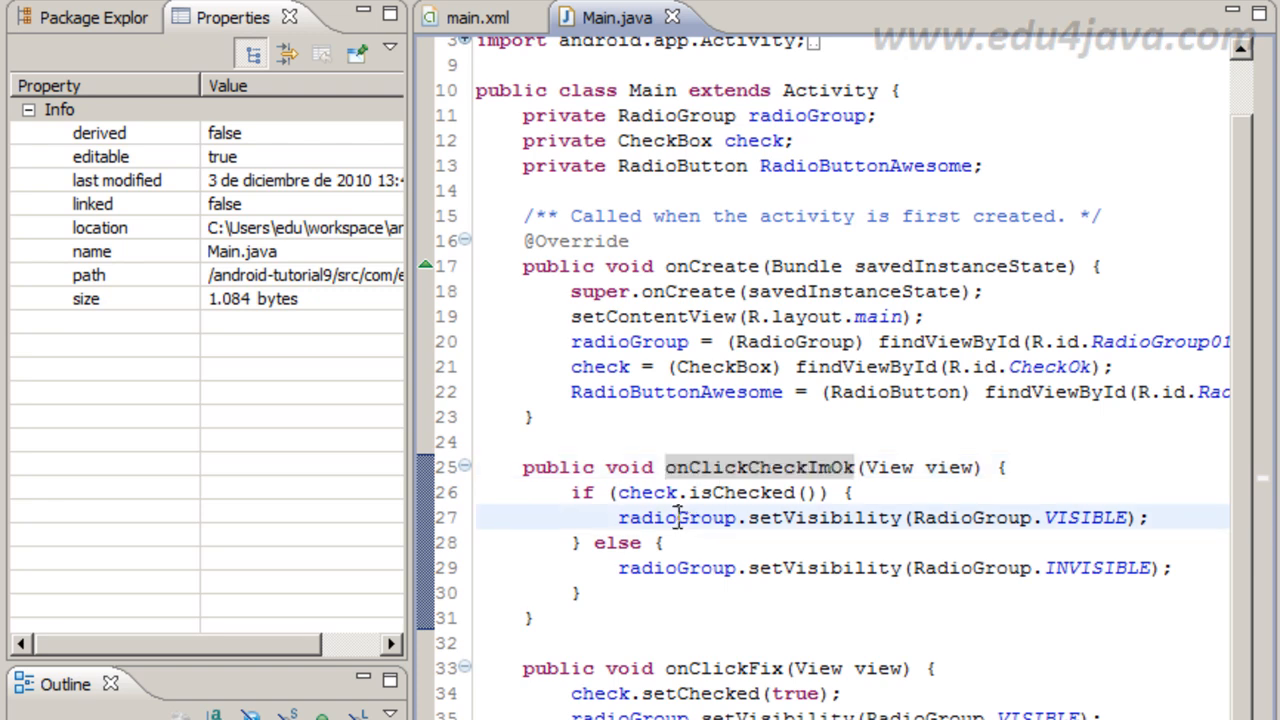
{"action": "double_click", "coordinate": [676, 516]}
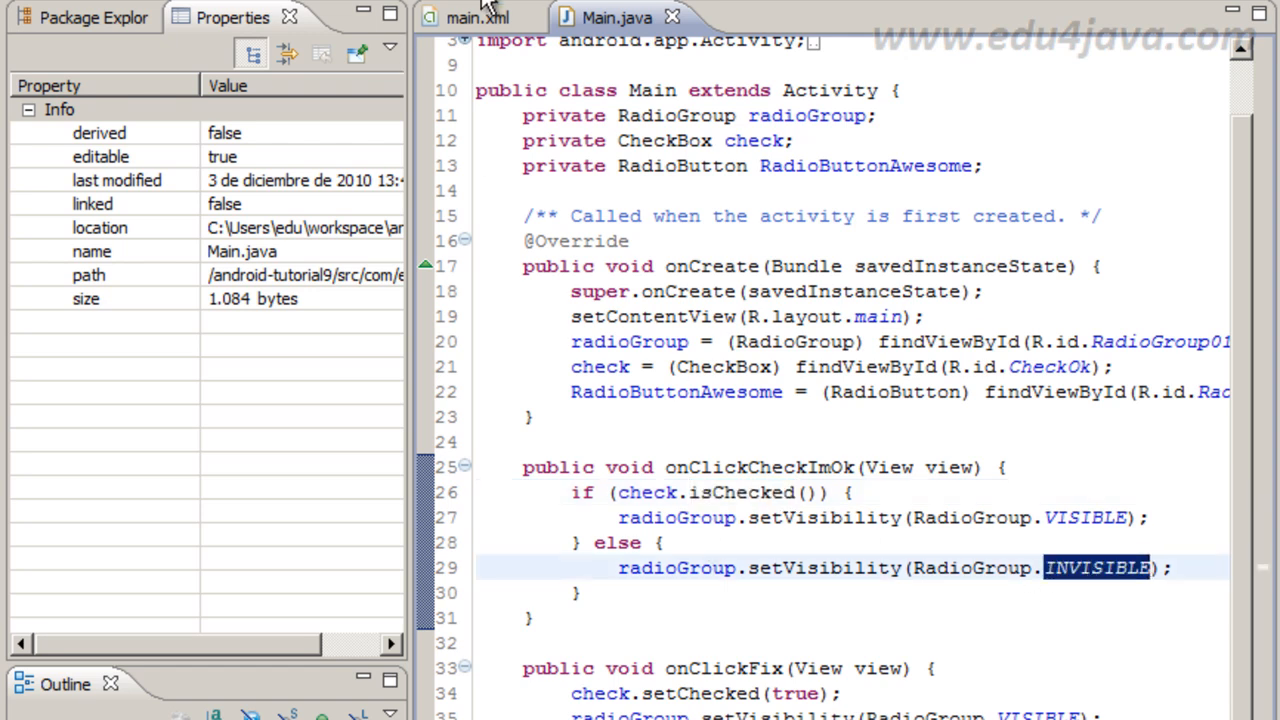
{"action": "left_click", "coordinate": [476, 16]}
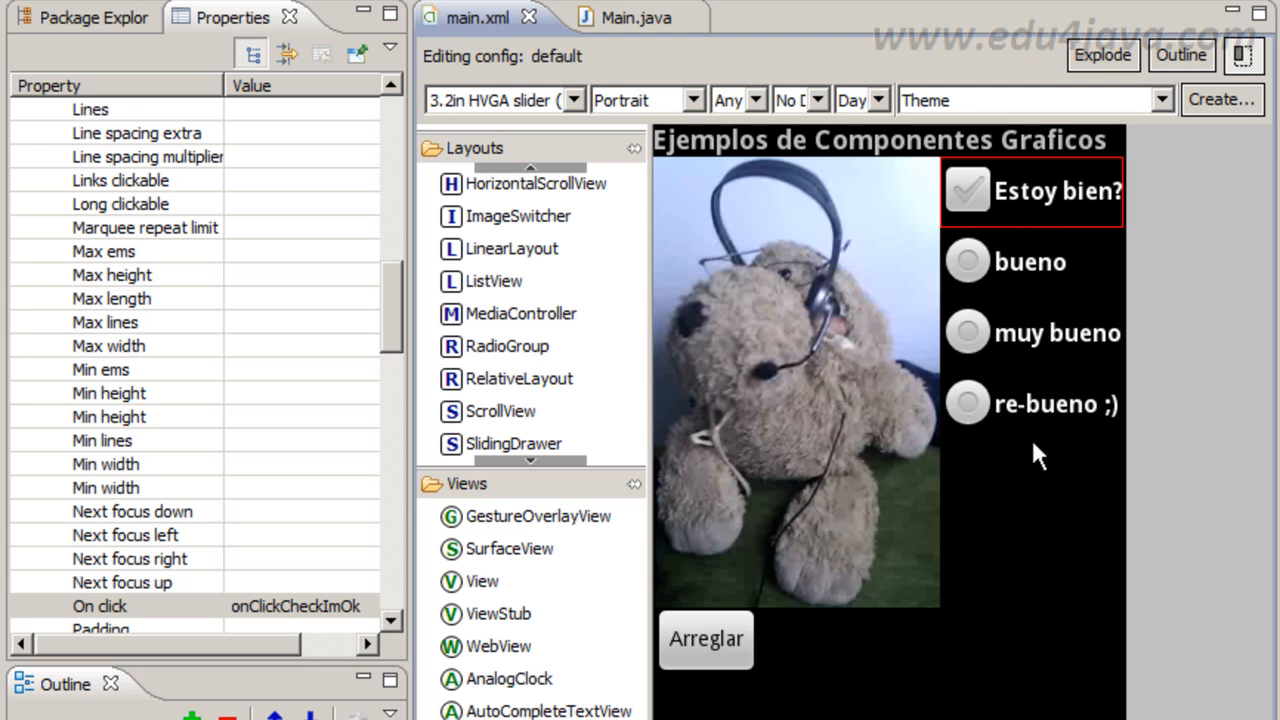
{"action": "mouse_move", "coordinate": [1050, 290]}
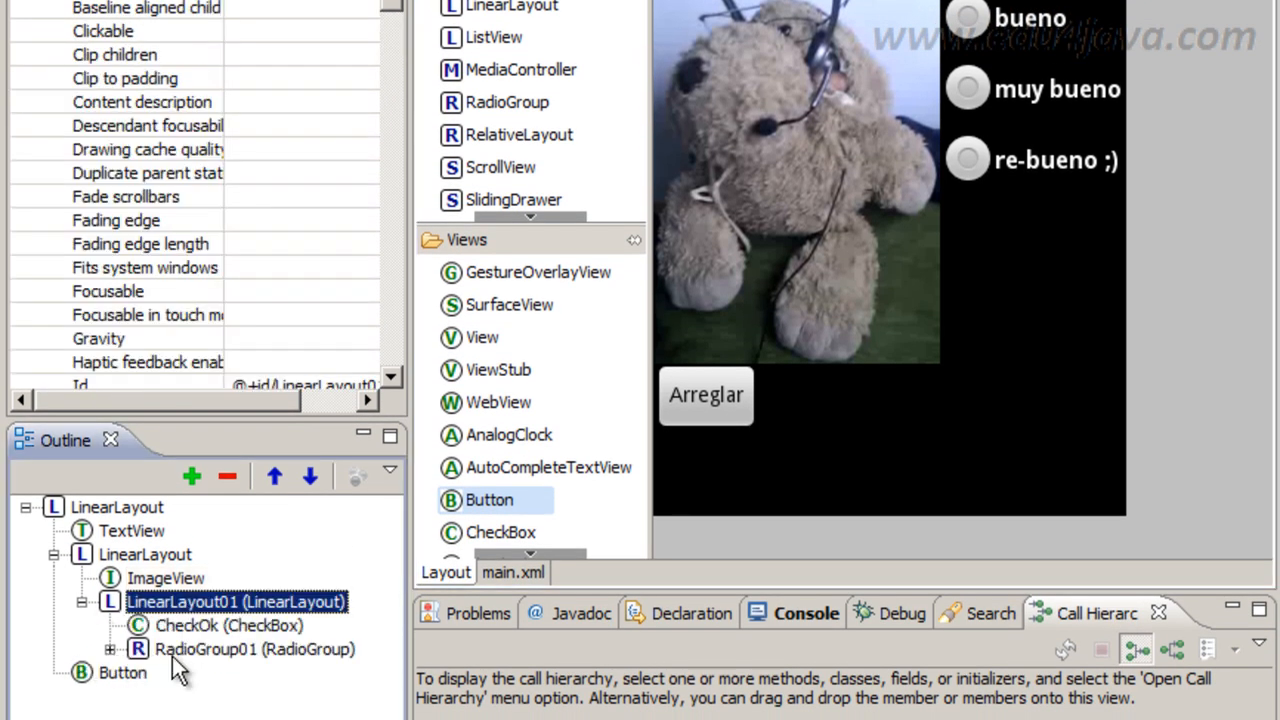
Set RadioGroup01's Visibility property to invisible.
{"action": "left_click", "coordinate": [254, 648]}
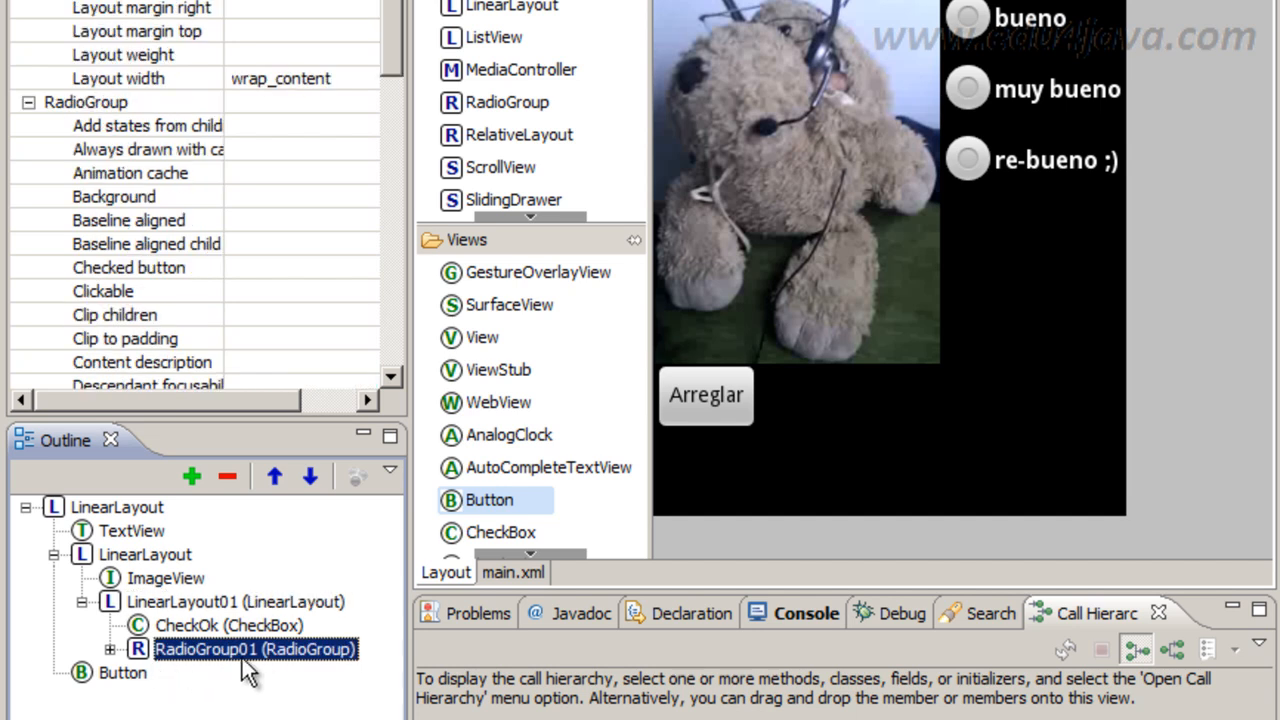
{"action": "double_click", "coordinate": [252, 648]}
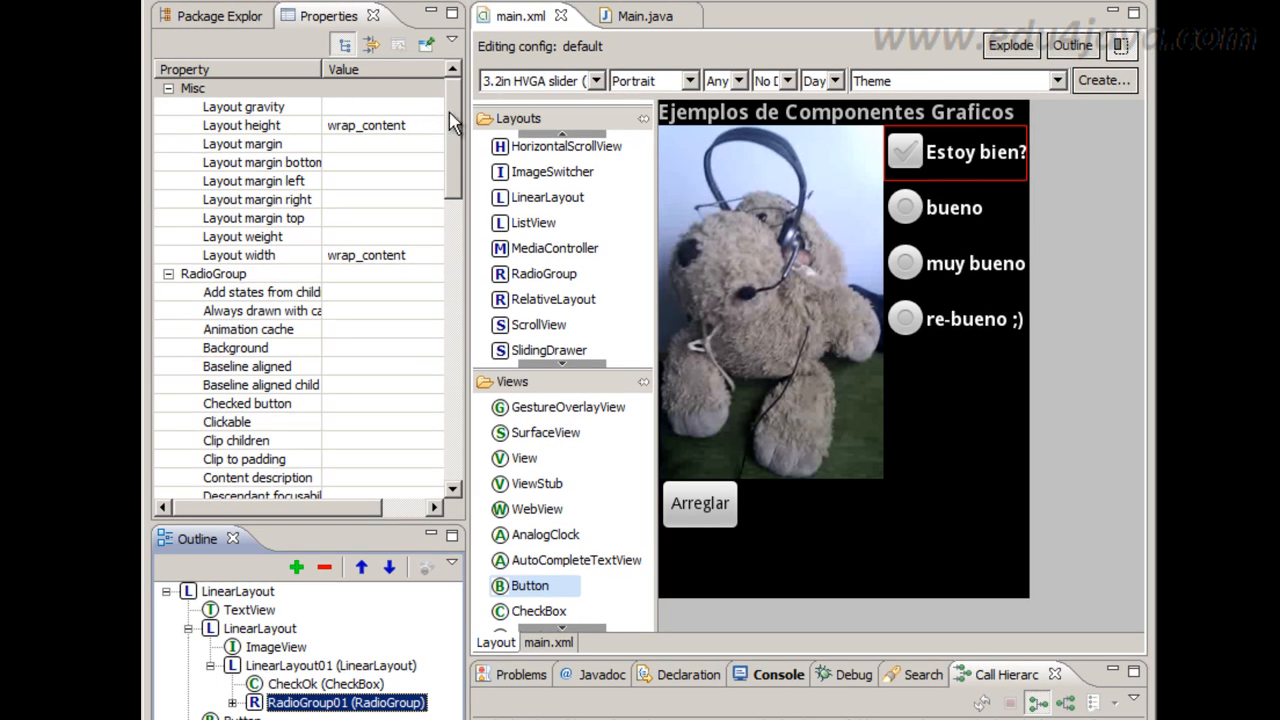
{"action": "mouse_move", "coordinate": [458, 124]}
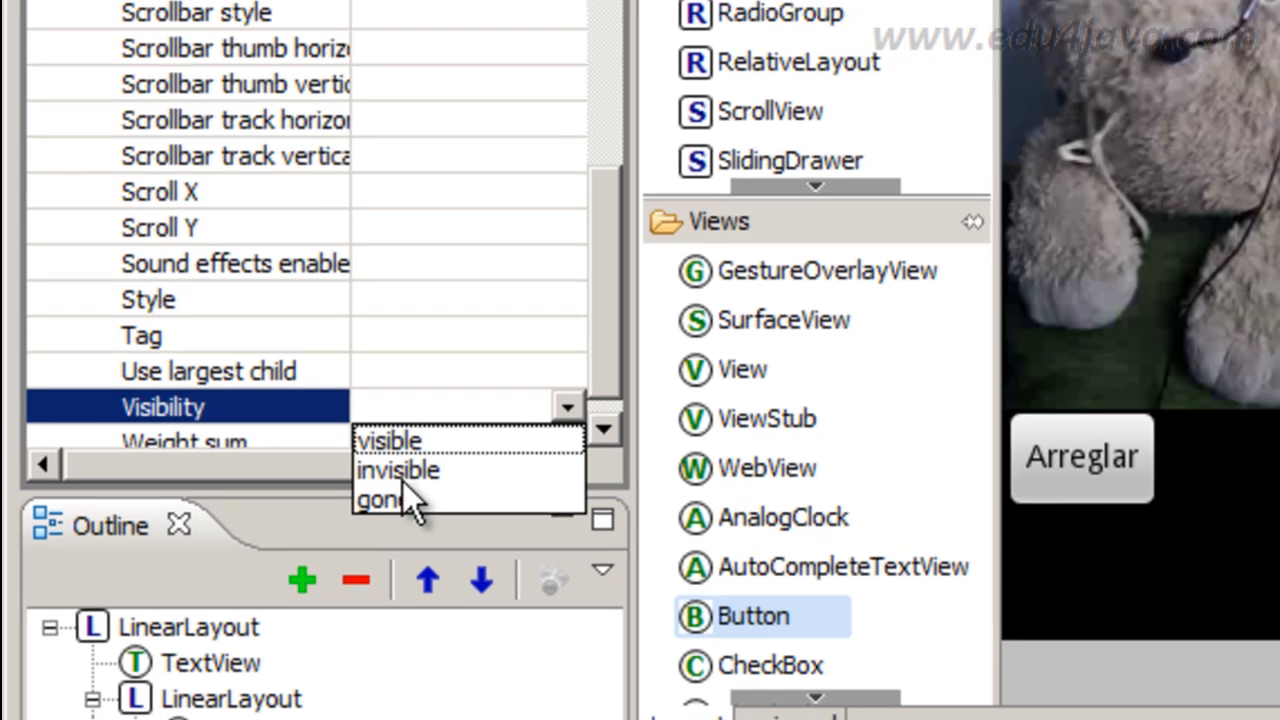
{"action": "left_click", "coordinate": [396, 470]}
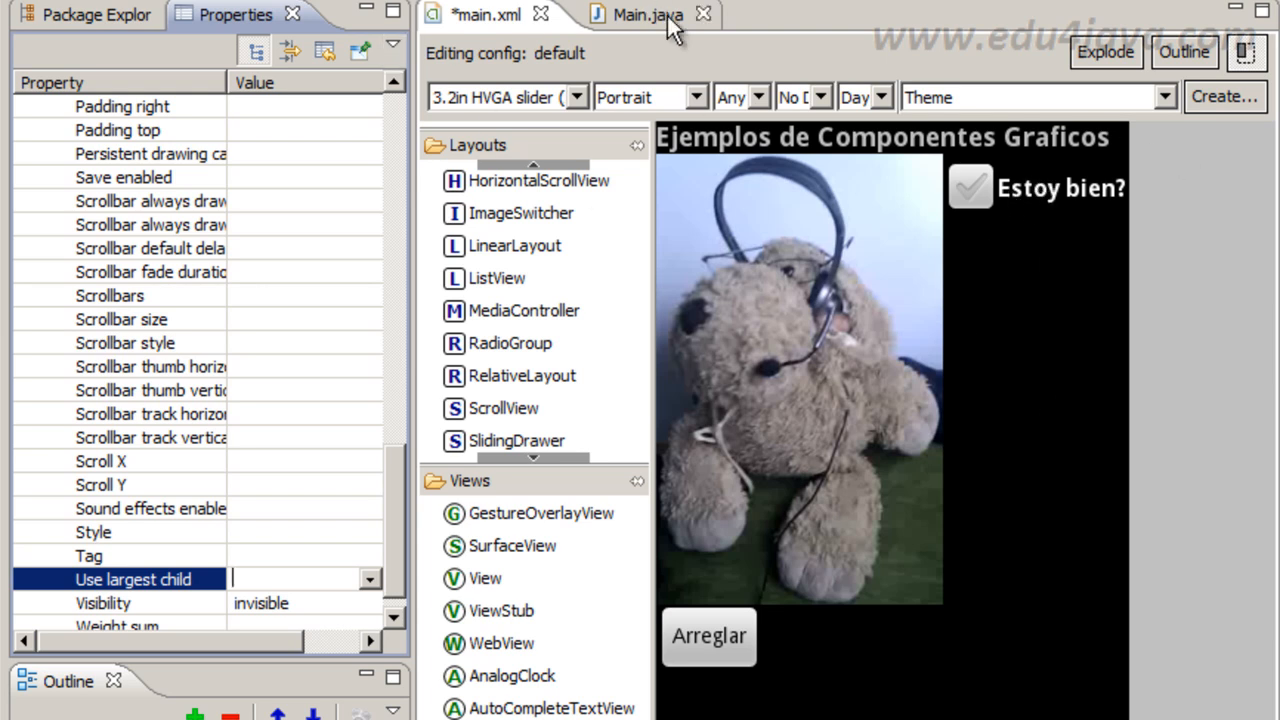
{"action": "left_click", "coordinate": [640, 14]}
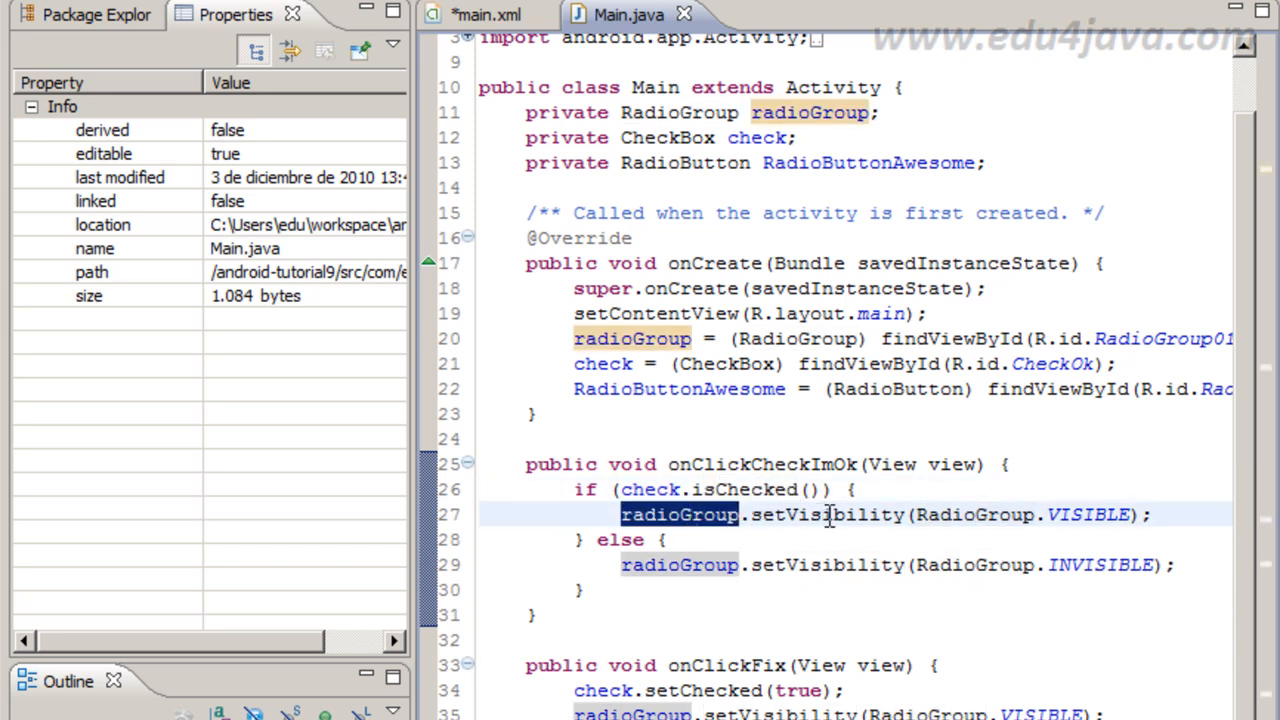
{"action": "double_click", "coordinate": [1088, 514]}
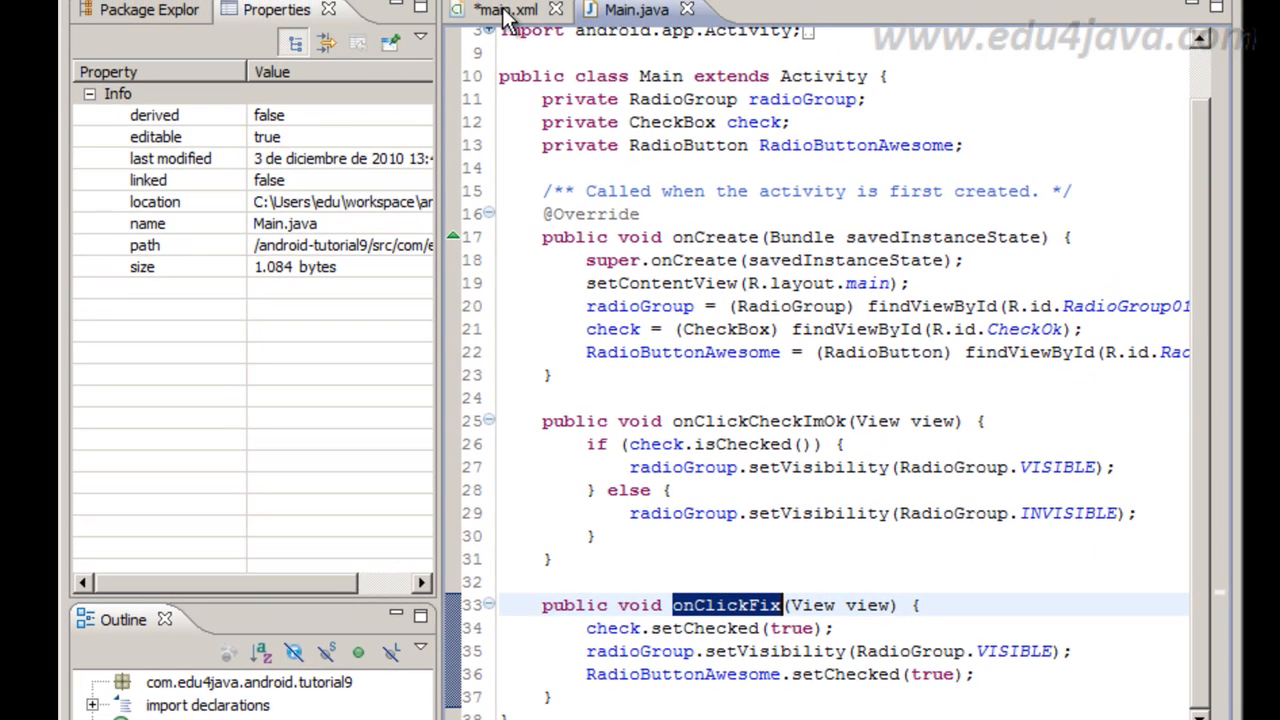
{"action": "left_click", "coordinate": [504, 10]}
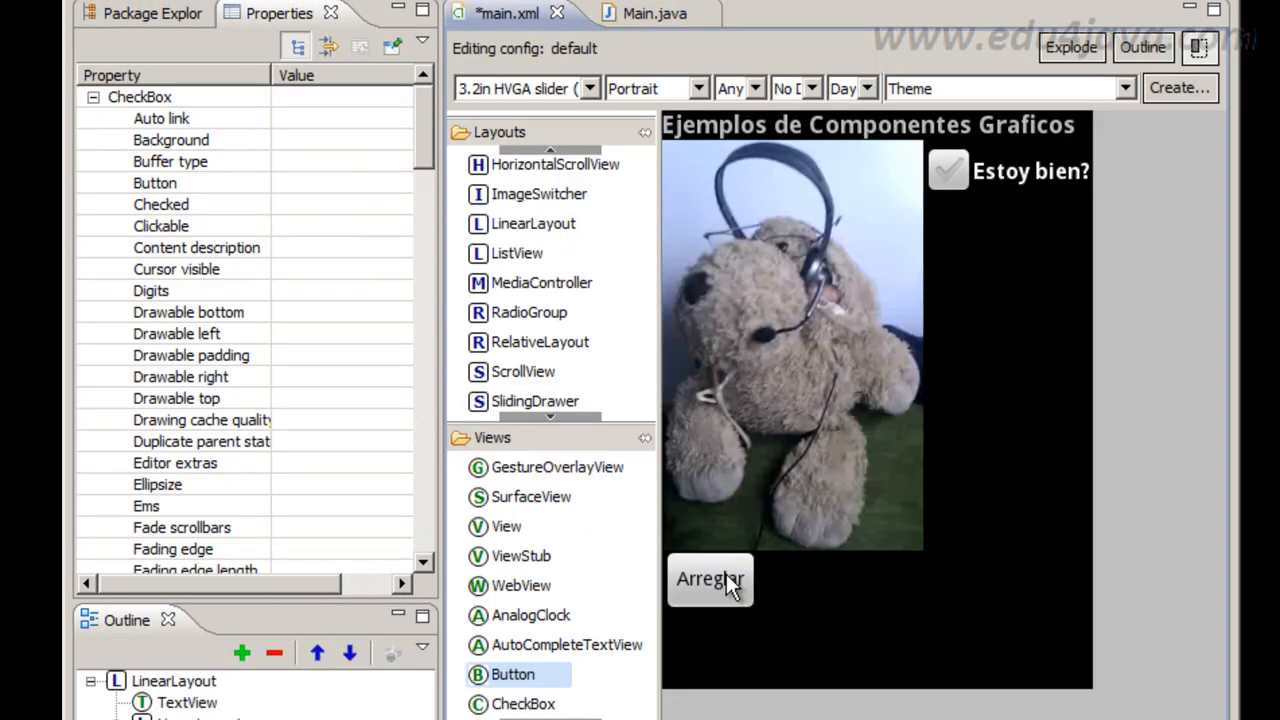
{"action": "left_click", "coordinate": [710, 580]}
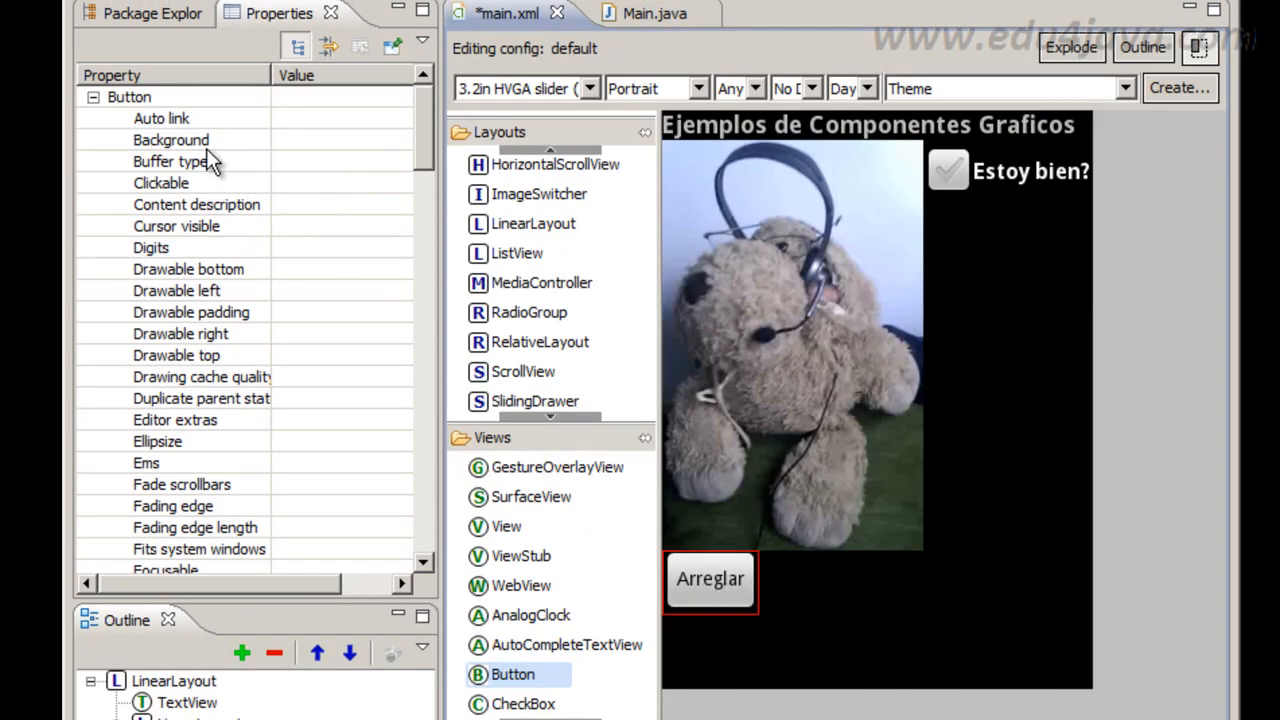
{"action": "left_click", "coordinate": [170, 140]}
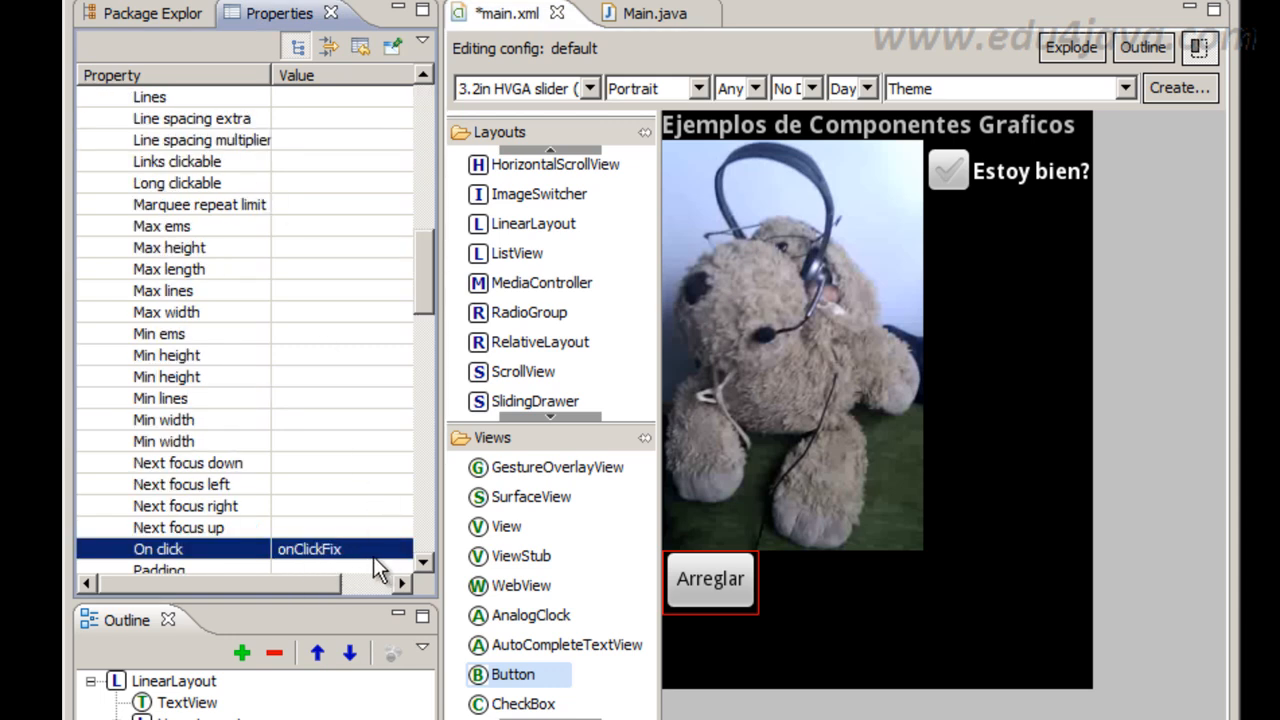
{"action": "left_click", "coordinate": [152, 12]}
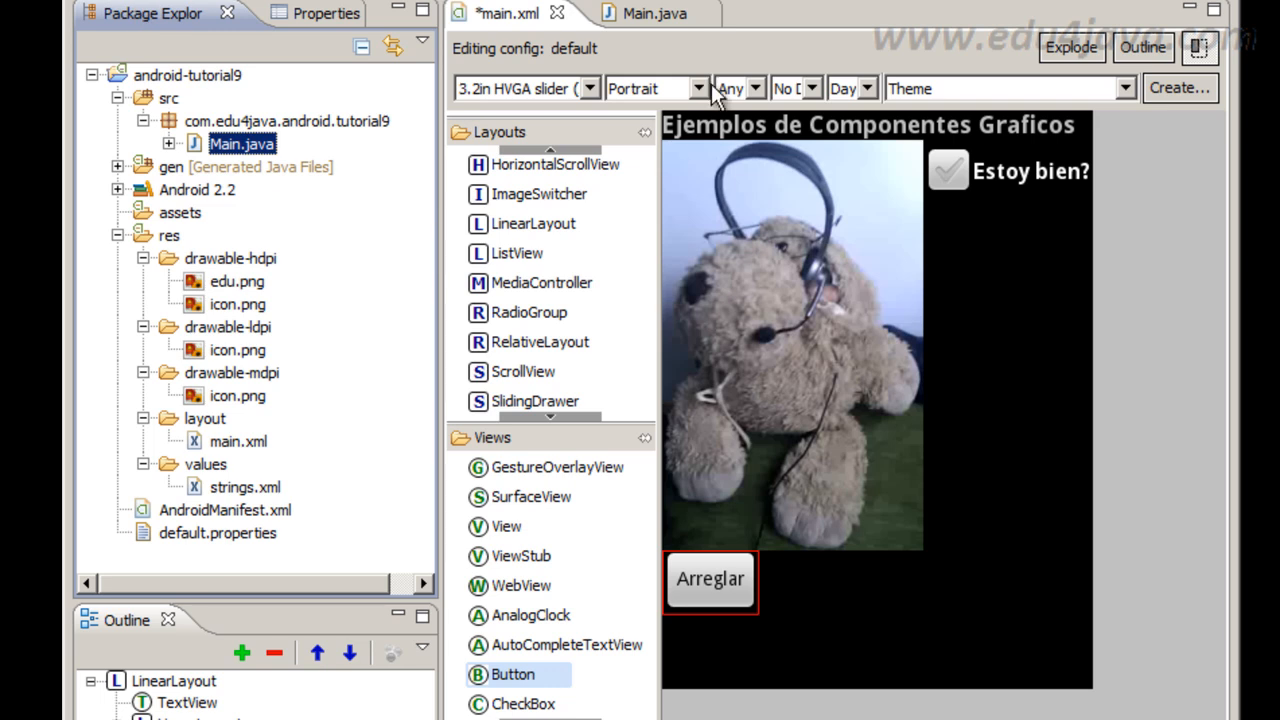
{"action": "left_click", "coordinate": [640, 12]}
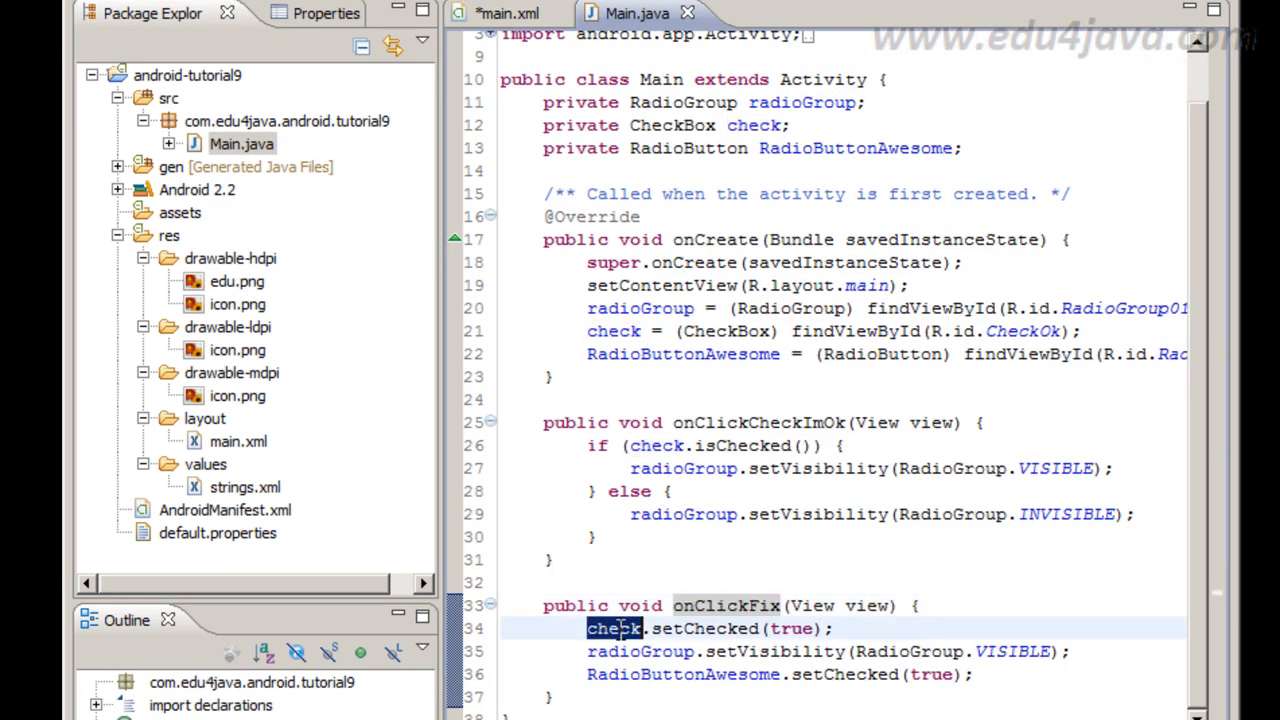
{"action": "mouse_move", "coordinate": [728, 604]}
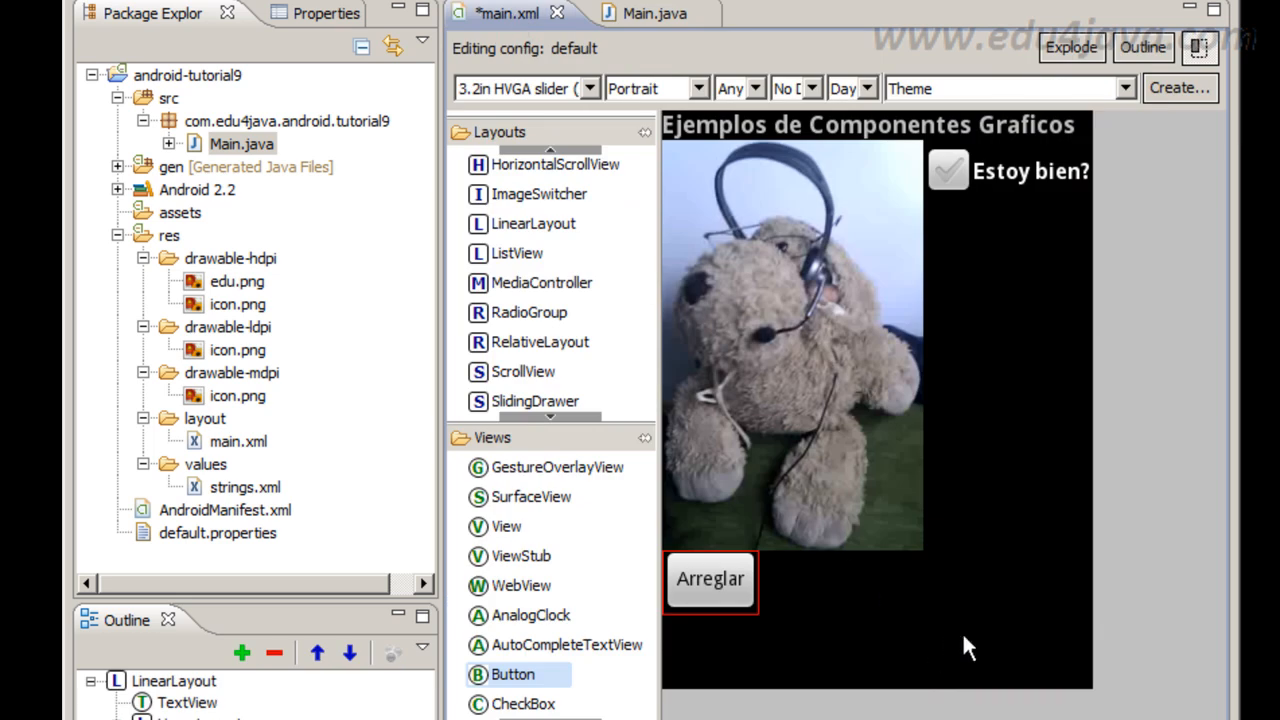
{"action": "mouse_move", "coordinate": [850, 344]}
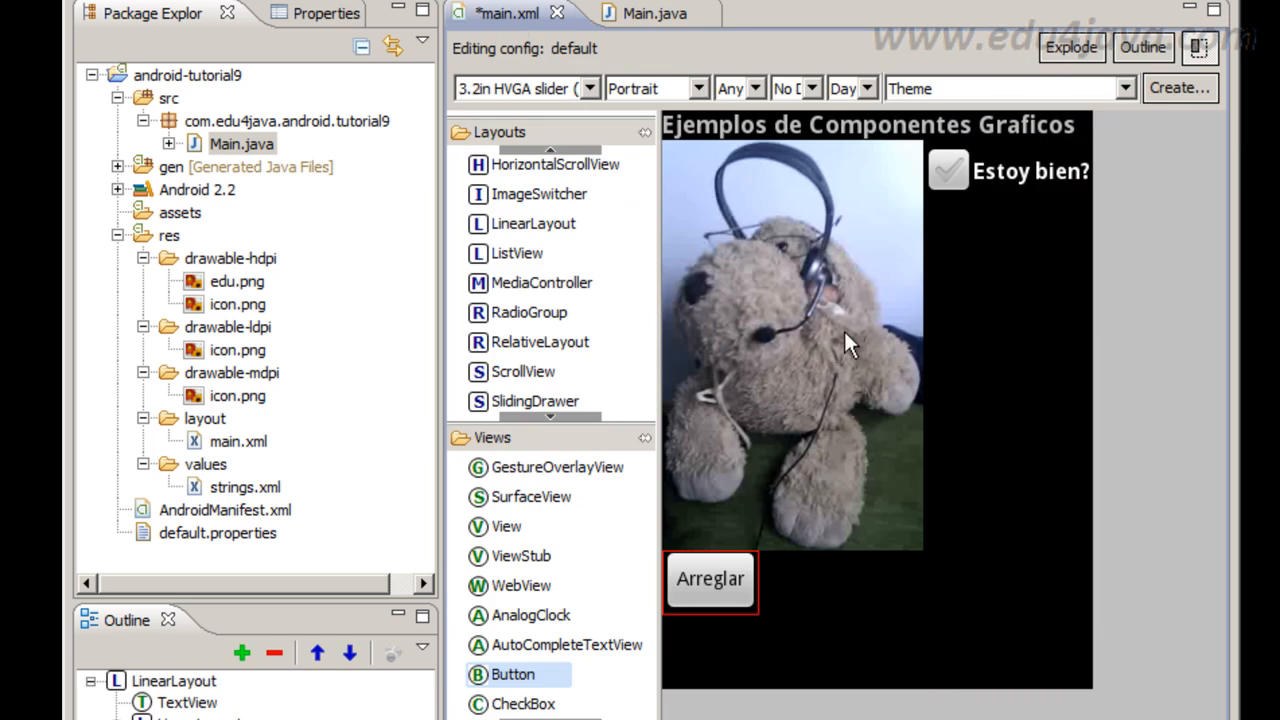
{"action": "mouse_move", "coordinate": [1030, 434]}
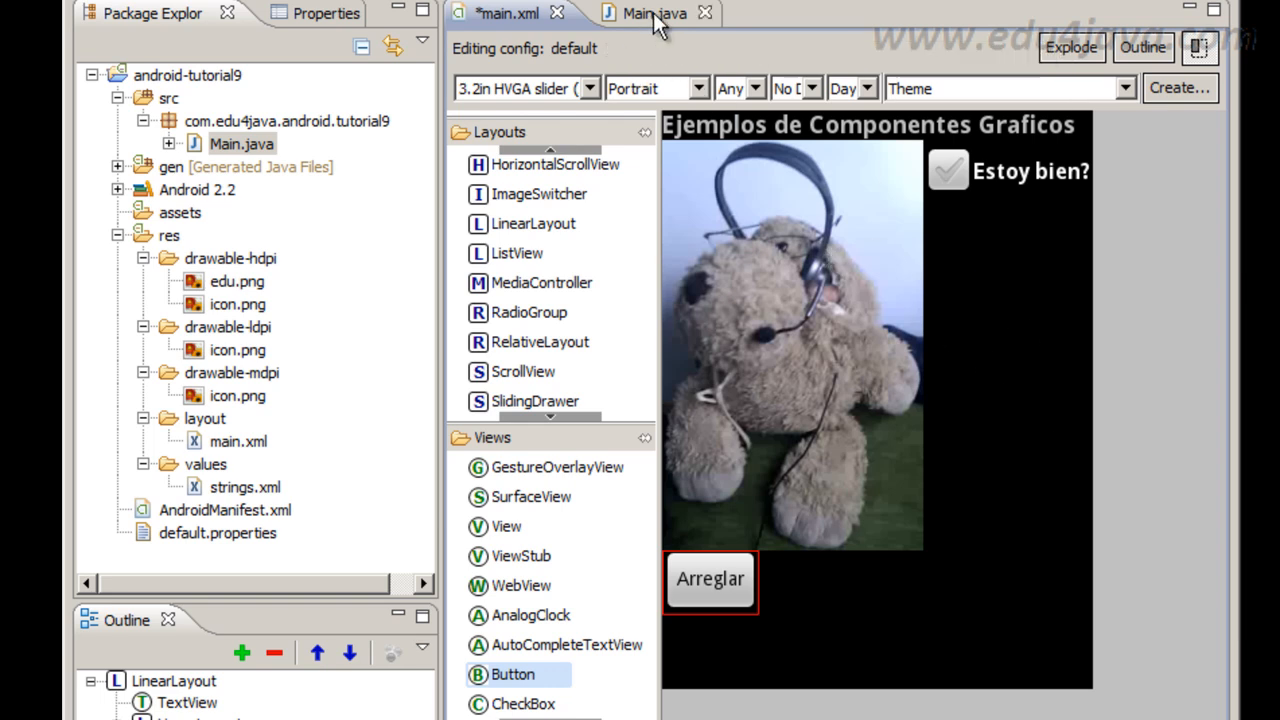
Highlight setChecked(true) on RadioButtonAwesome in onClickFix, then return to main.xml.
{"action": "left_click", "coordinate": [650, 12]}
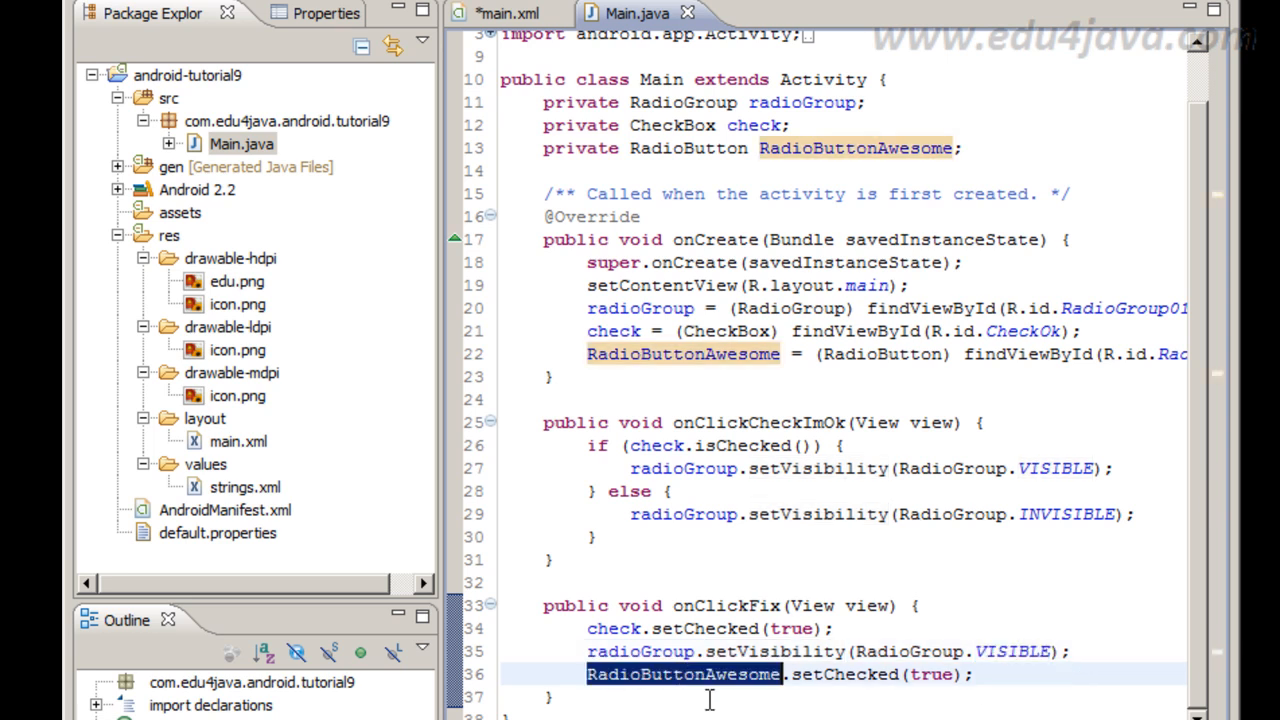
{"action": "mouse_move", "coordinate": [796, 700]}
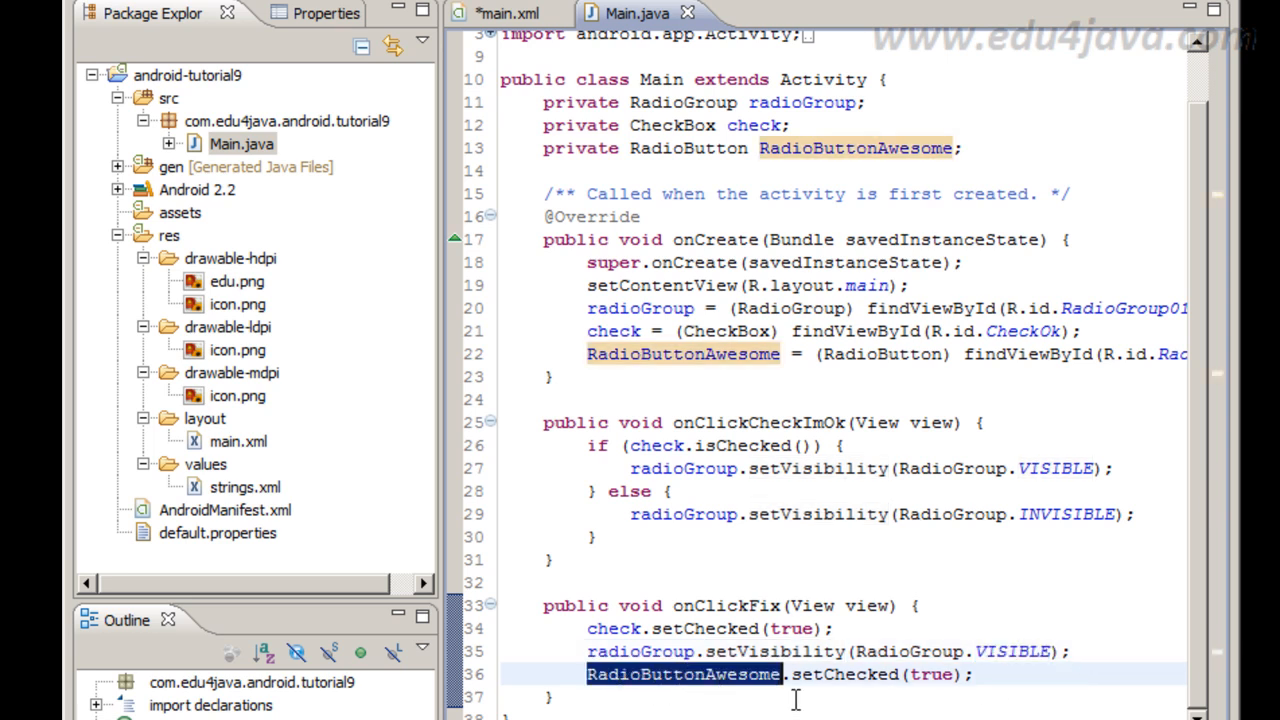
{"action": "mouse_move", "coordinate": [838, 674]}
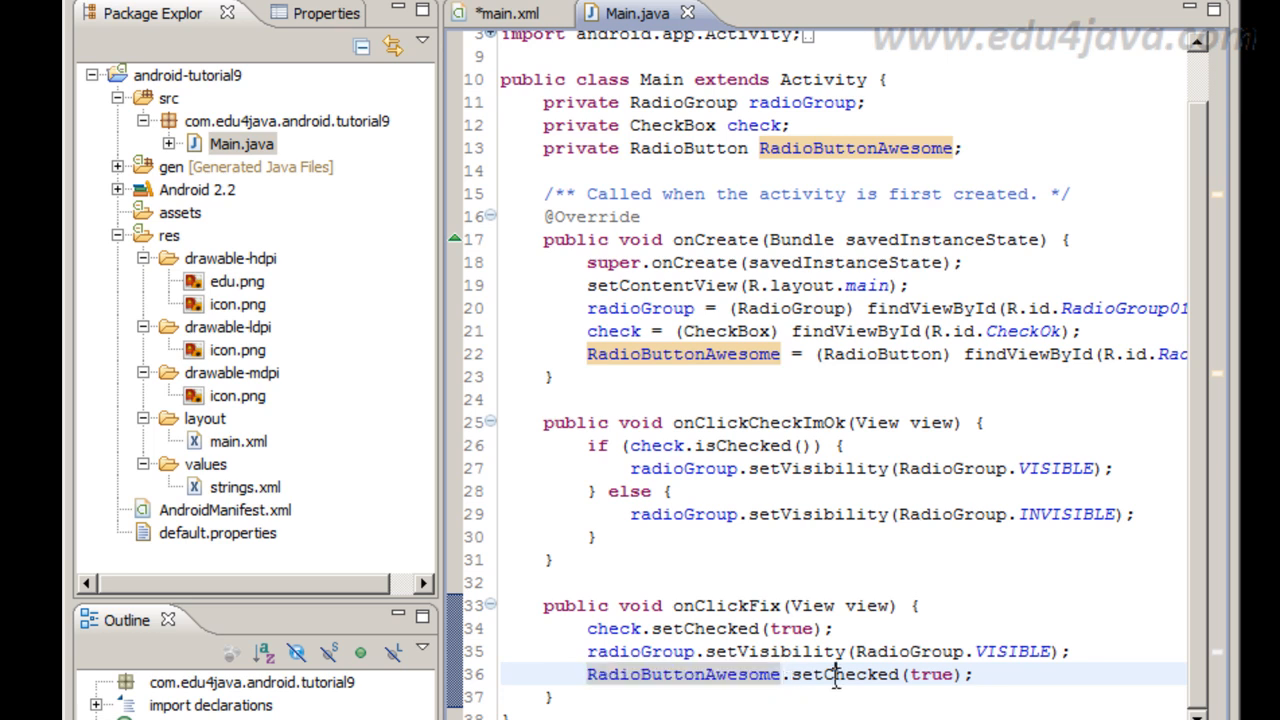
{"action": "double_click", "coordinate": [844, 674]}
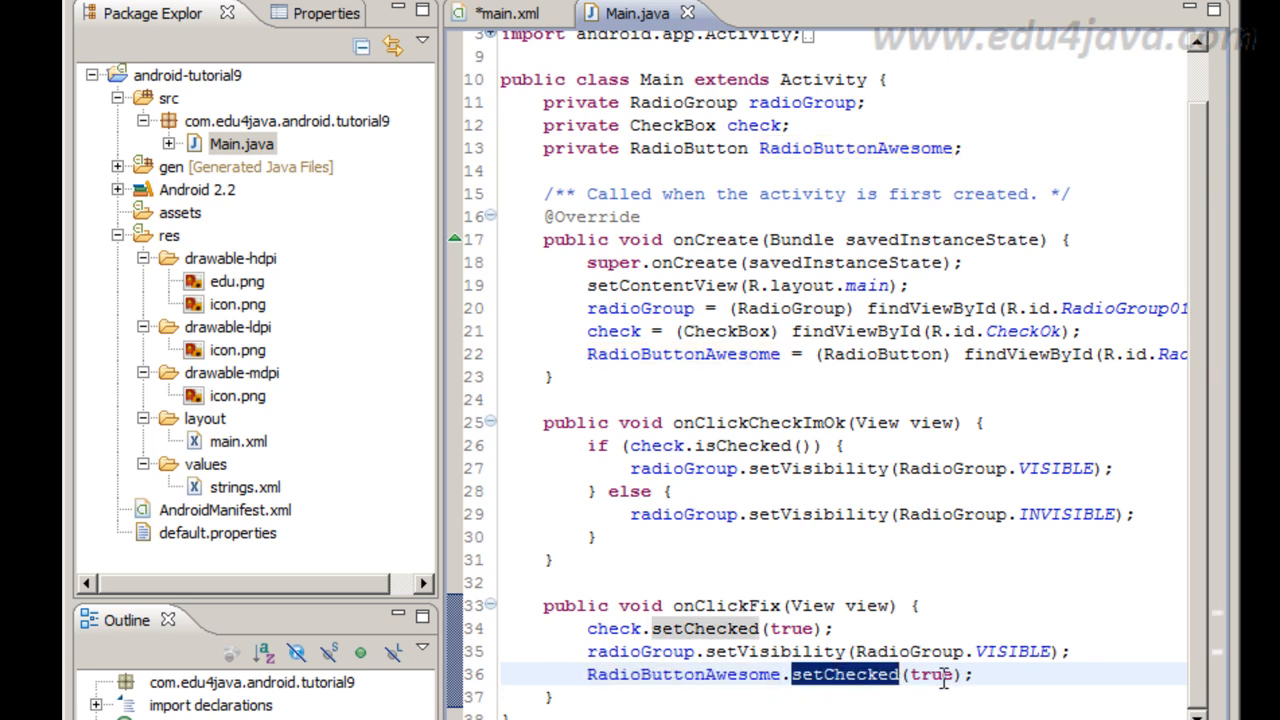
{"action": "left_click", "coordinate": [504, 12]}
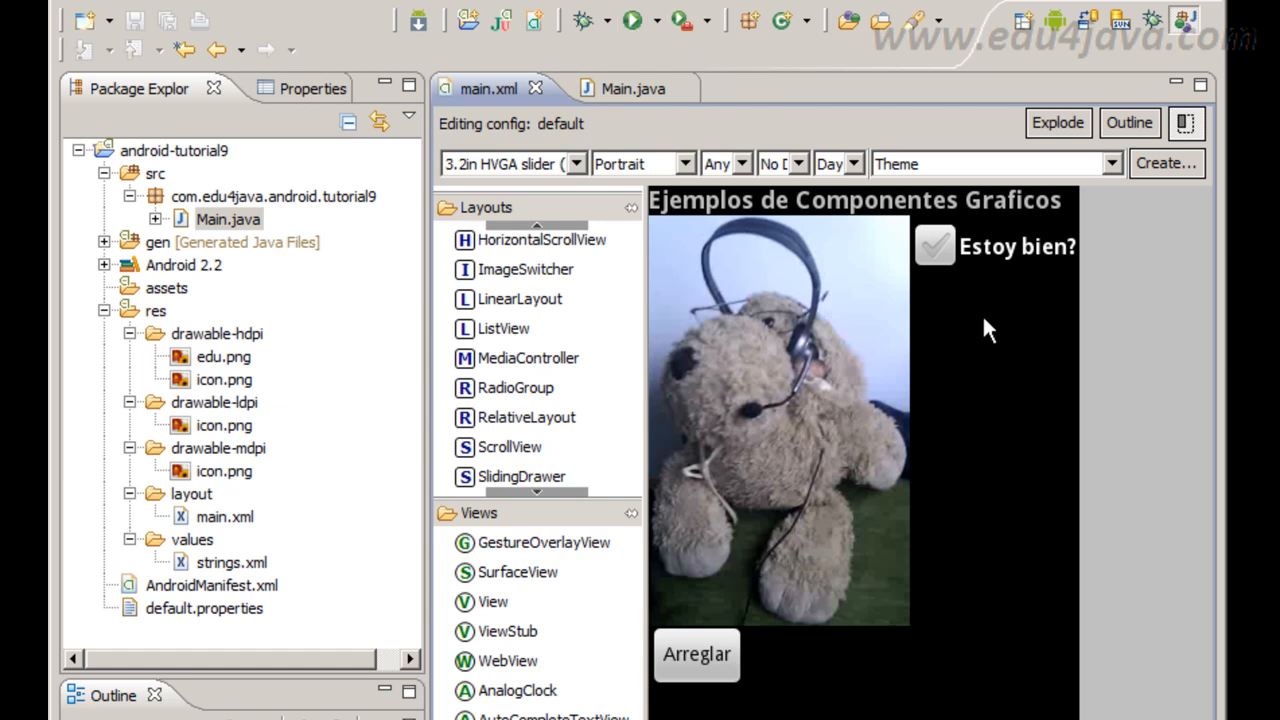
{"action": "mouse_move", "coordinate": [1118, 418]}
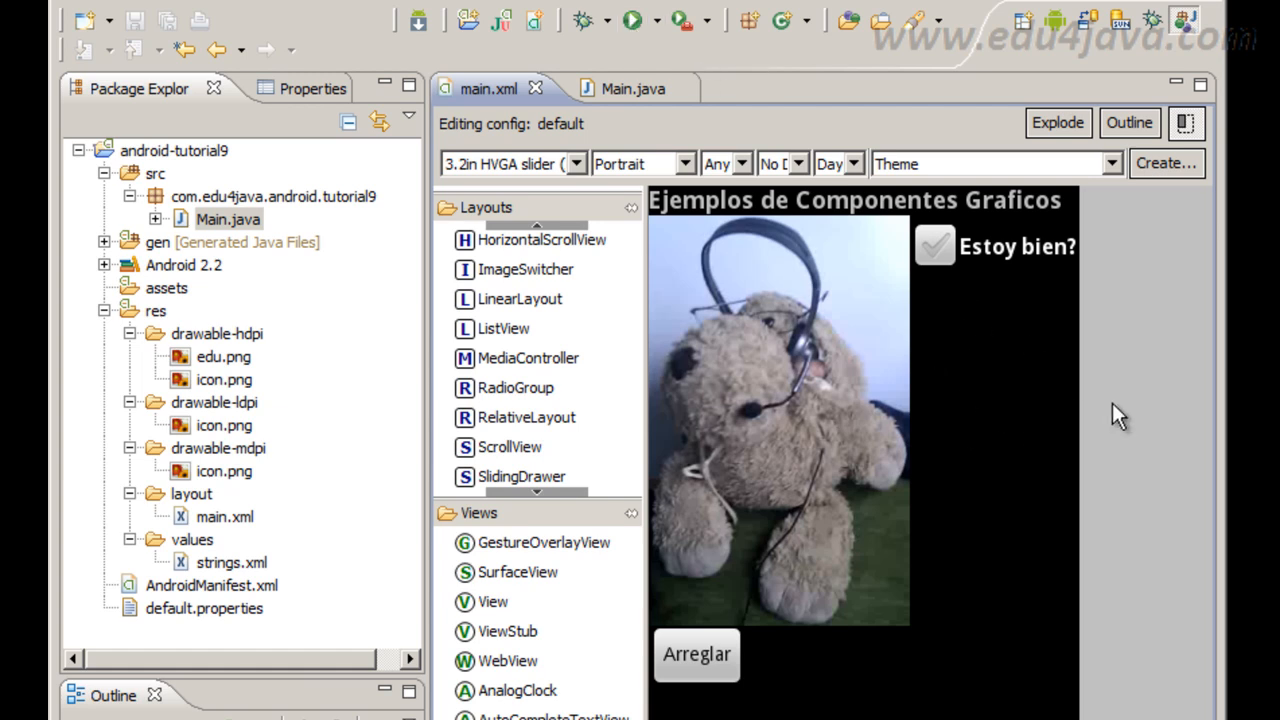
Run the rebuilt app in the emulator and tick Estoy bien? to reveal the rating choices.
{"action": "left_click", "coordinate": [632, 20]}
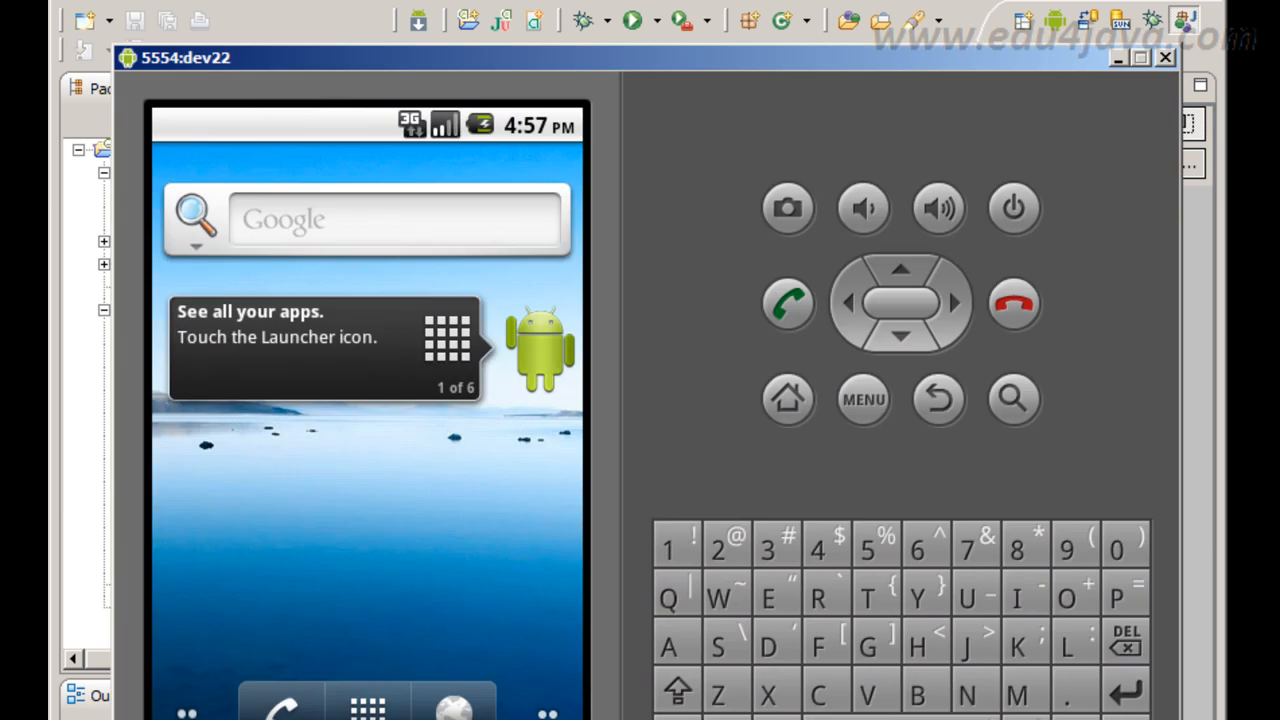
{"action": "mouse_move", "coordinate": [404, 396]}
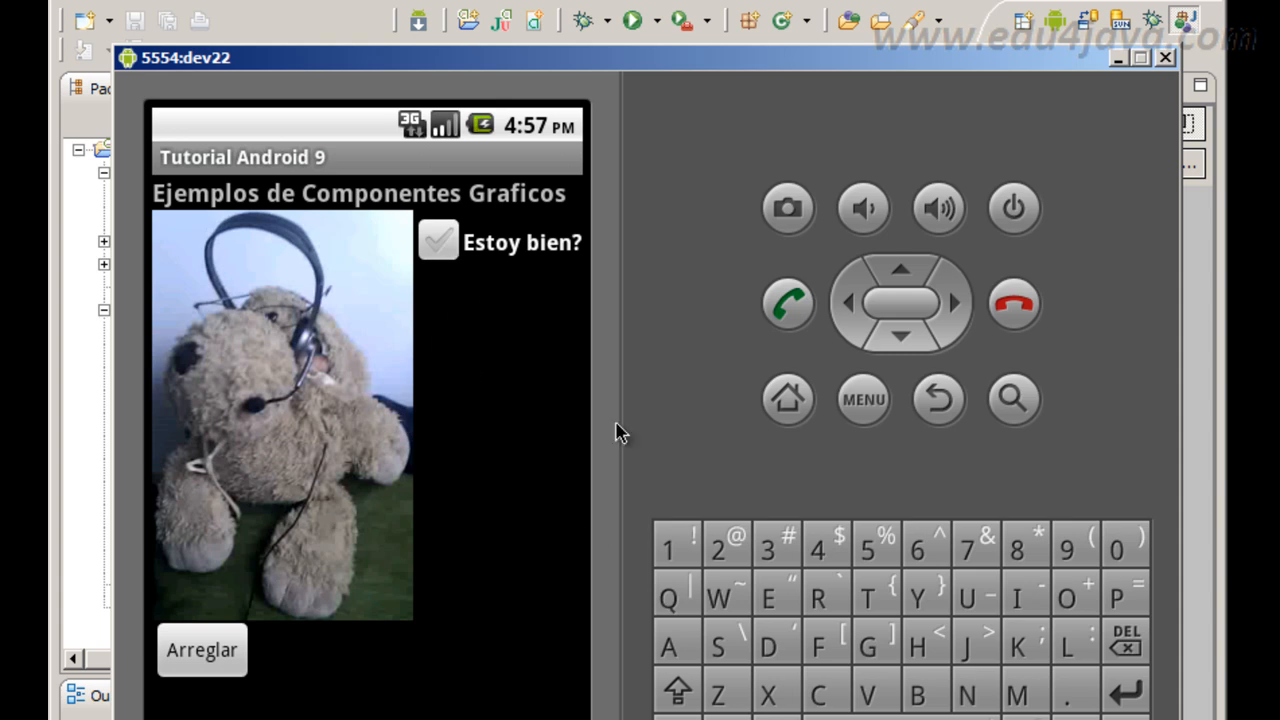
{"action": "left_click", "coordinate": [436, 242]}
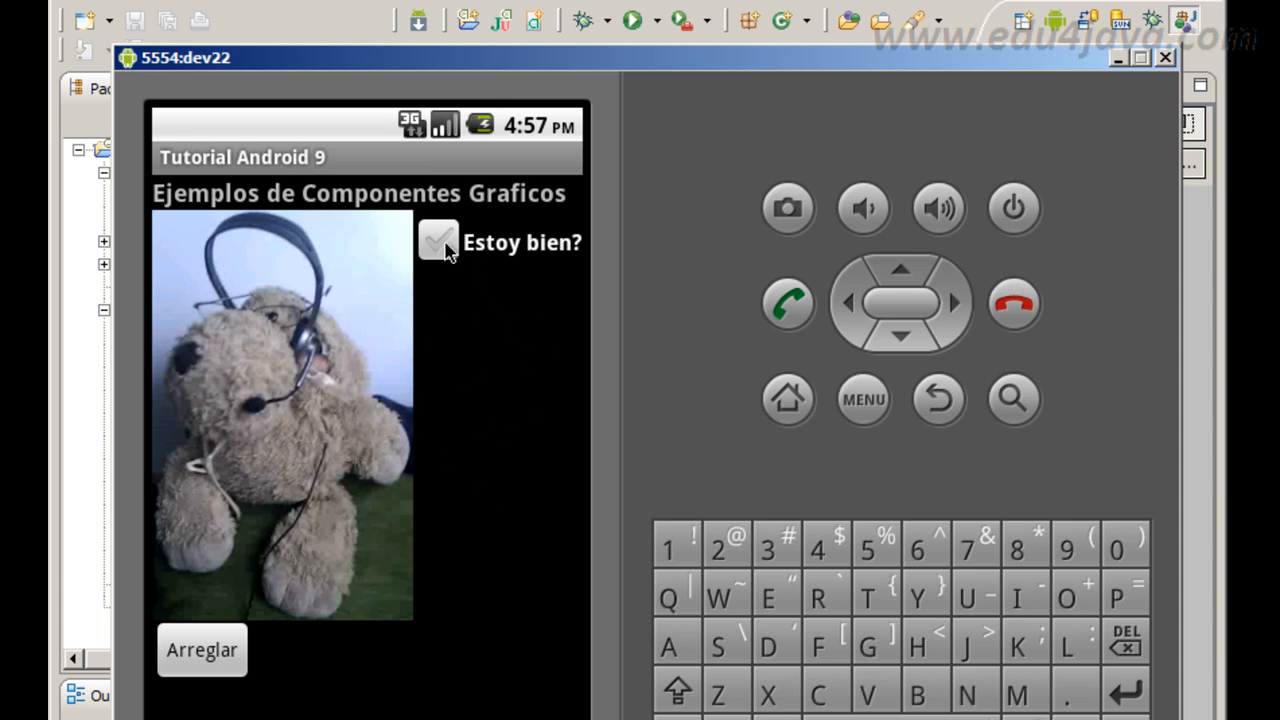
{"action": "left_click", "coordinate": [438, 242]}
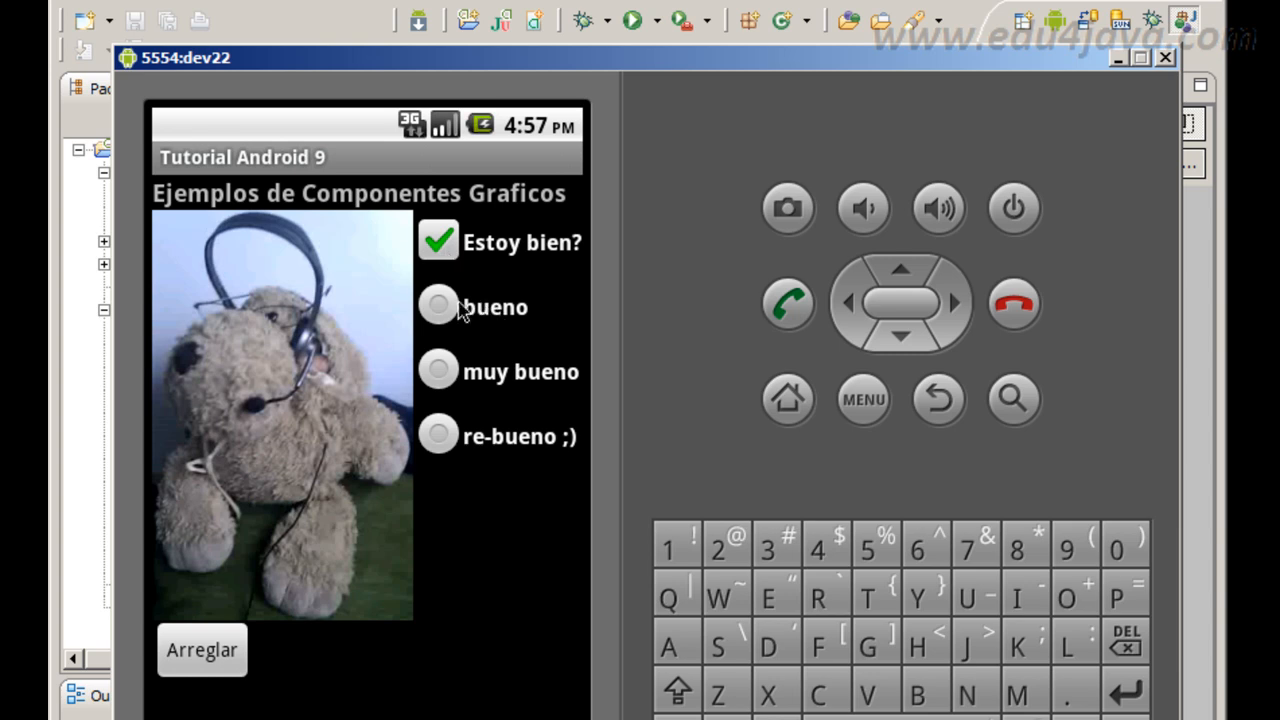
{"action": "mouse_move", "coordinate": [436, 398]}
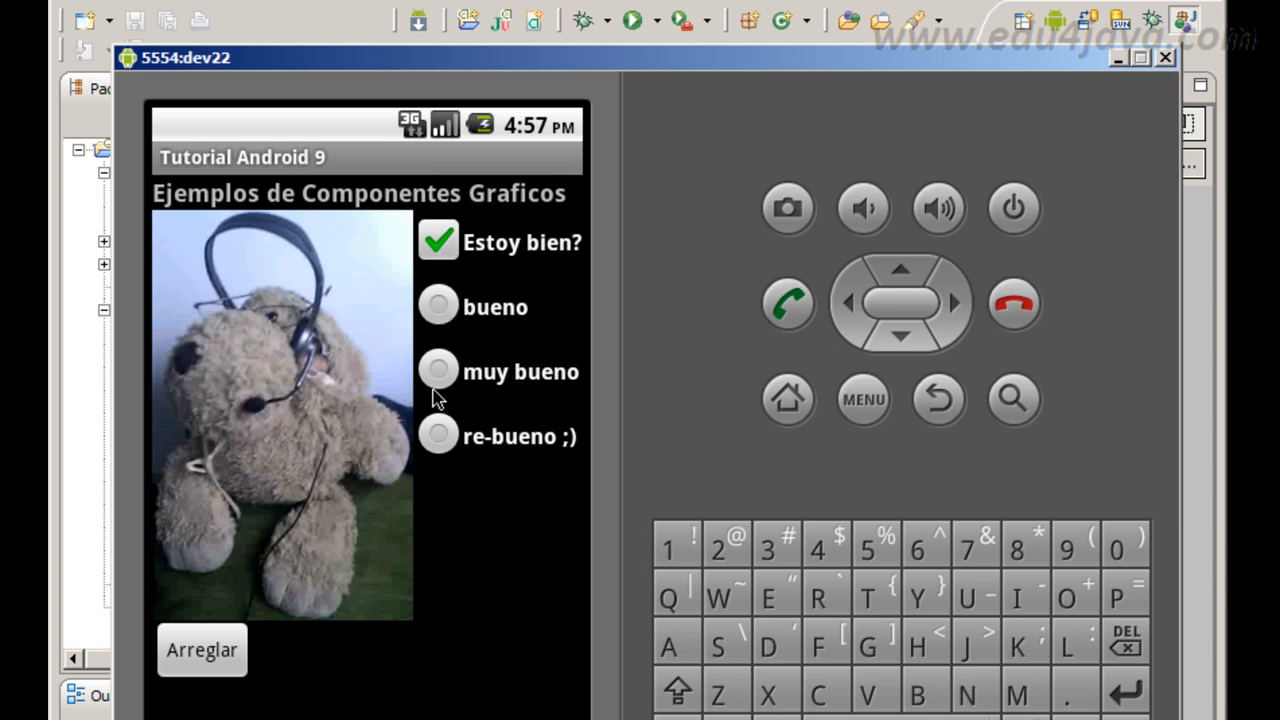
{"action": "mouse_move", "coordinate": [450, 392]}
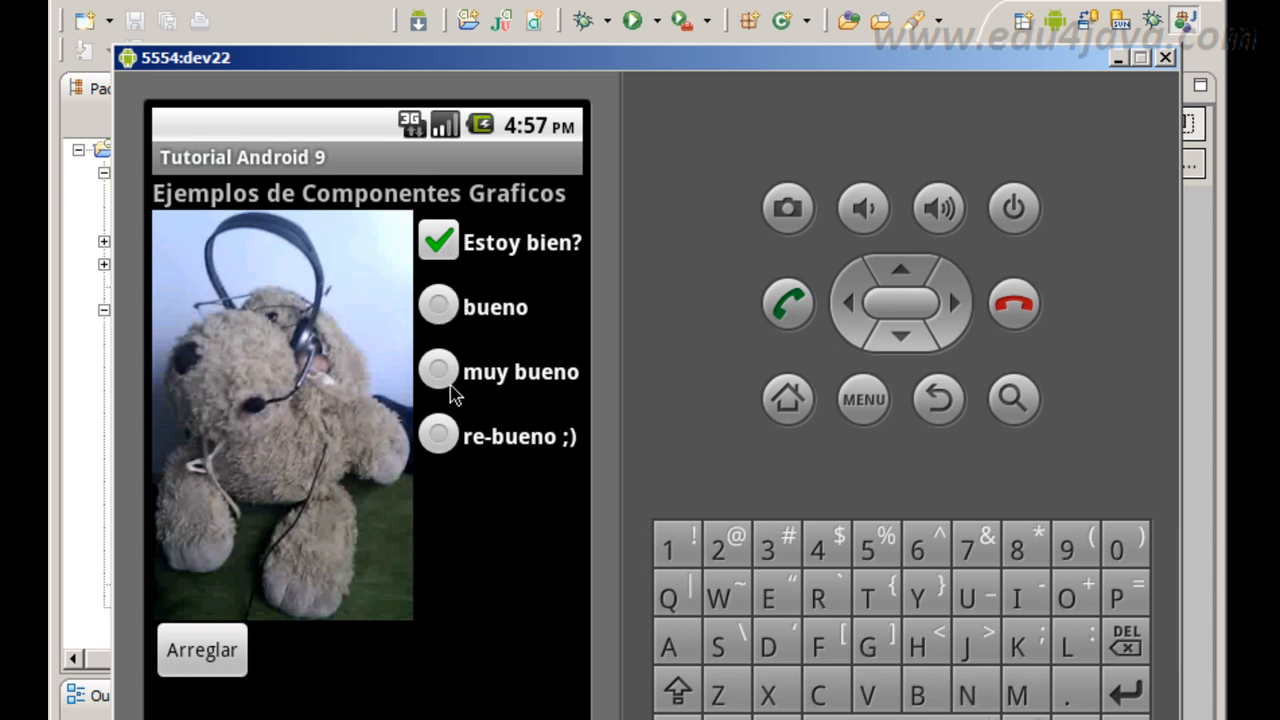
{"action": "mouse_move", "coordinate": [444, 360]}
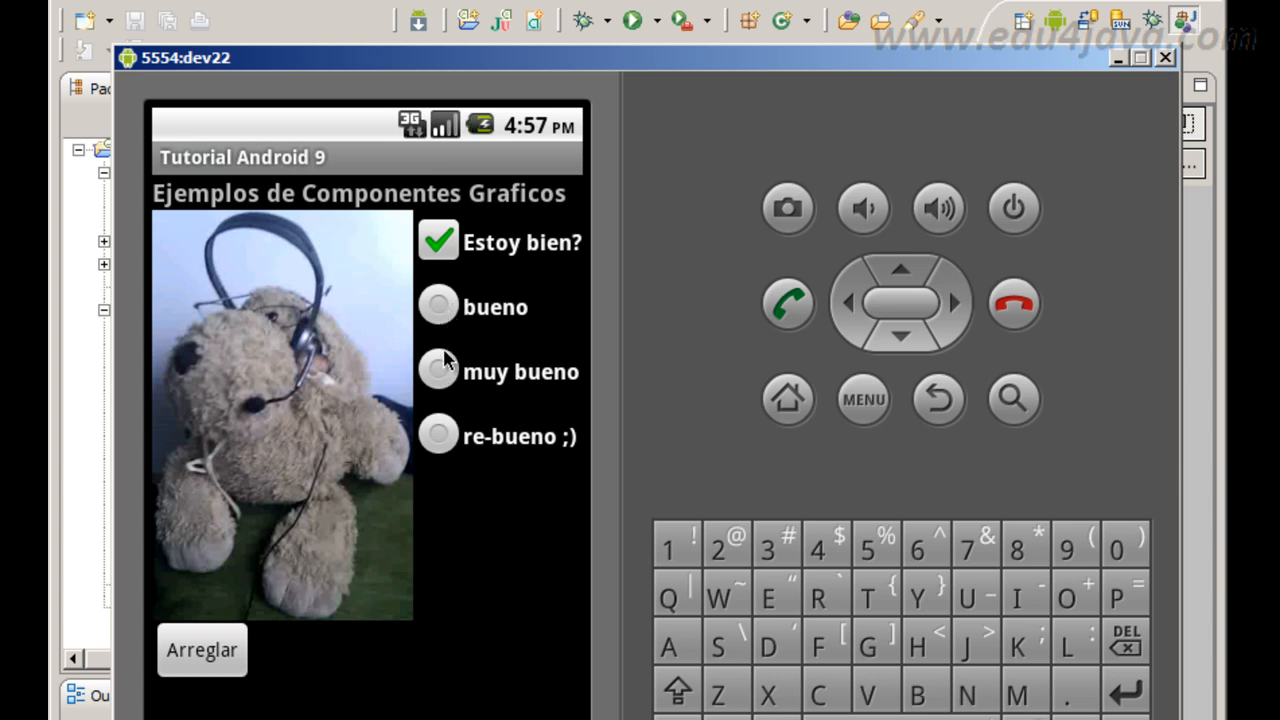
Switch between bueno and muy bueno ratings several times, then untick Estoy bien? to hide them.
{"action": "left_click", "coordinate": [438, 370]}
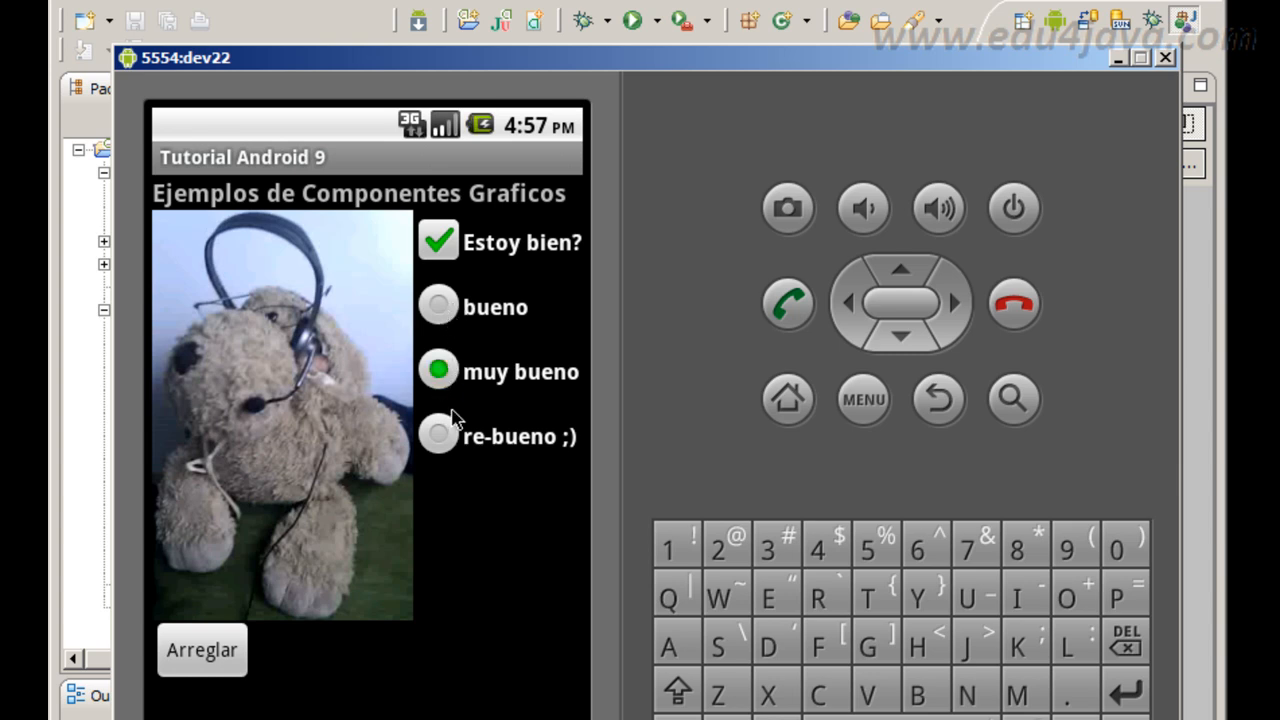
{"action": "left_click", "coordinate": [438, 306]}
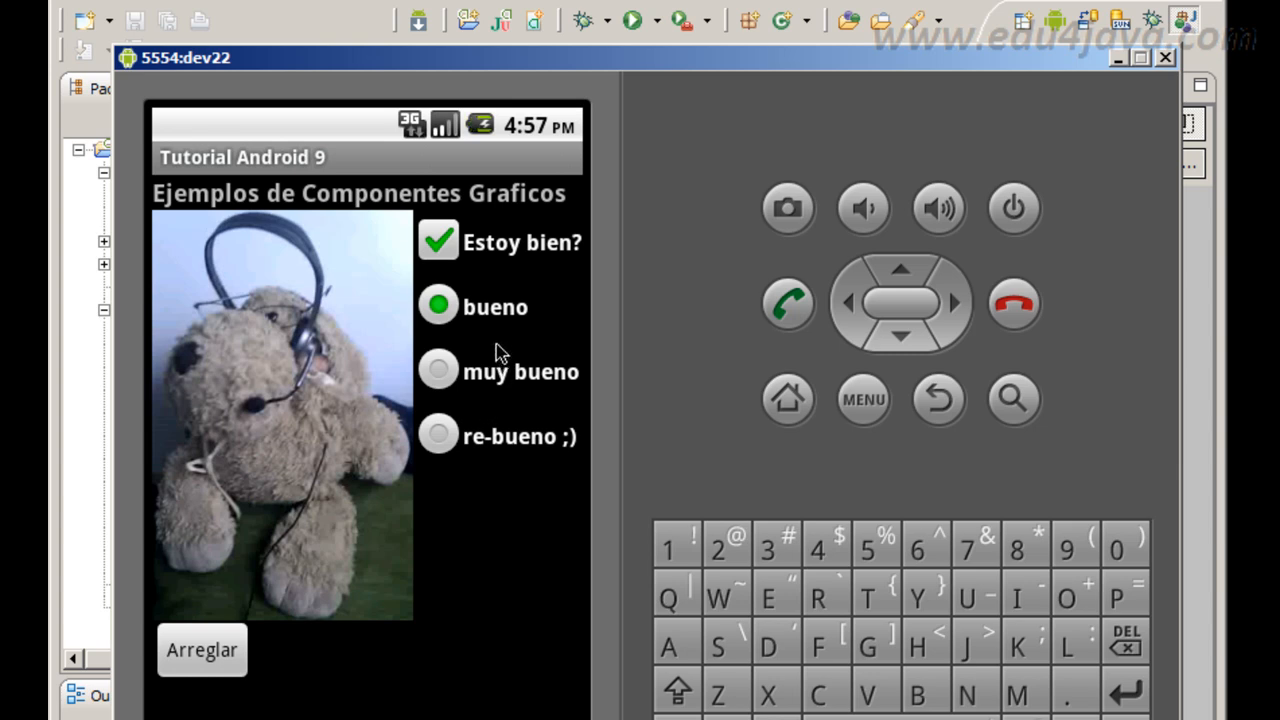
{"action": "left_click", "coordinate": [438, 370]}
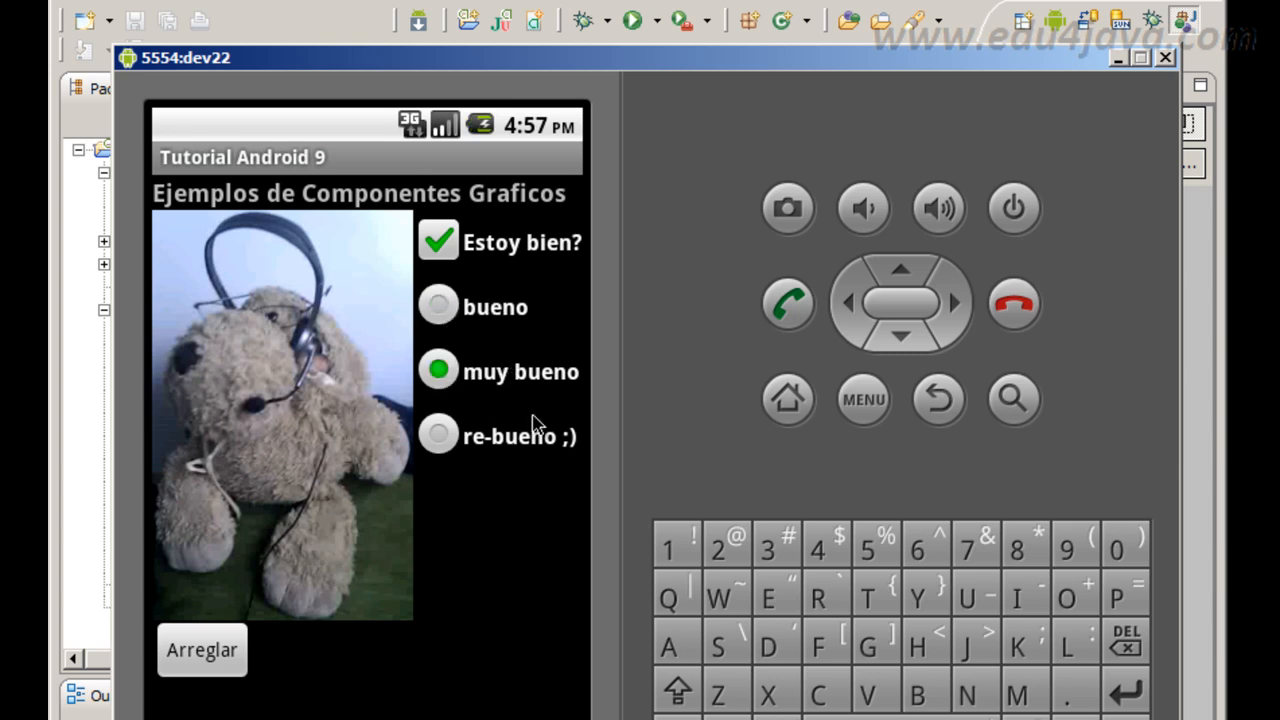
{"action": "mouse_move", "coordinate": [436, 436]}
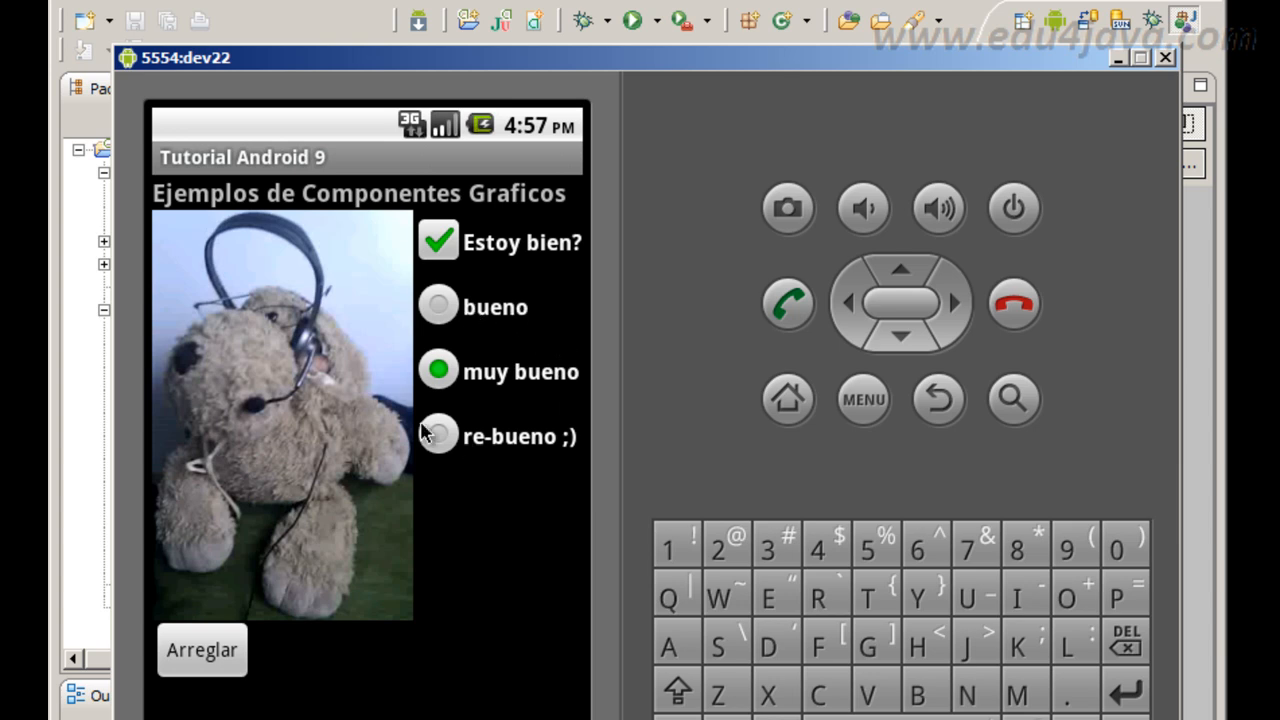
{"action": "mouse_move", "coordinate": [530, 324]}
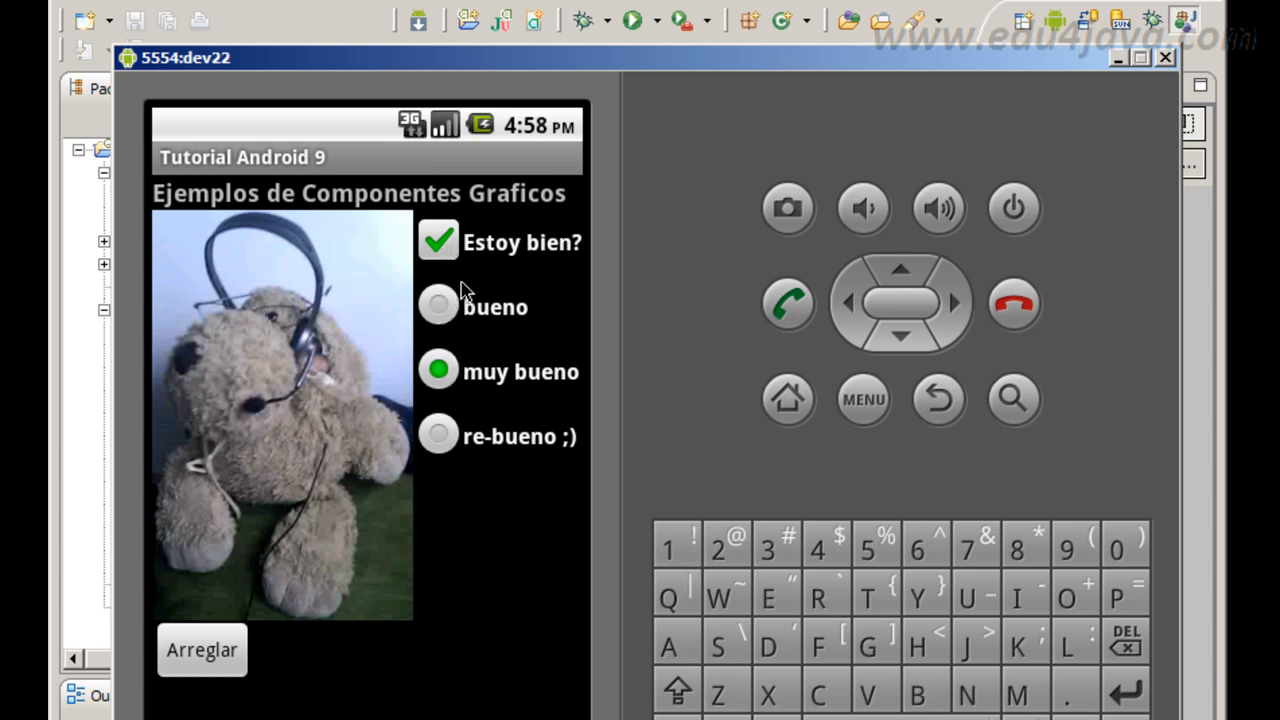
{"action": "mouse_move", "coordinate": [456, 318]}
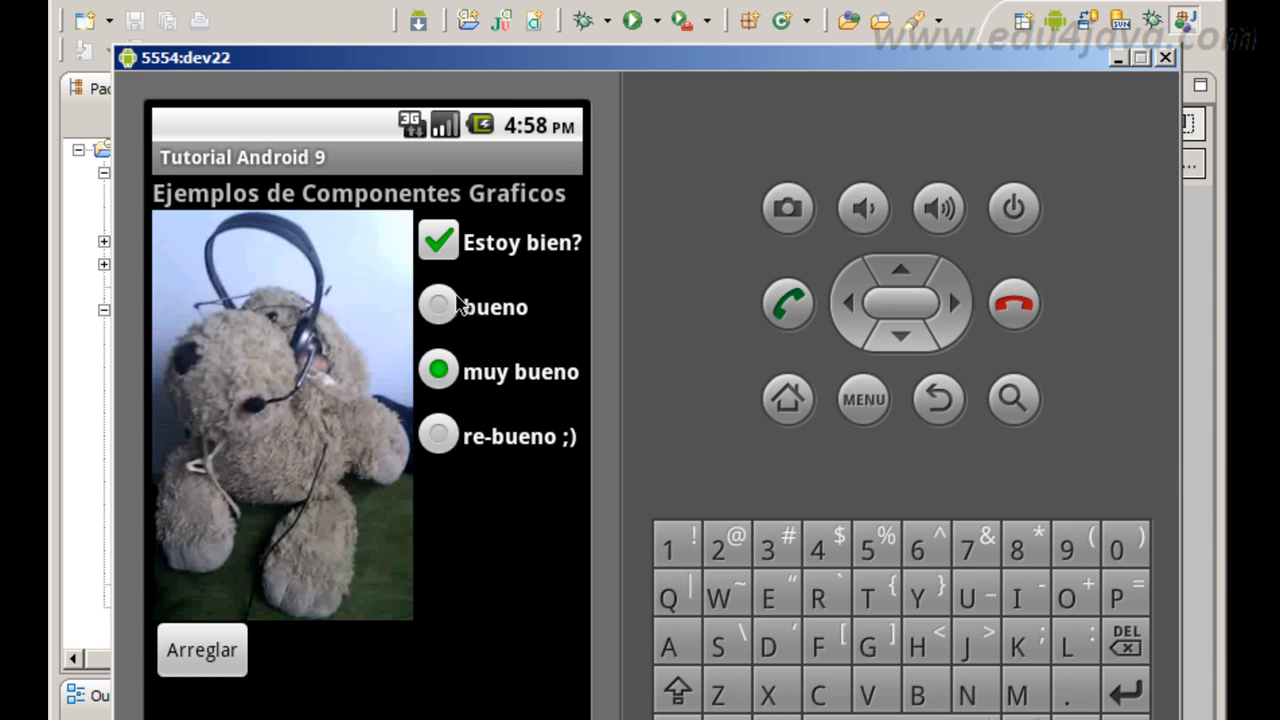
{"action": "left_click", "coordinate": [438, 306]}
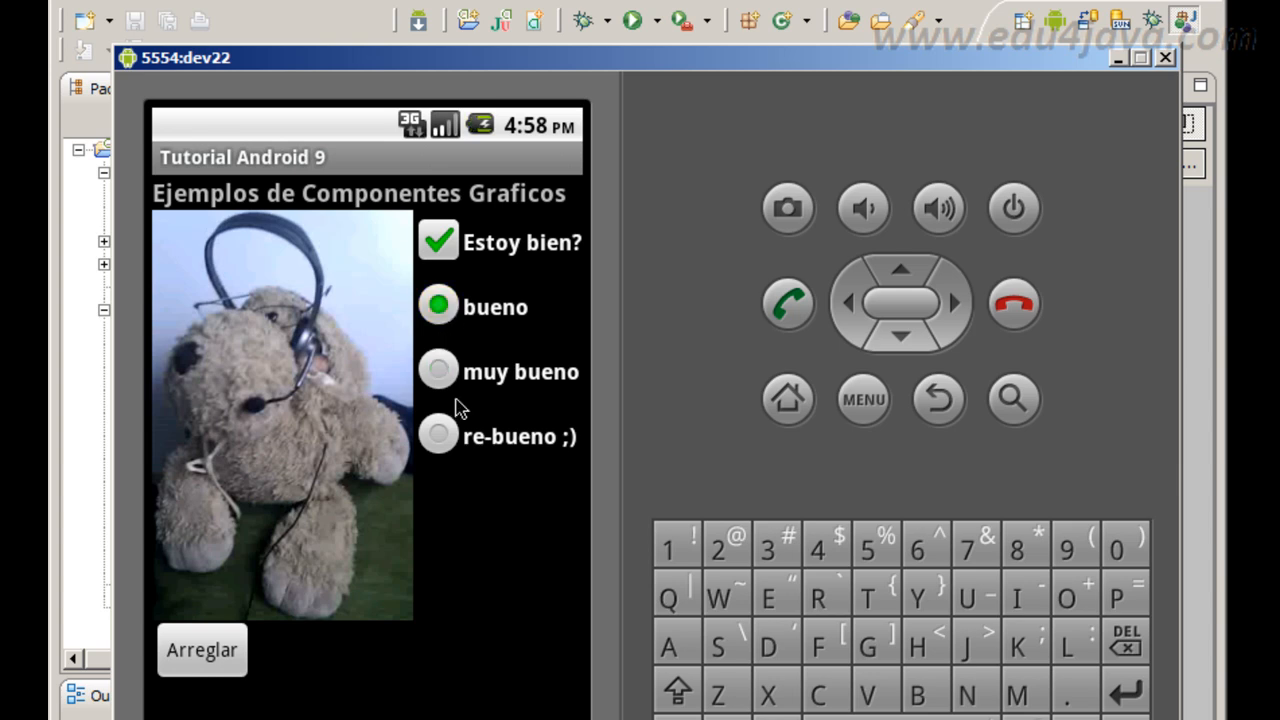
{"action": "left_click", "coordinate": [438, 370]}
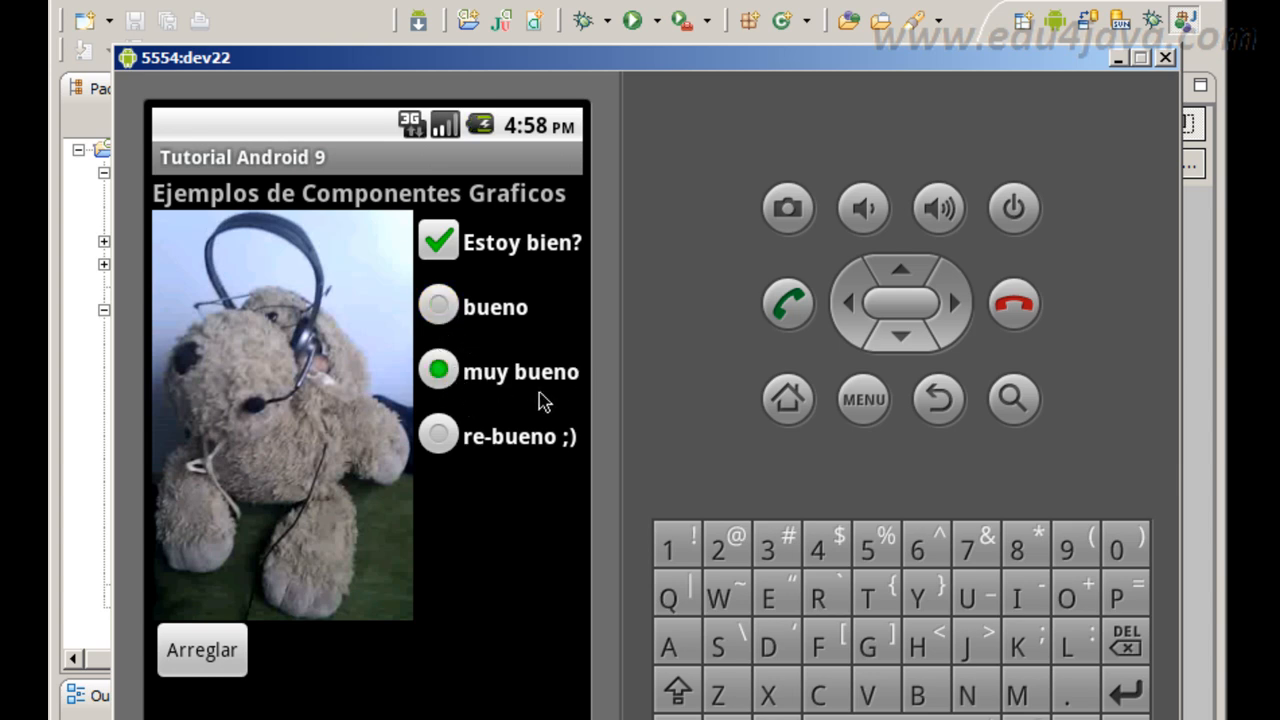
{"action": "mouse_move", "coordinate": [448, 280]}
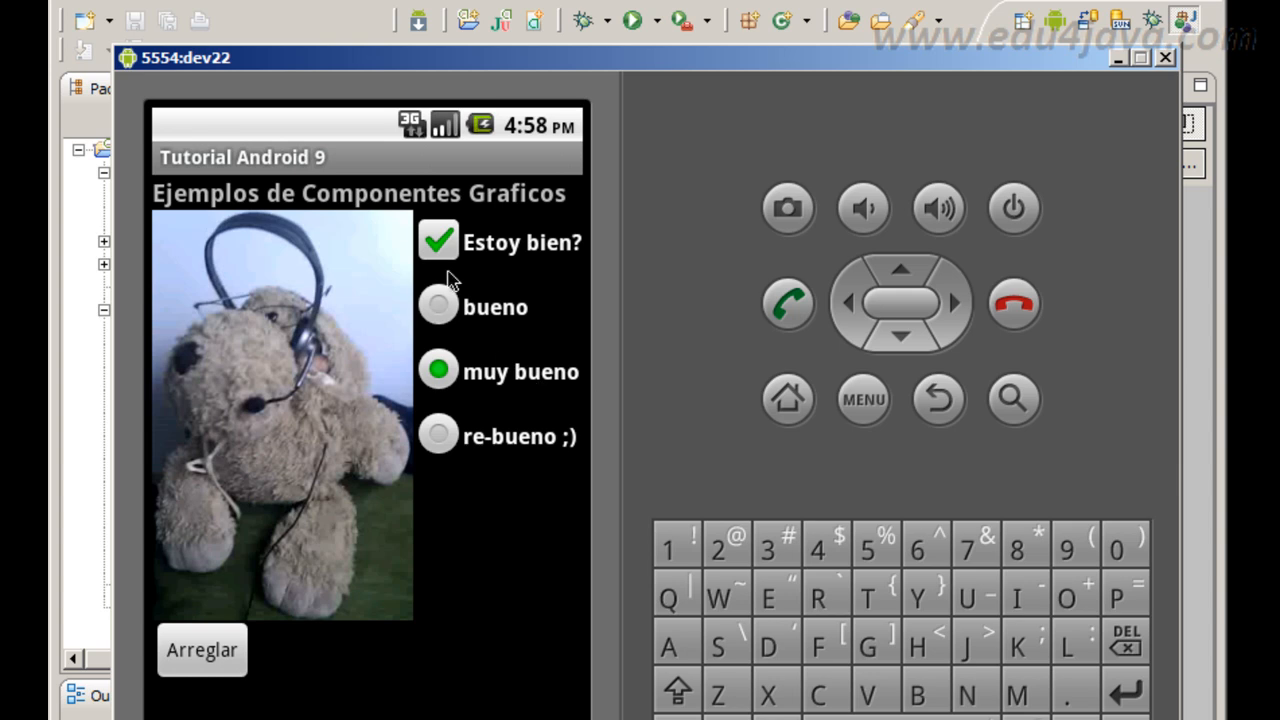
{"action": "mouse_move", "coordinate": [392, 264]}
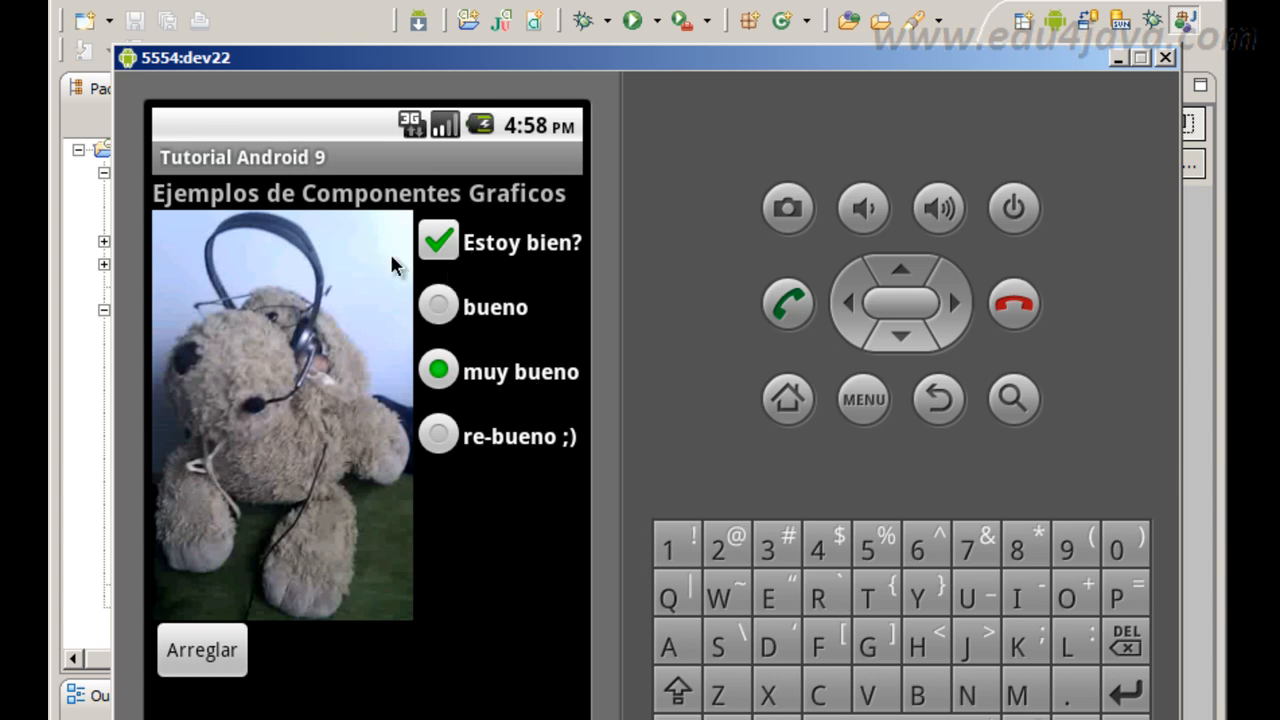
{"action": "mouse_move", "coordinate": [496, 458]}
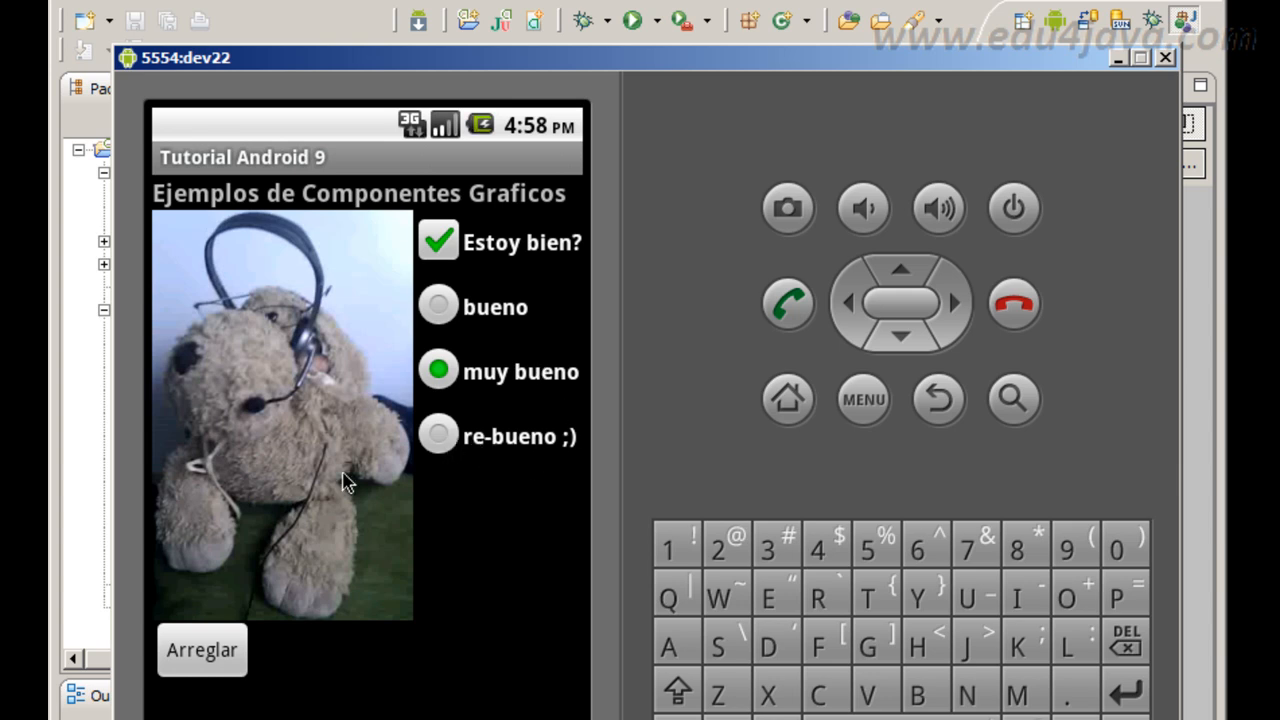
{"action": "left_click", "coordinate": [438, 436]}
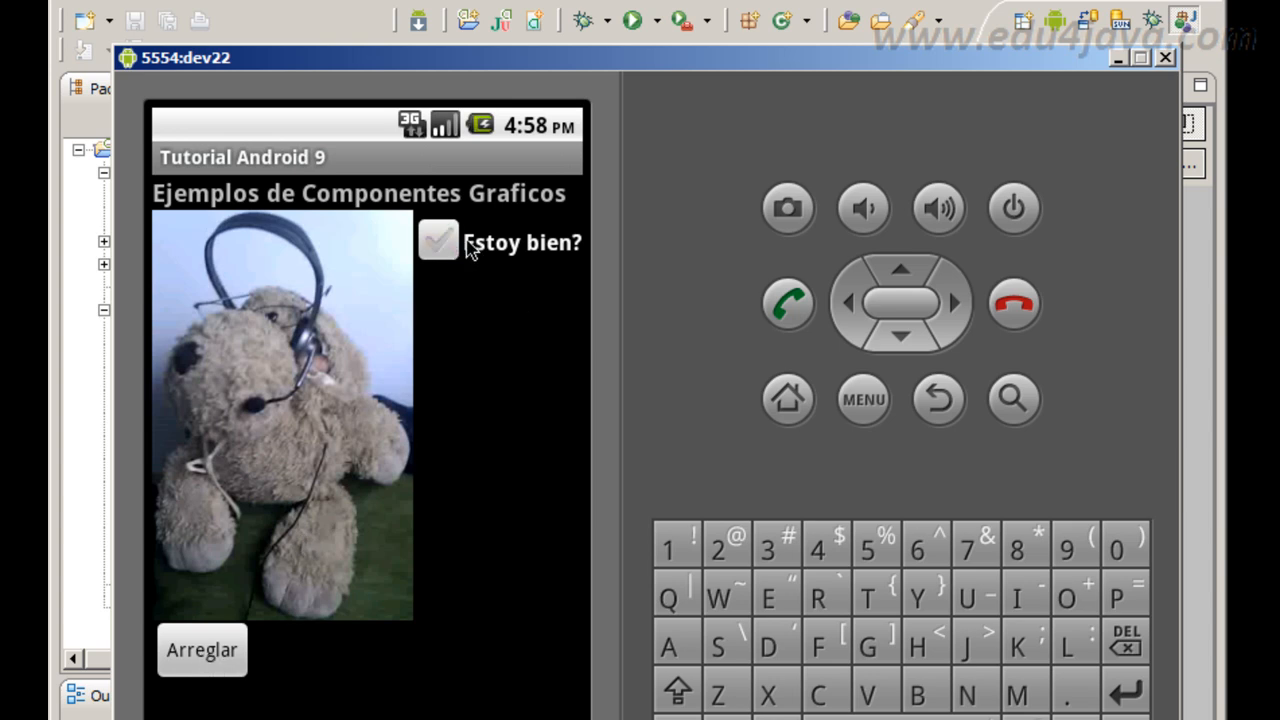
Tick Estoy bien? to reveal the three ratings ending with re-bueno ;) selected.
{"action": "left_click", "coordinate": [438, 242]}
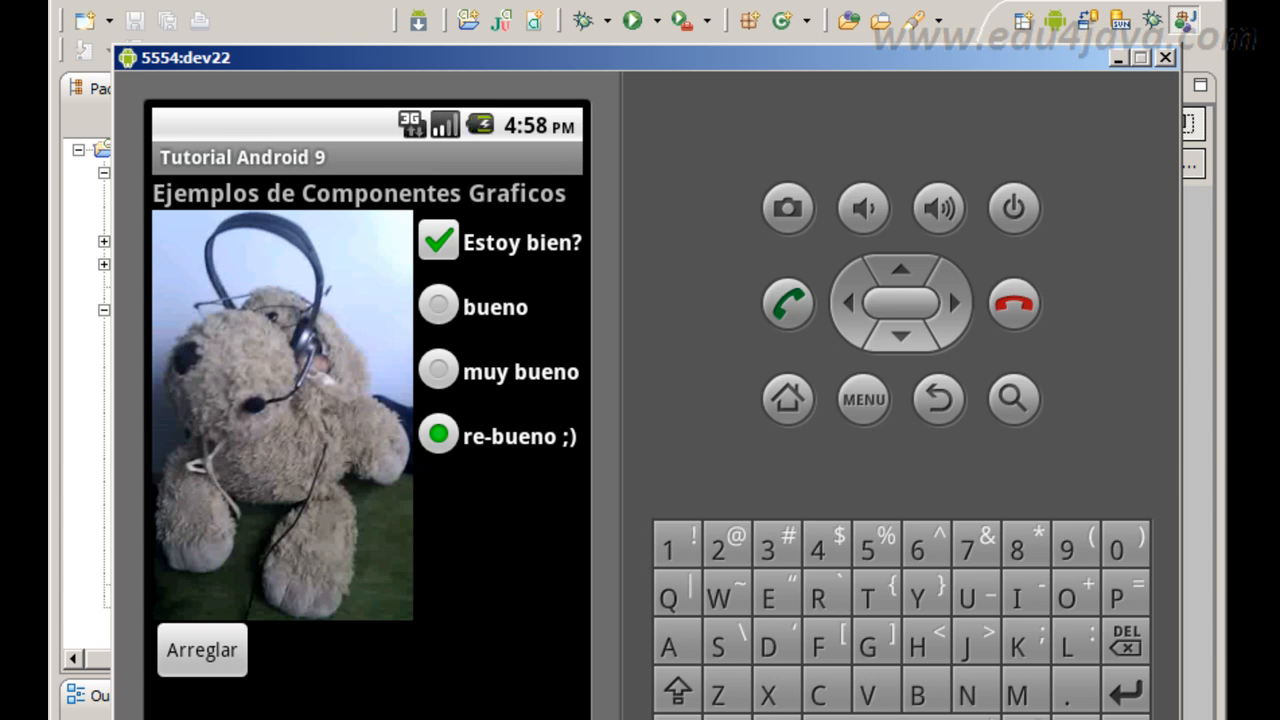
{"action": "mouse_move", "coordinate": [528, 388]}
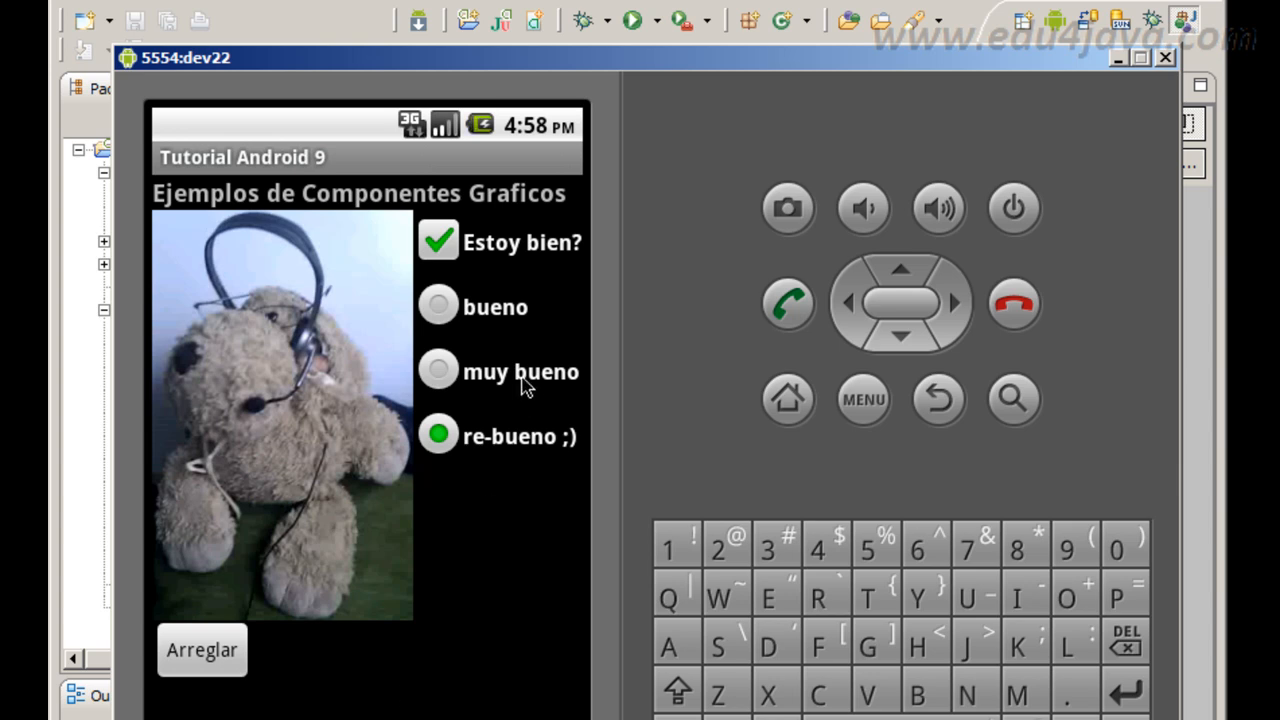
{"action": "mouse_move", "coordinate": [348, 296]}
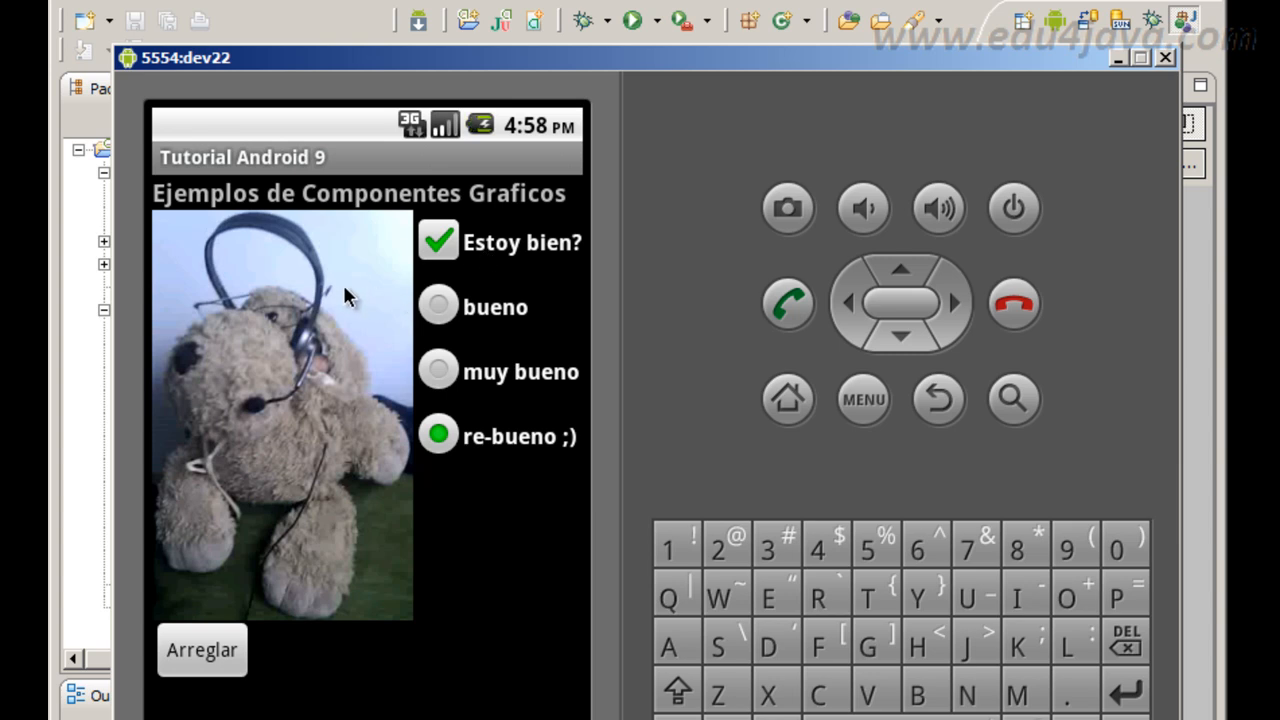
{"action": "mouse_move", "coordinate": [430, 264]}
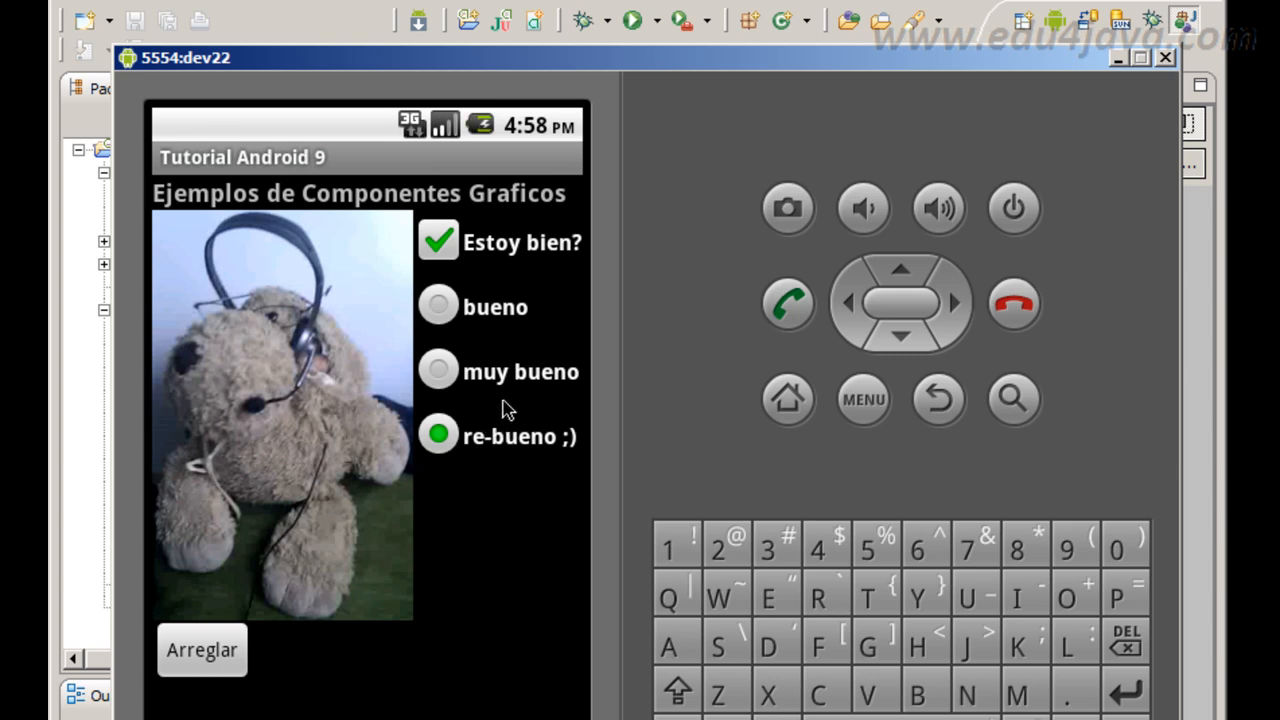
{"action": "mouse_move", "coordinate": [584, 576]}
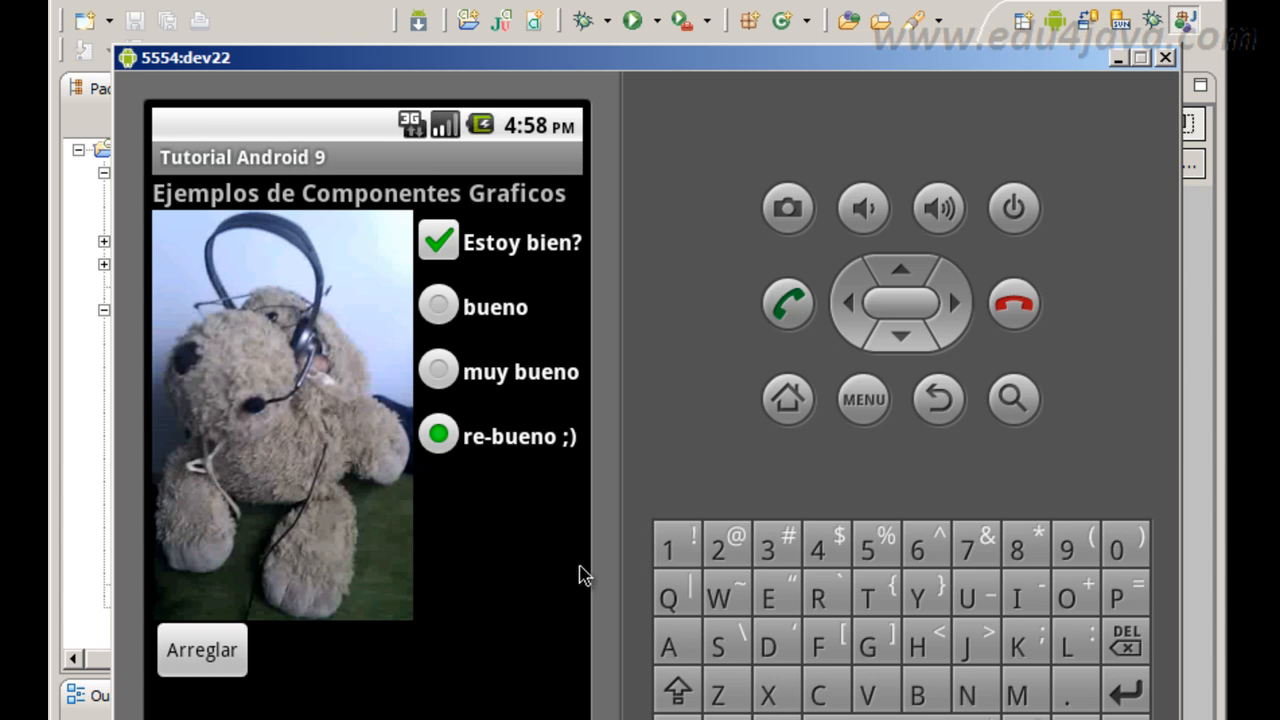
{"action": "mouse_move", "coordinate": [560, 568]}
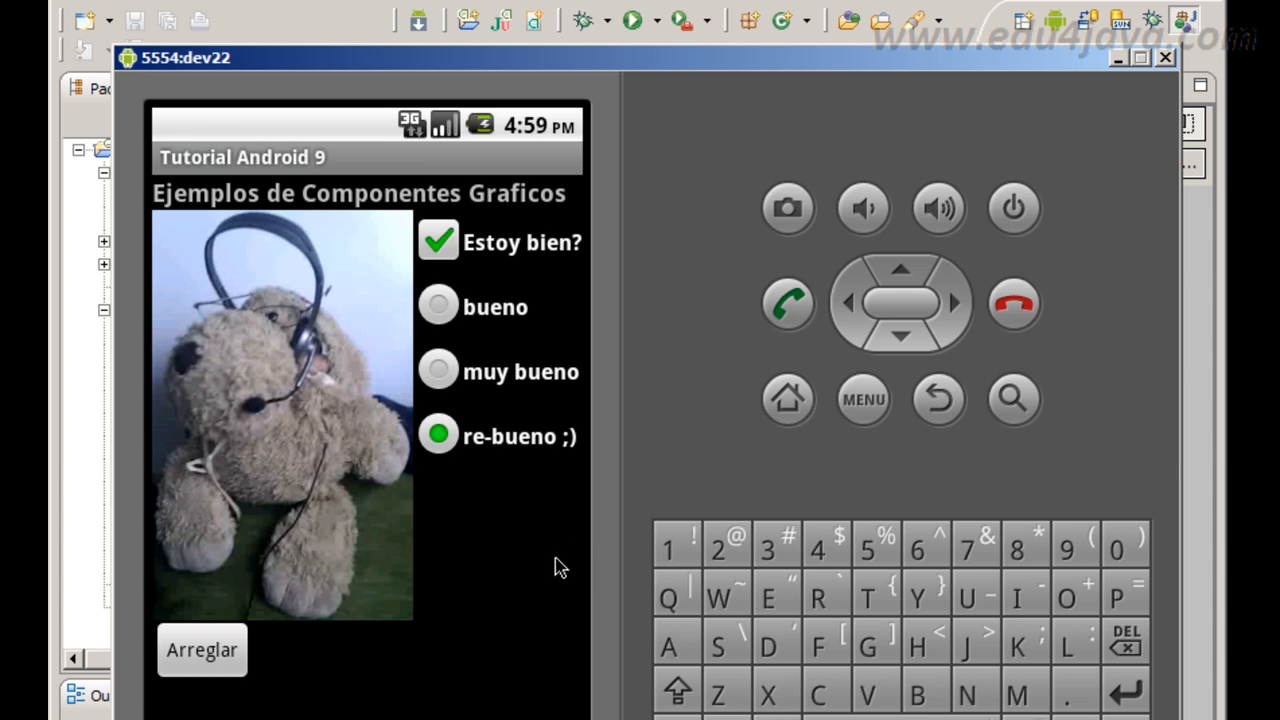